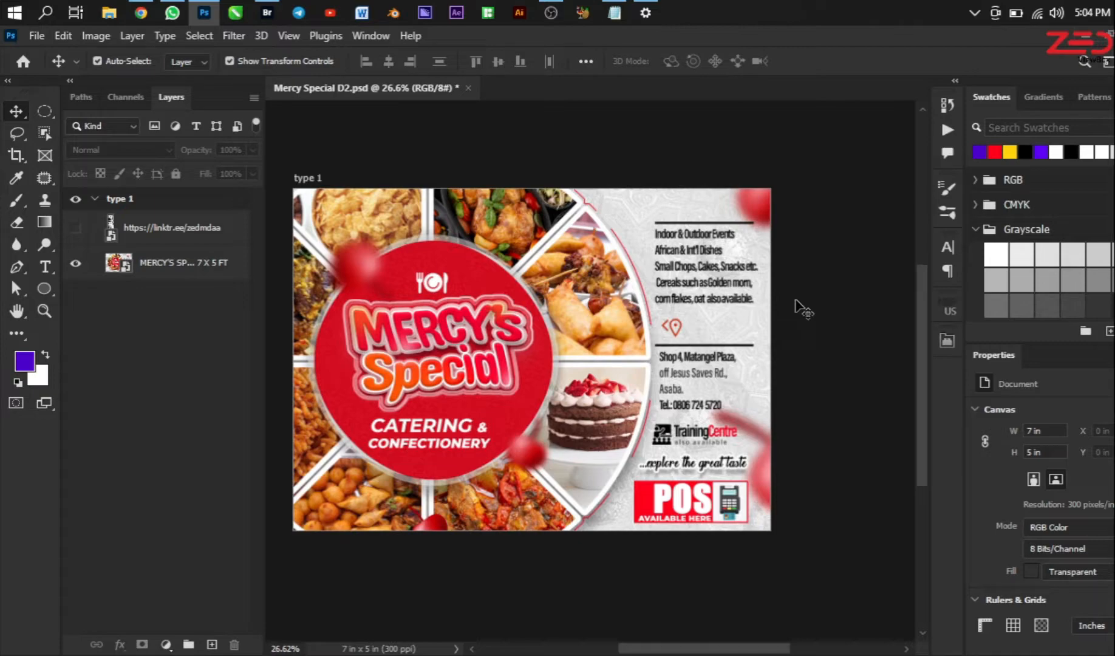
Show the flyer's Image Size settings, currently 7 x 5 inches at 300 ppi.
click(132, 35)
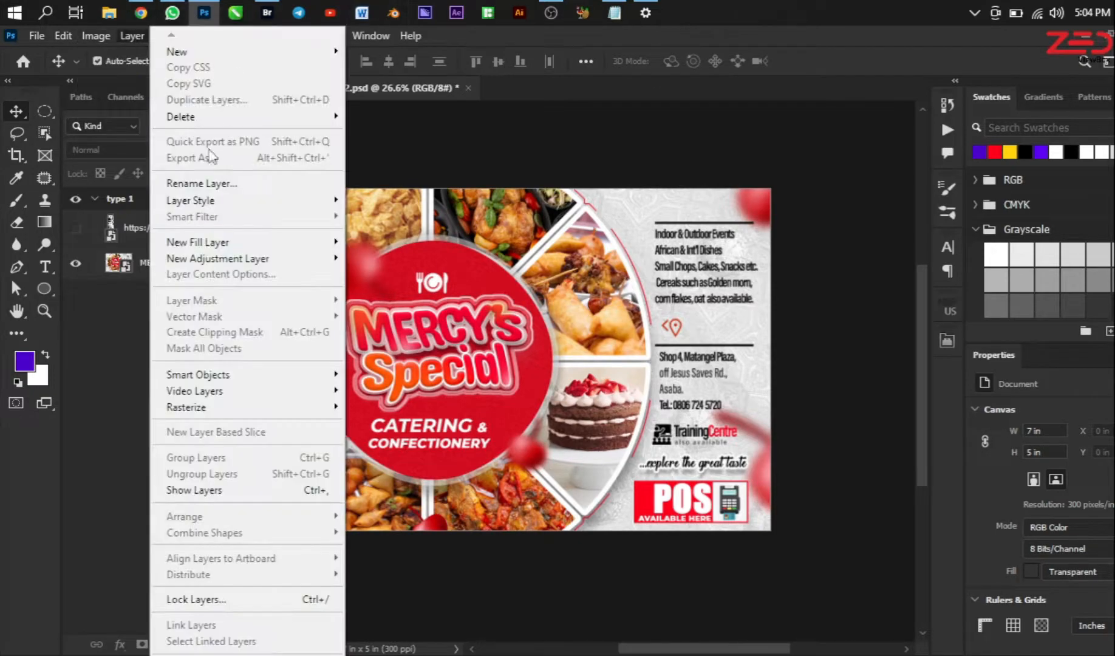
click(95, 36)
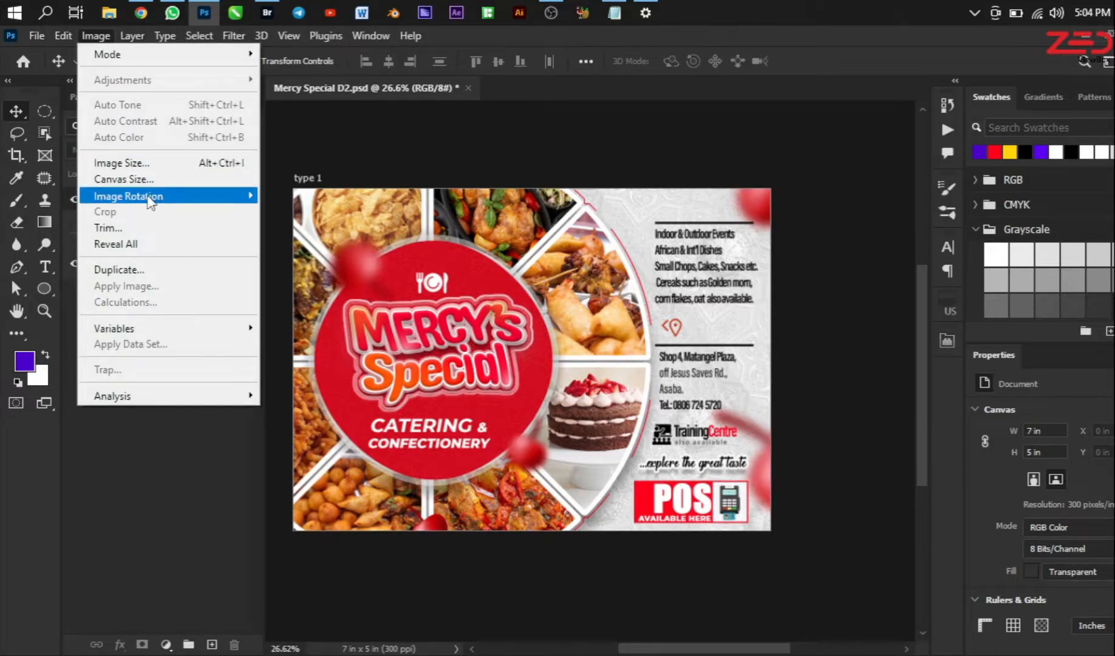
mouse_move(121, 163)
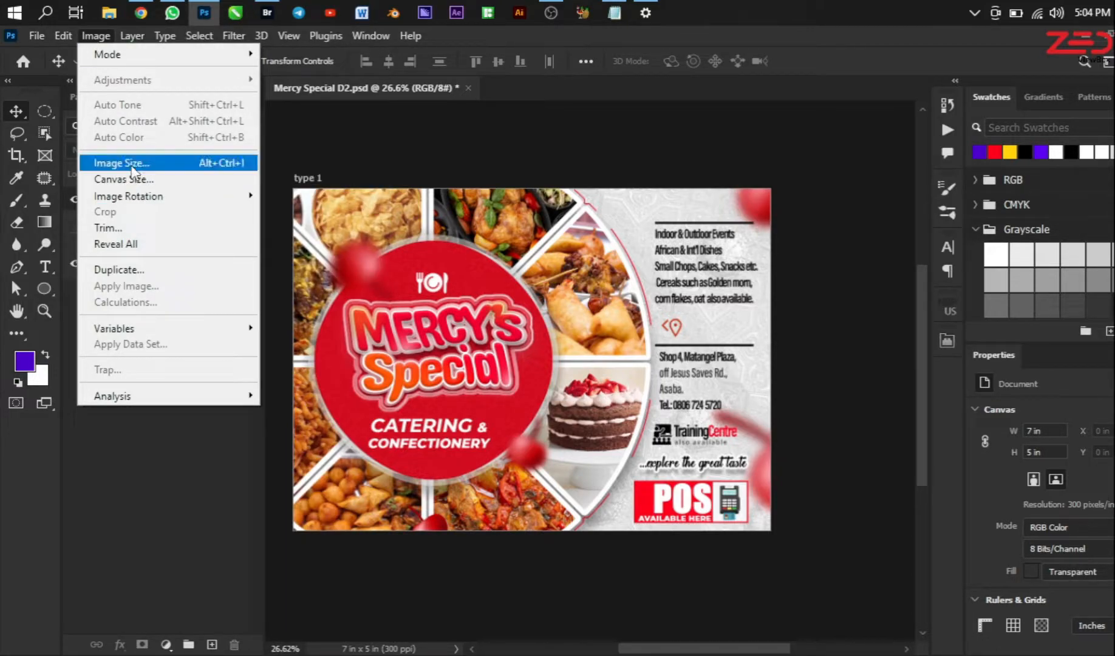
click(121, 163)
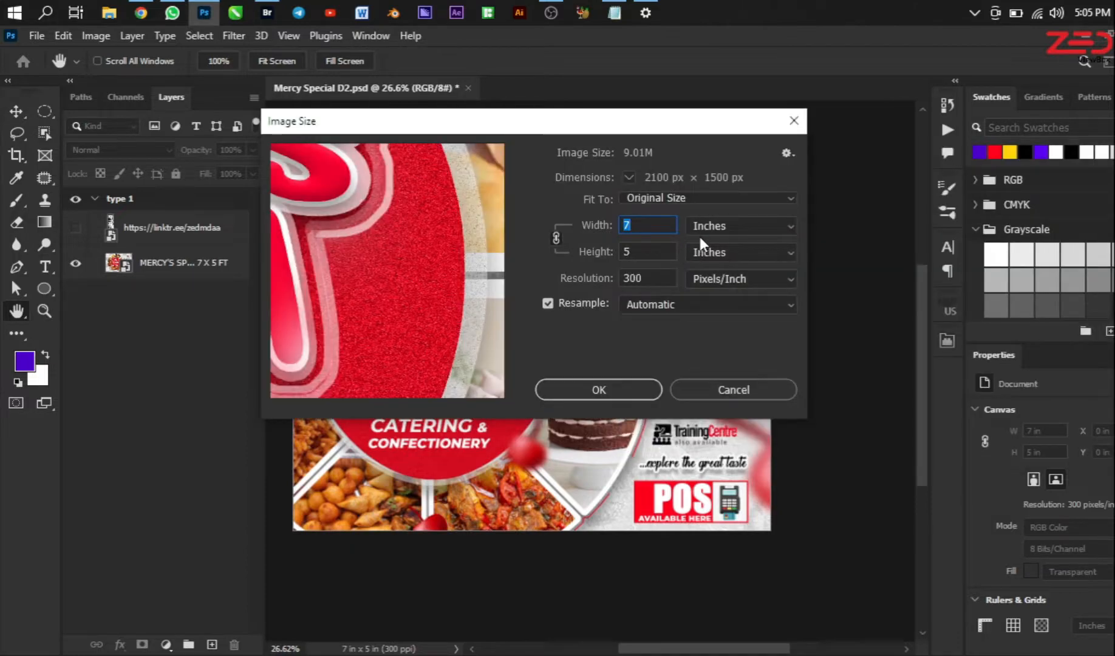
mouse_move(706, 266)
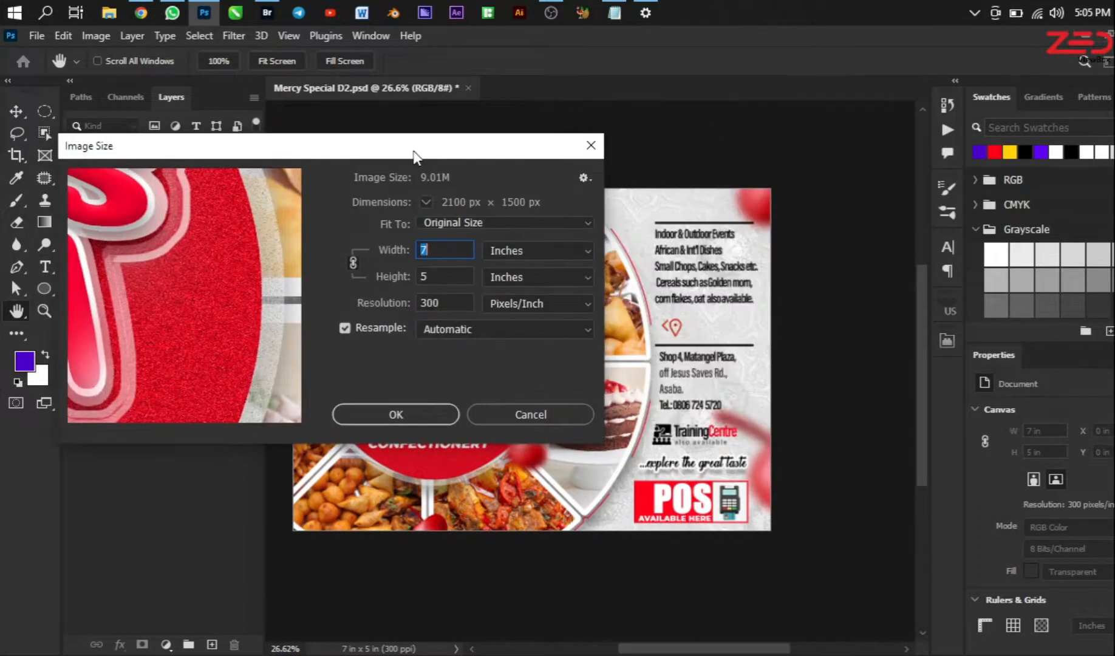
mouse_move(591, 145)
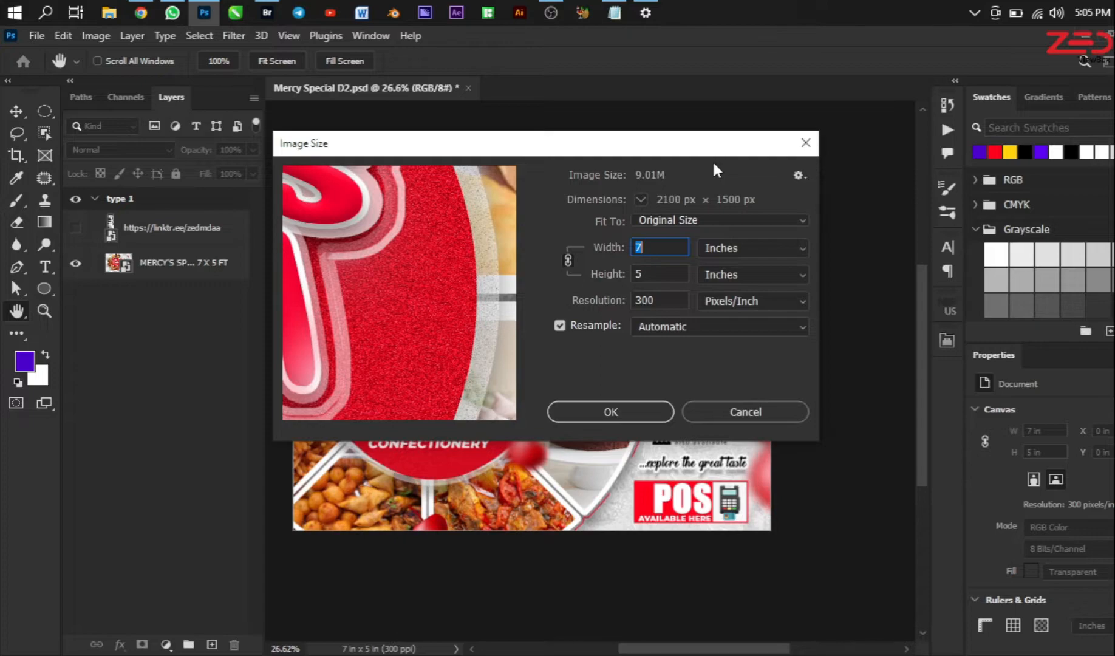
mouse_move(647, 158)
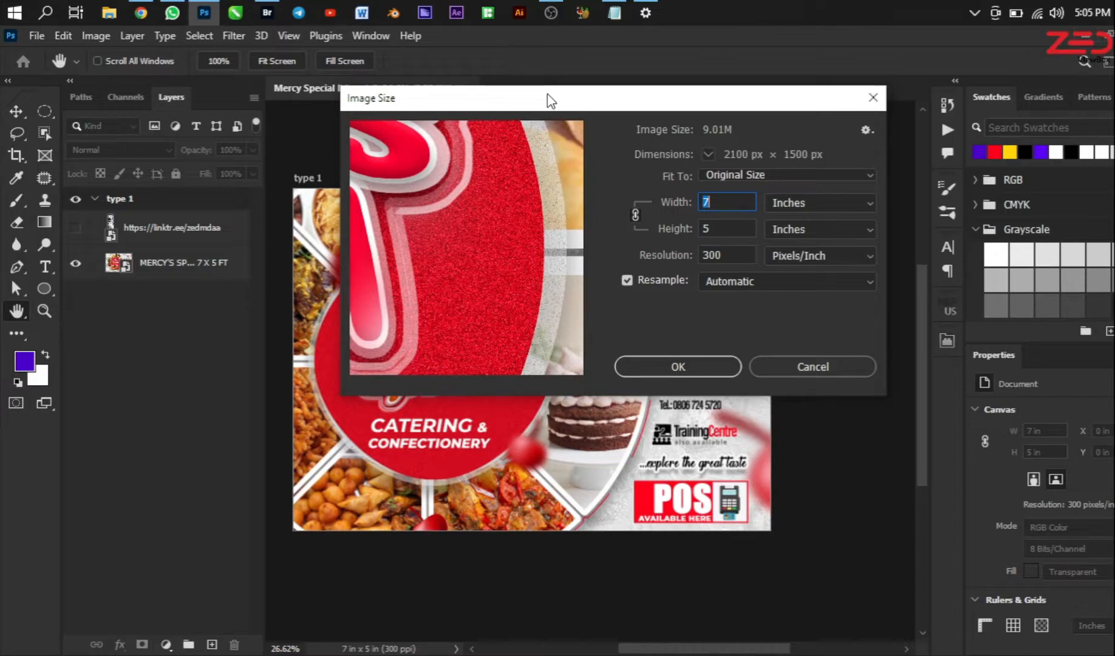
mouse_move(536, 92)
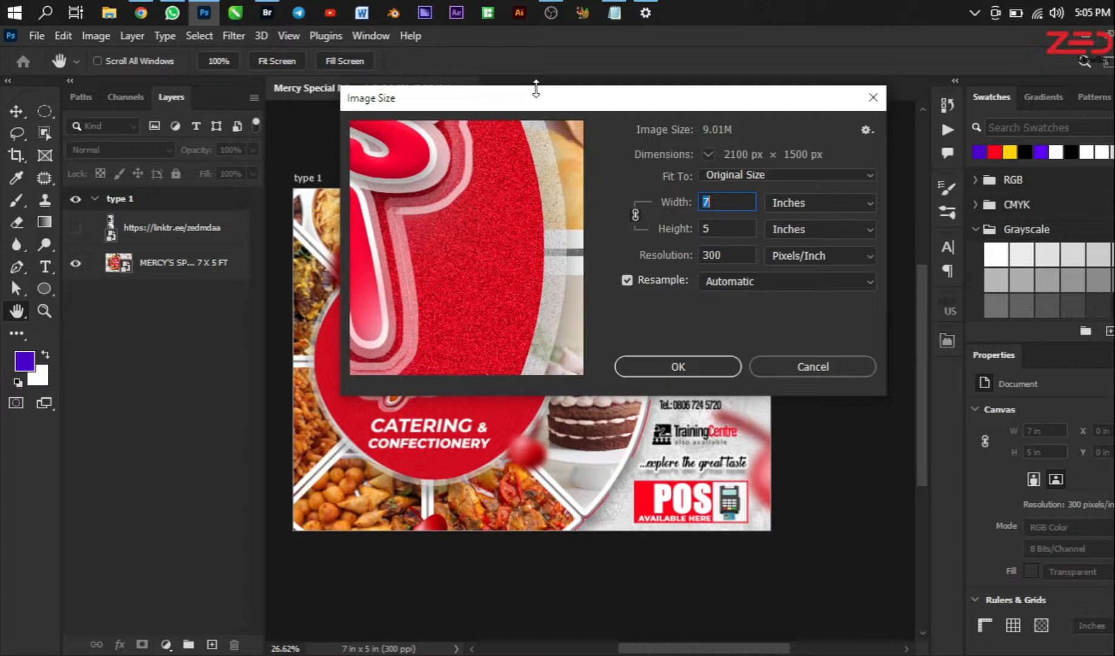
mouse_move(787, 215)
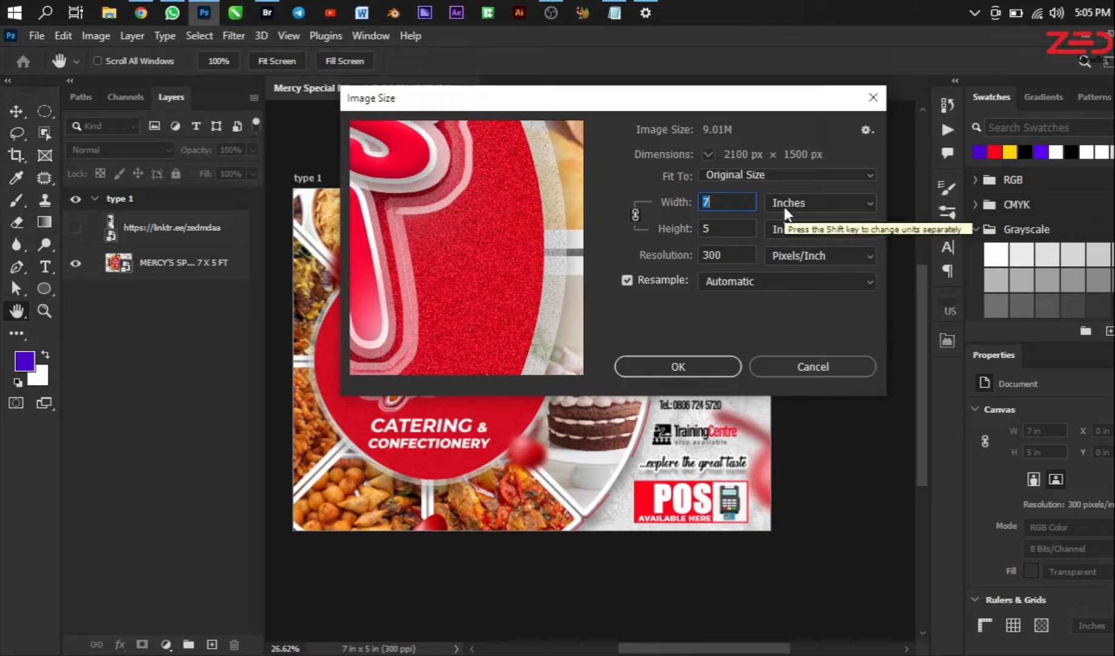
mouse_move(619, 240)
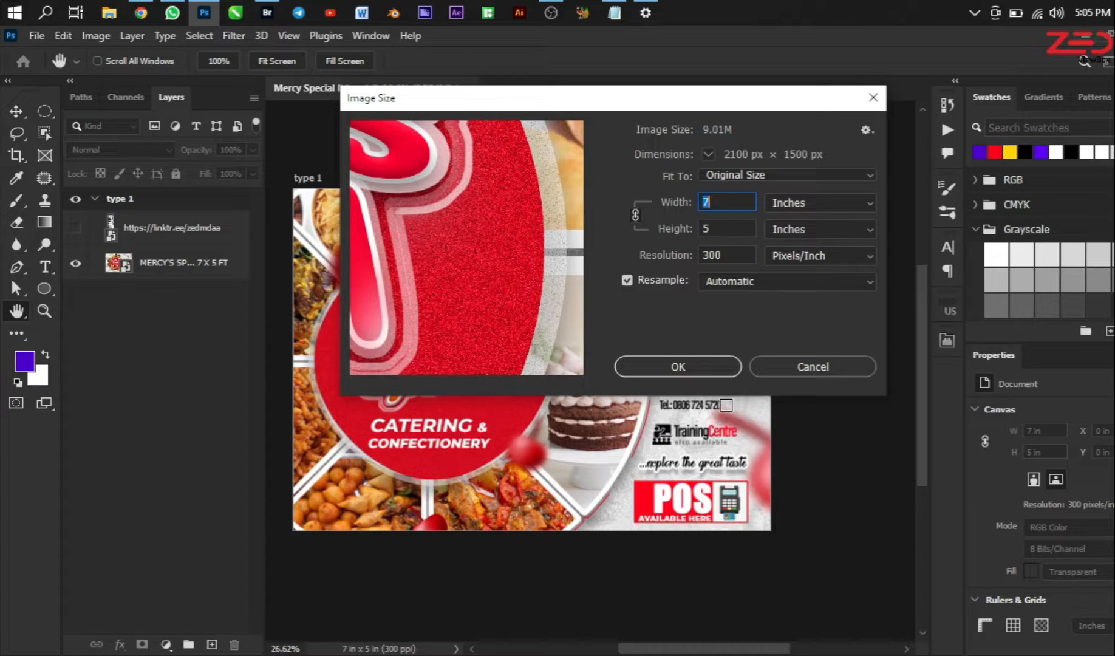
mouse_move(807, 221)
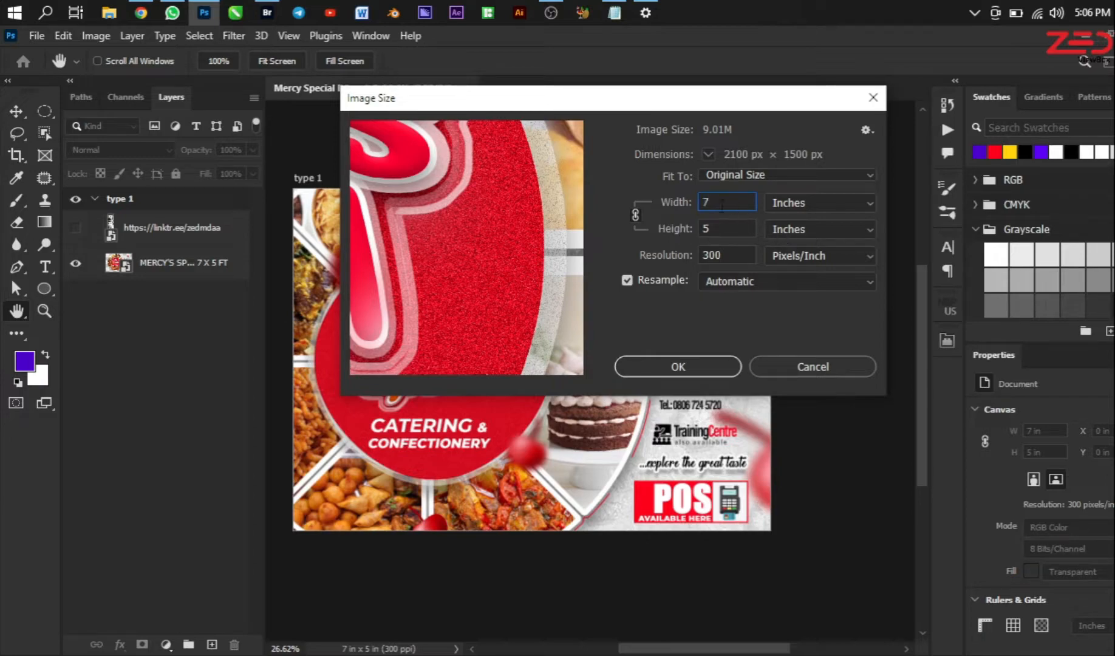
Enter 7*12 as the width so the flyer becomes 84 x 60 inches.
click(726, 203)
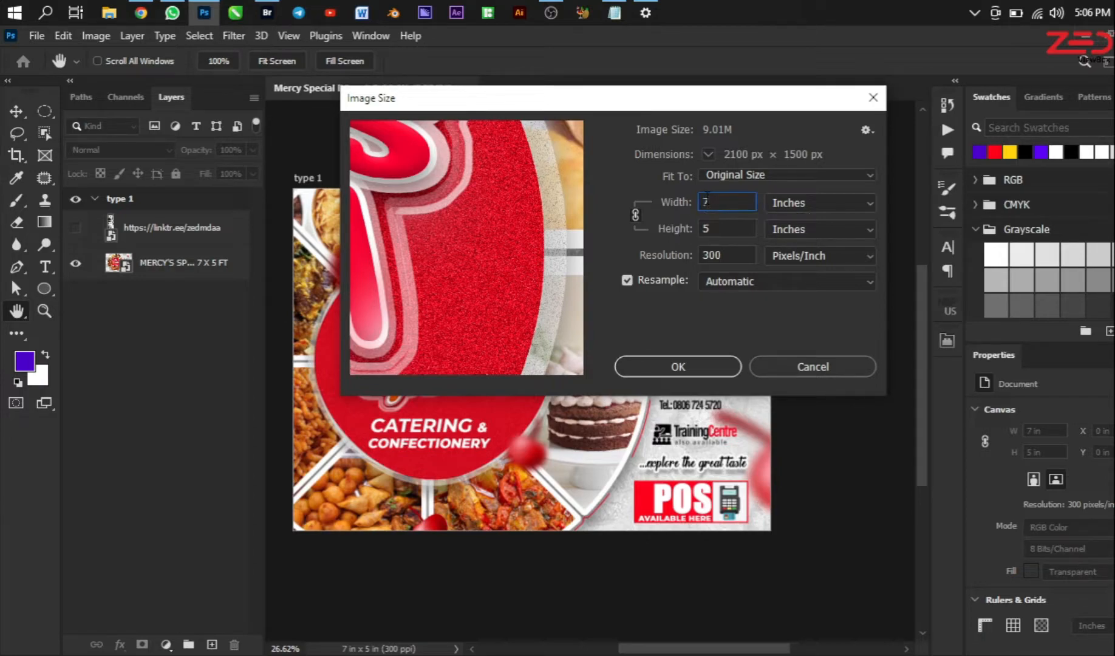
text(*12)
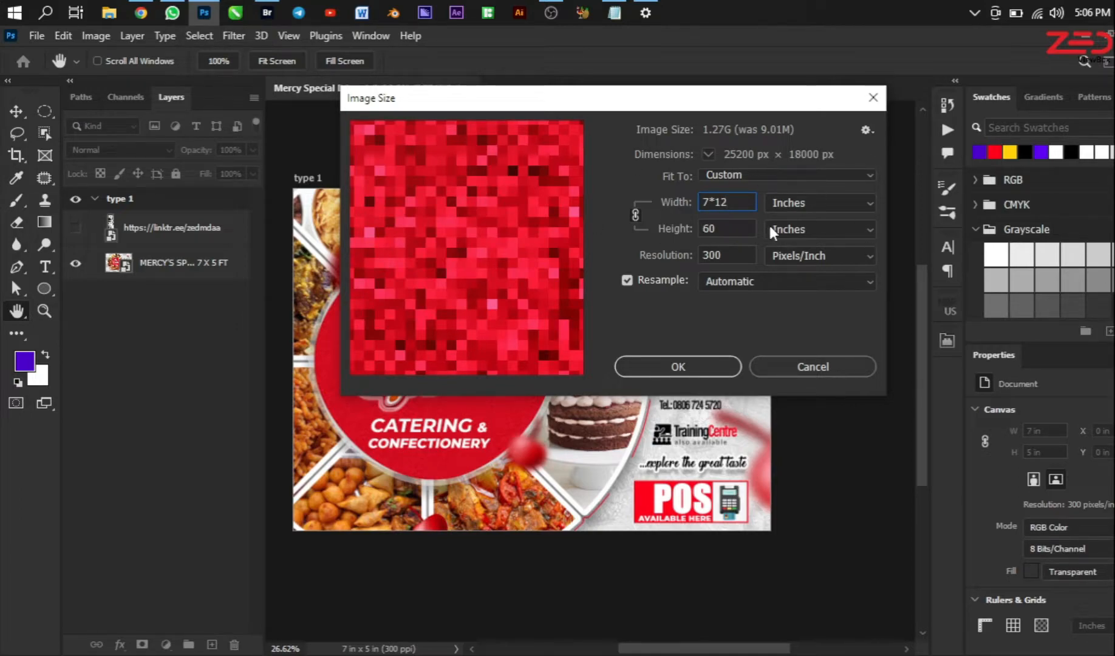
mouse_move(774, 233)
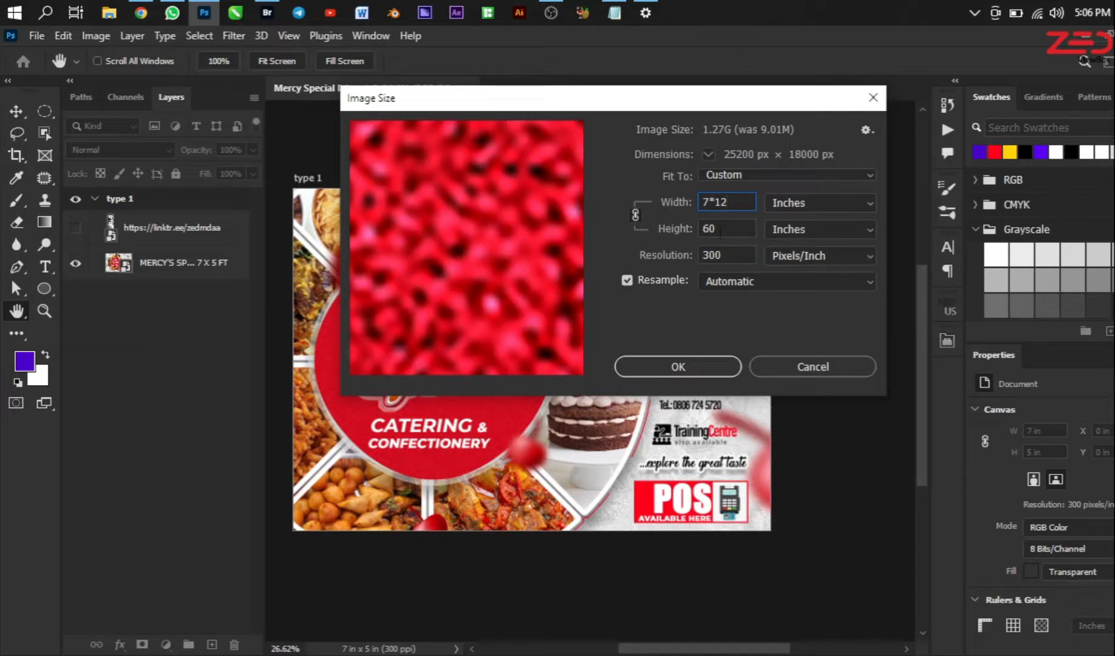
mouse_move(682, 233)
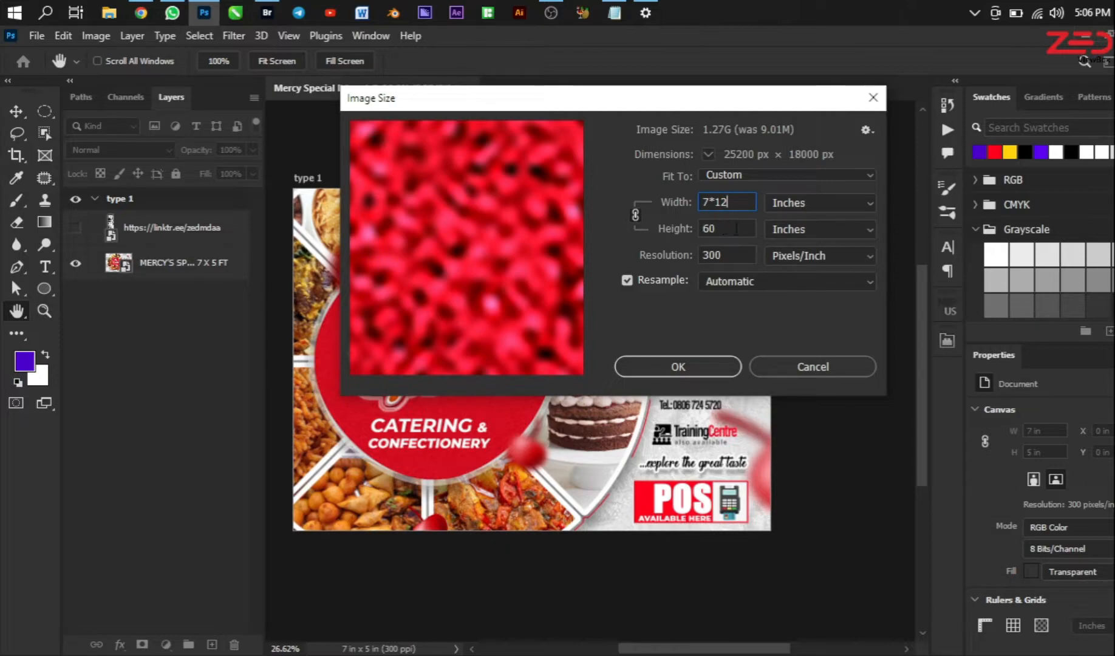
mouse_move(728, 228)
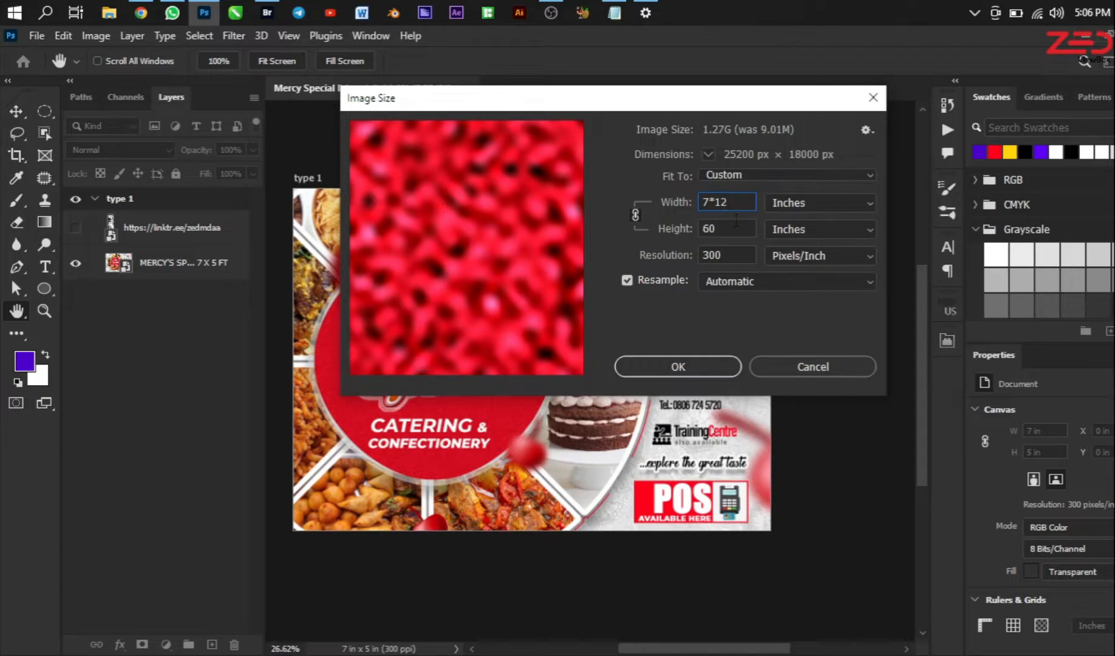
mouse_move(725, 229)
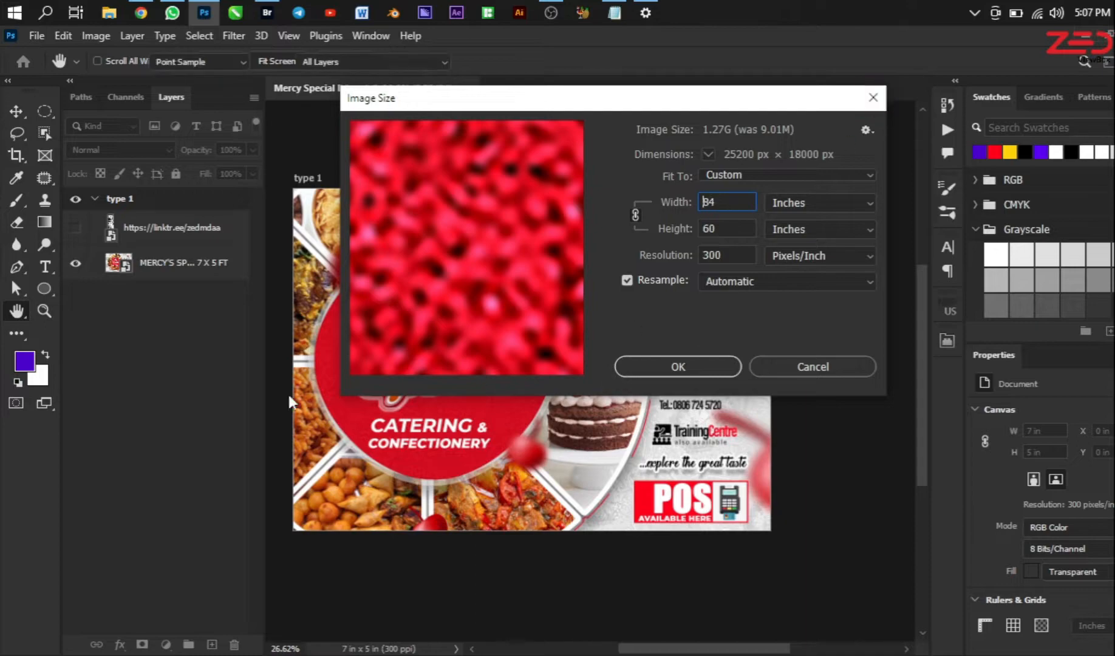
Close Image Size without resizing and select the linktr.ee and MERCY'S SPECIAL 7 X 5 FT layers.
click(811, 366)
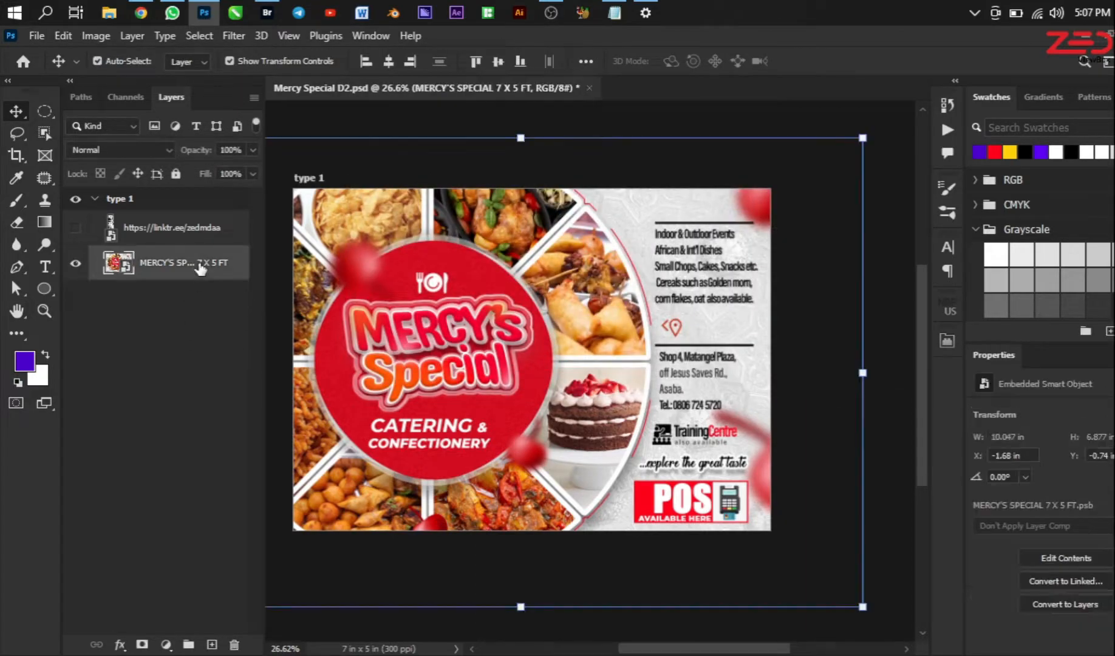
click(171, 227)
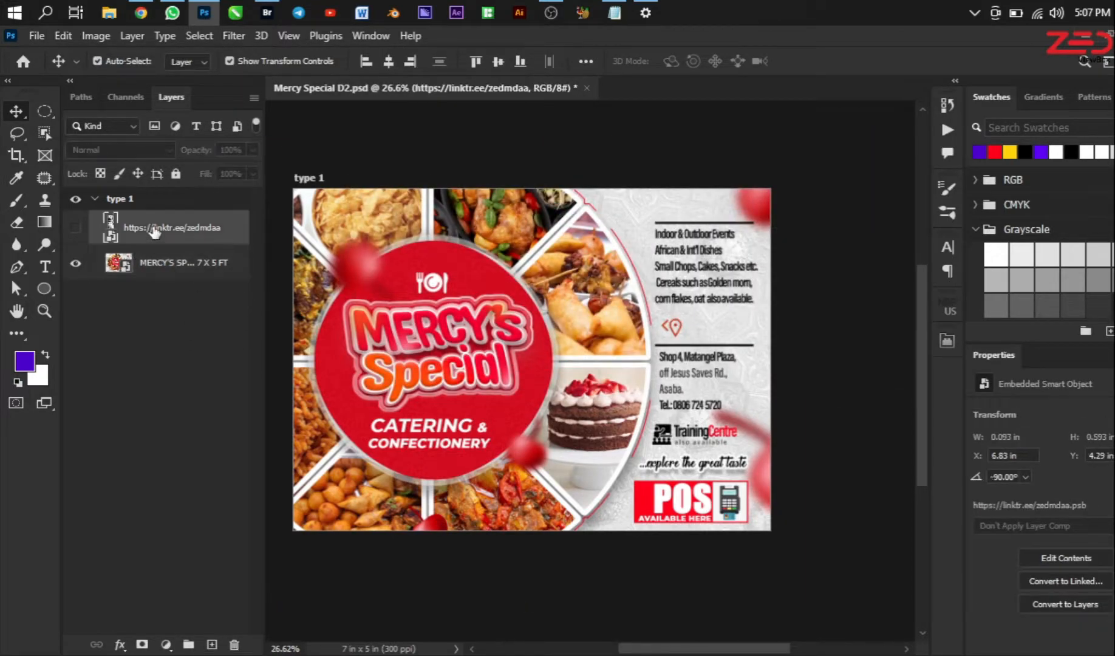
mouse_move(204, 244)
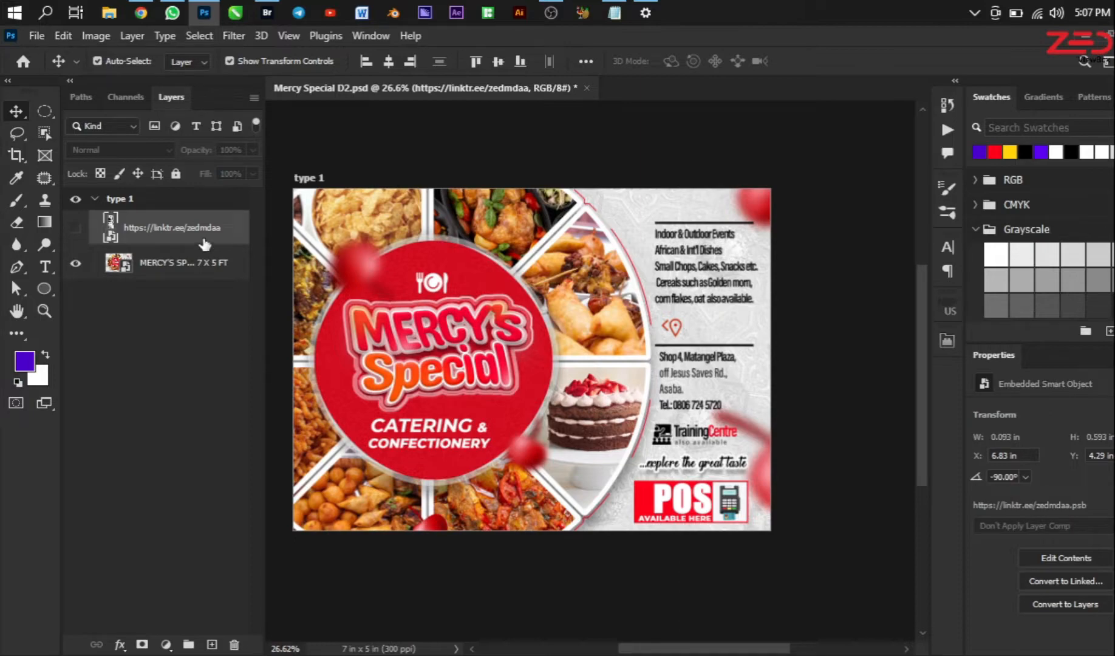
click(184, 262)
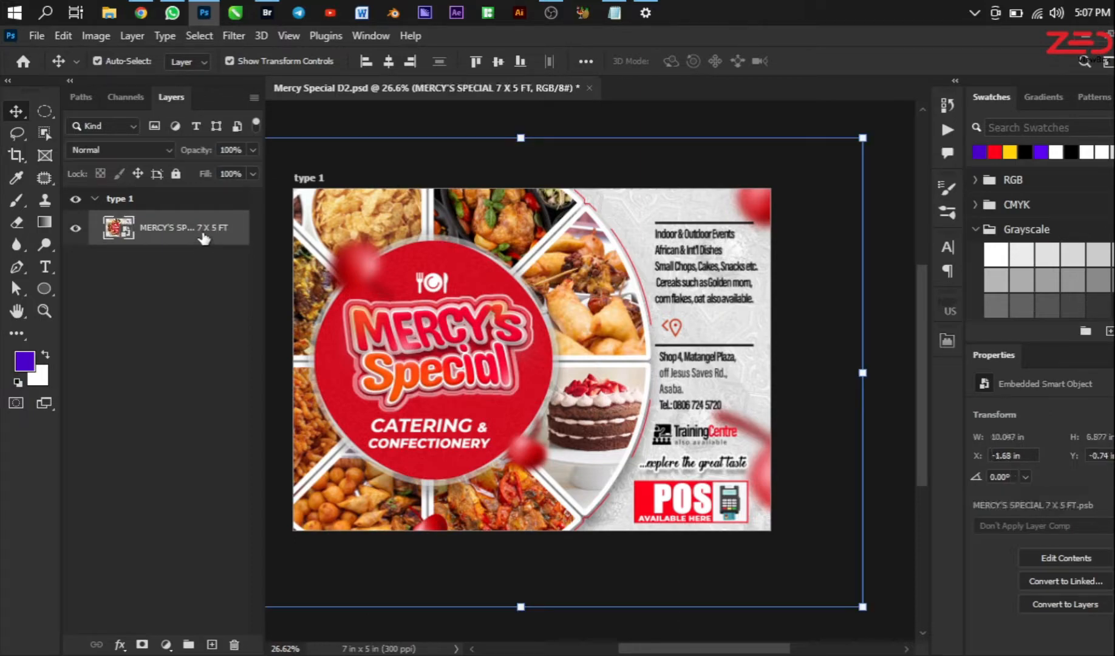
Open the flyer smart object's contents and cancel the layer's rotation.
right_click(185, 228)
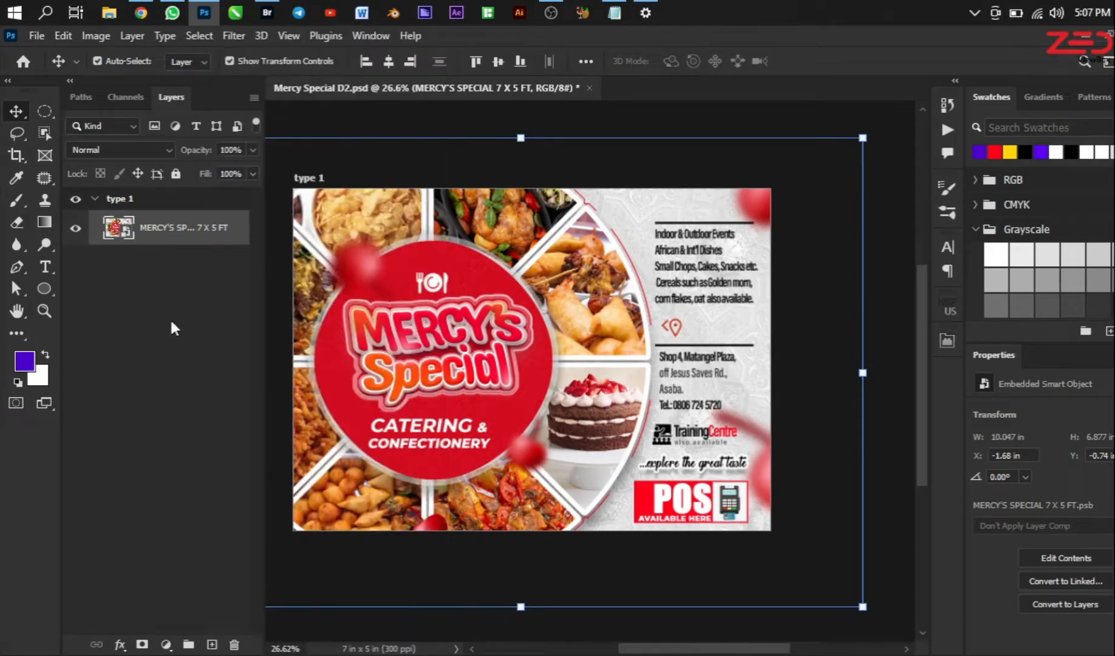
mouse_move(562, 382)
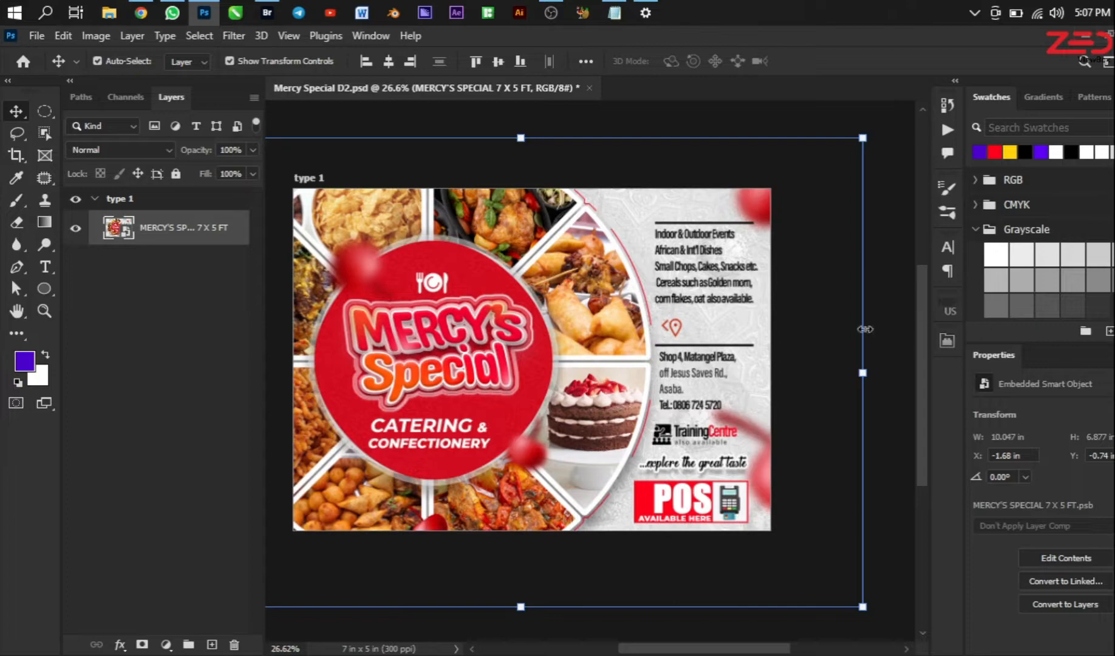
mouse_move(519, 279)
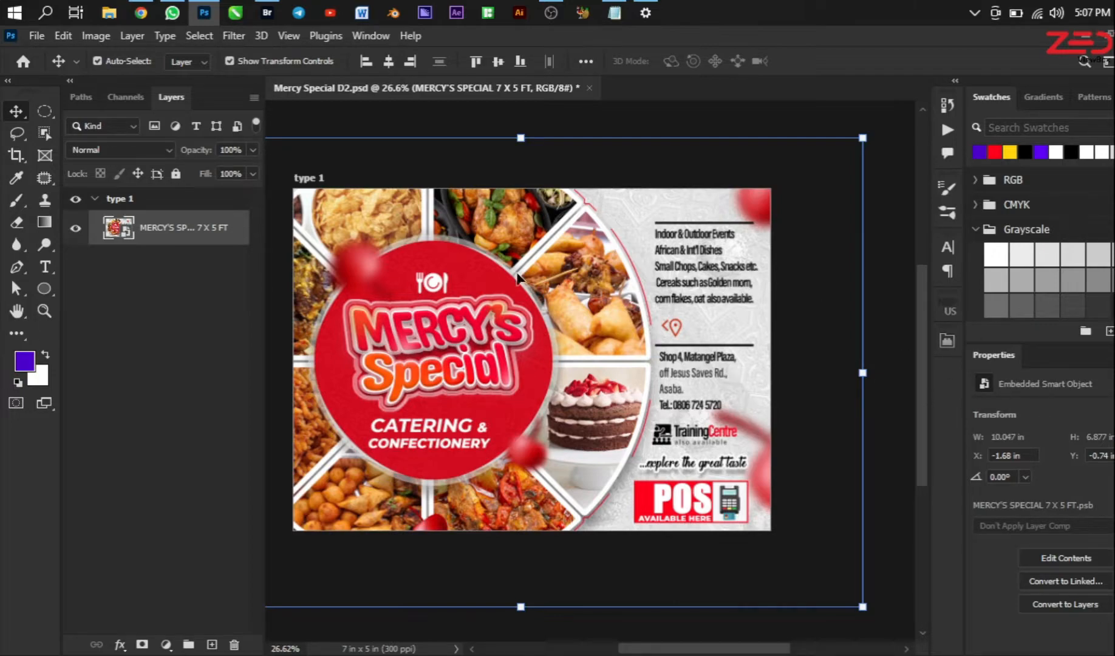
mouse_move(135, 235)
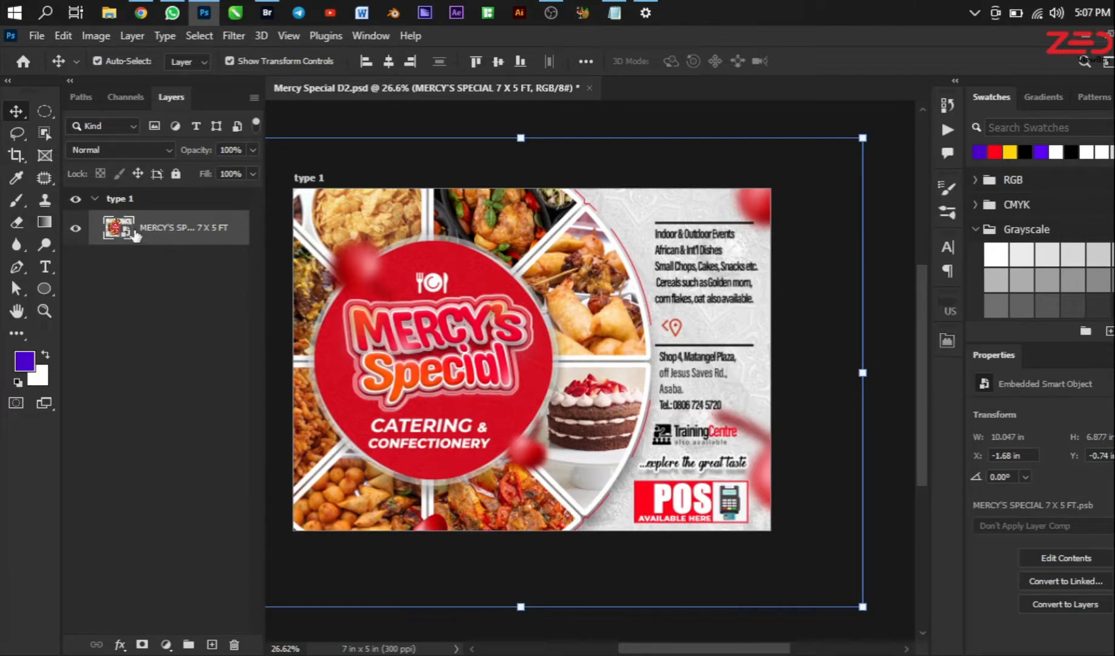
mouse_move(154, 233)
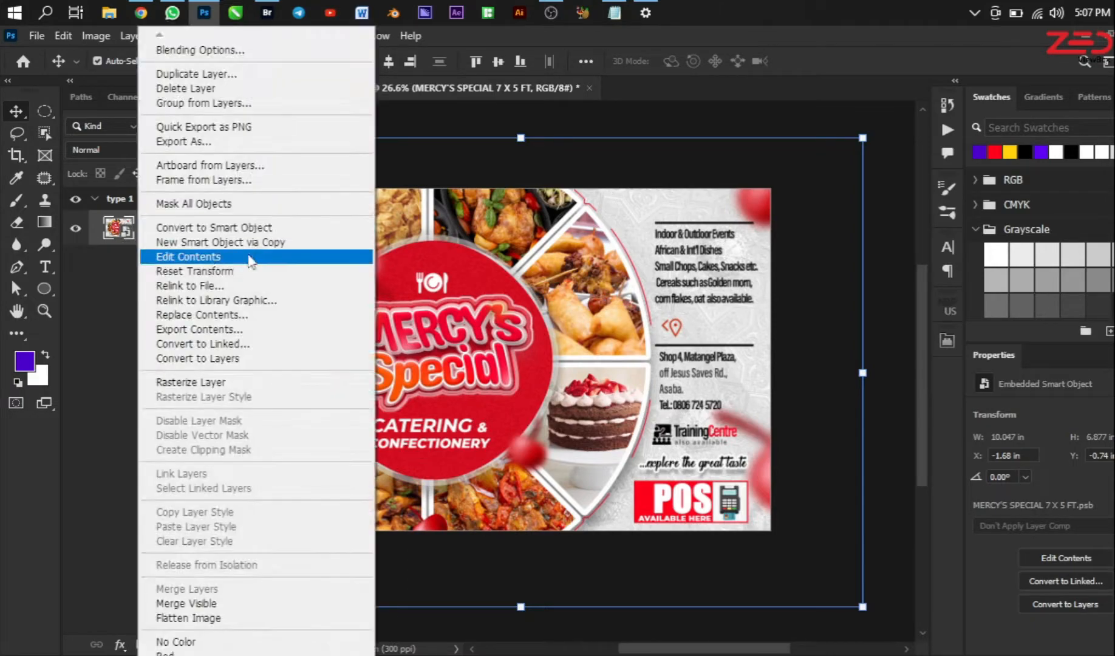
click(188, 256)
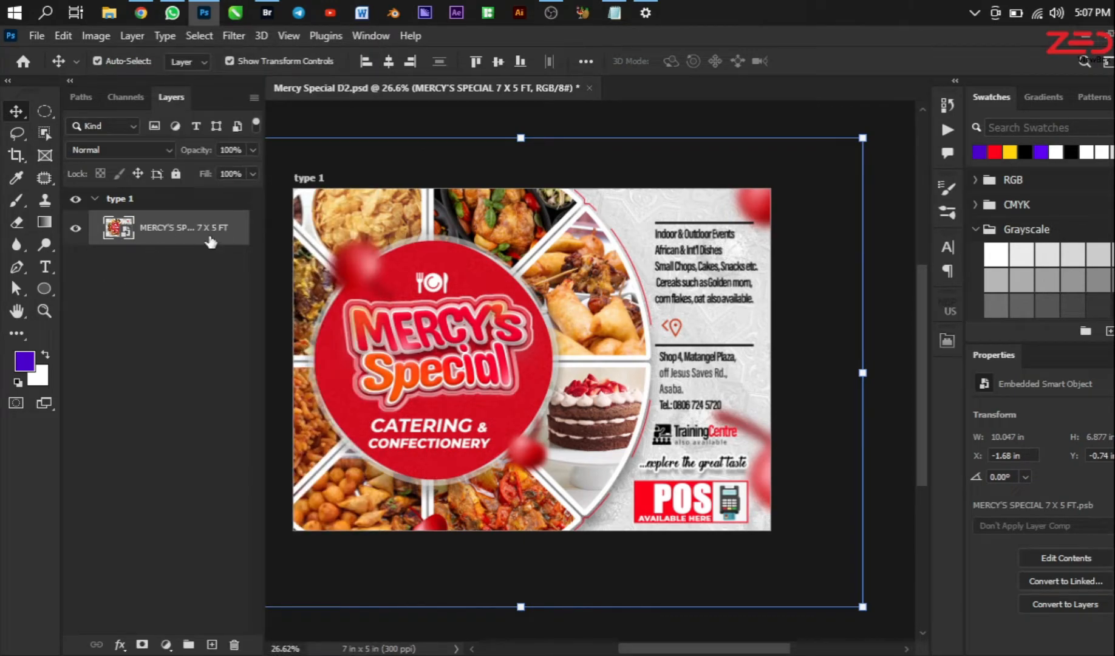
mouse_move(221, 249)
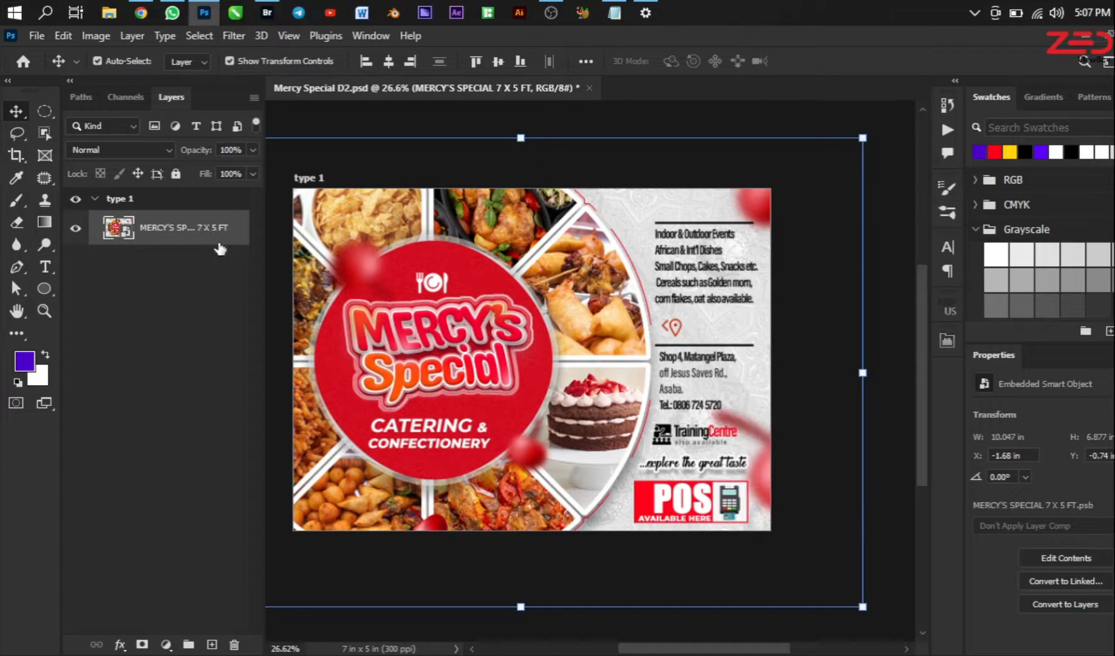
mouse_move(716, 472)
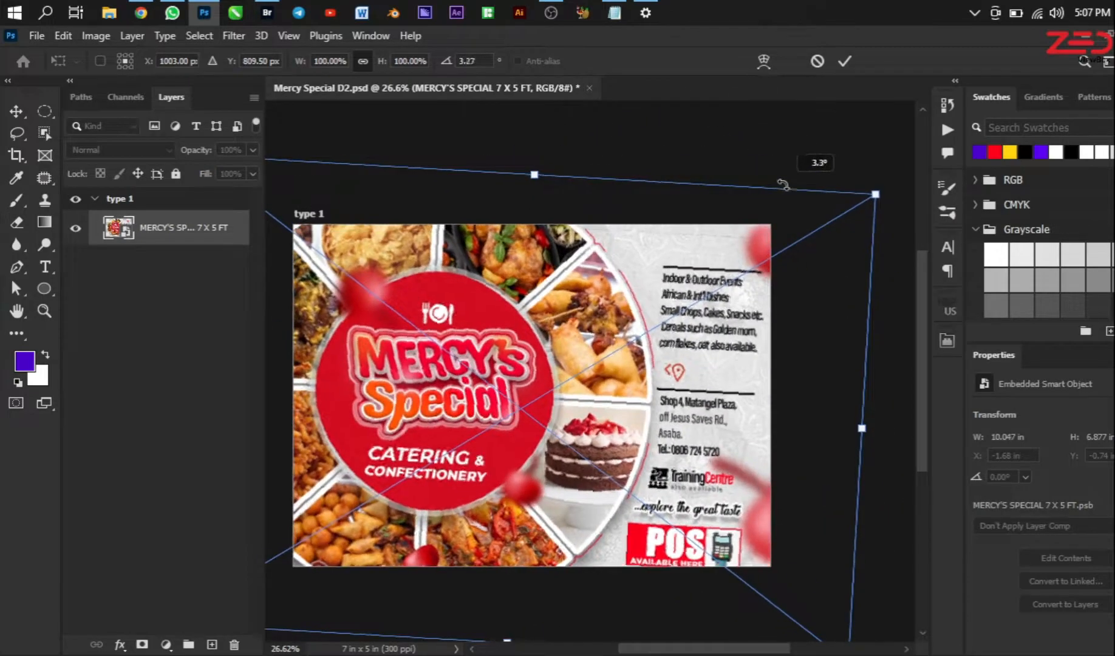
click(844, 60)
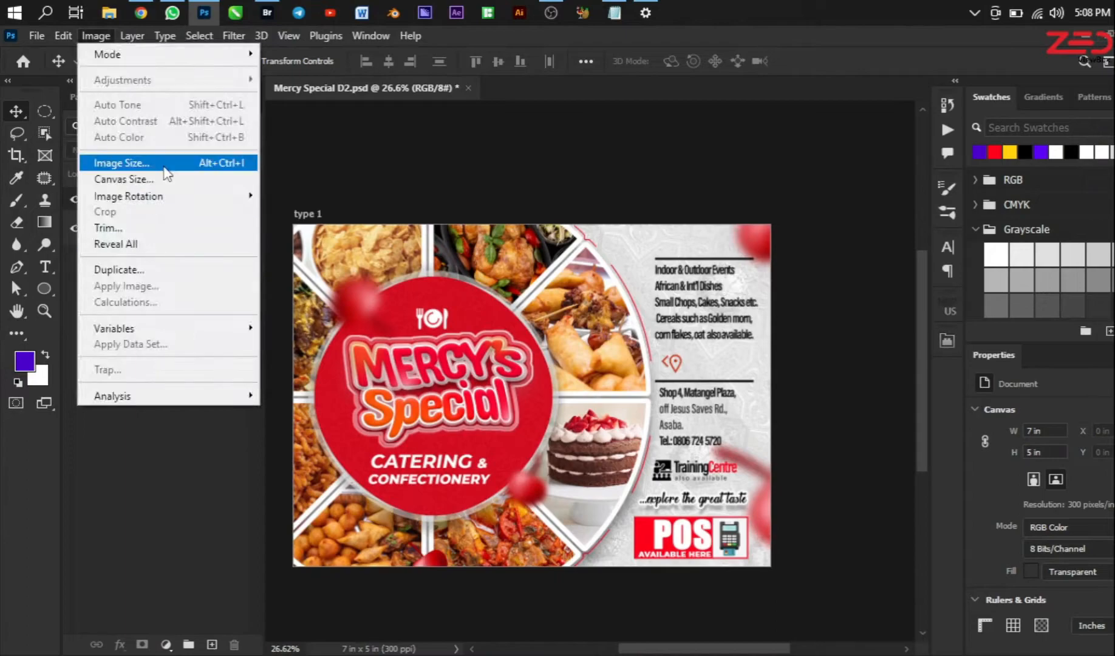
Resize the flyer to width 7*12 (84 x 60 in) with resolution 200 ppi.
click(121, 162)
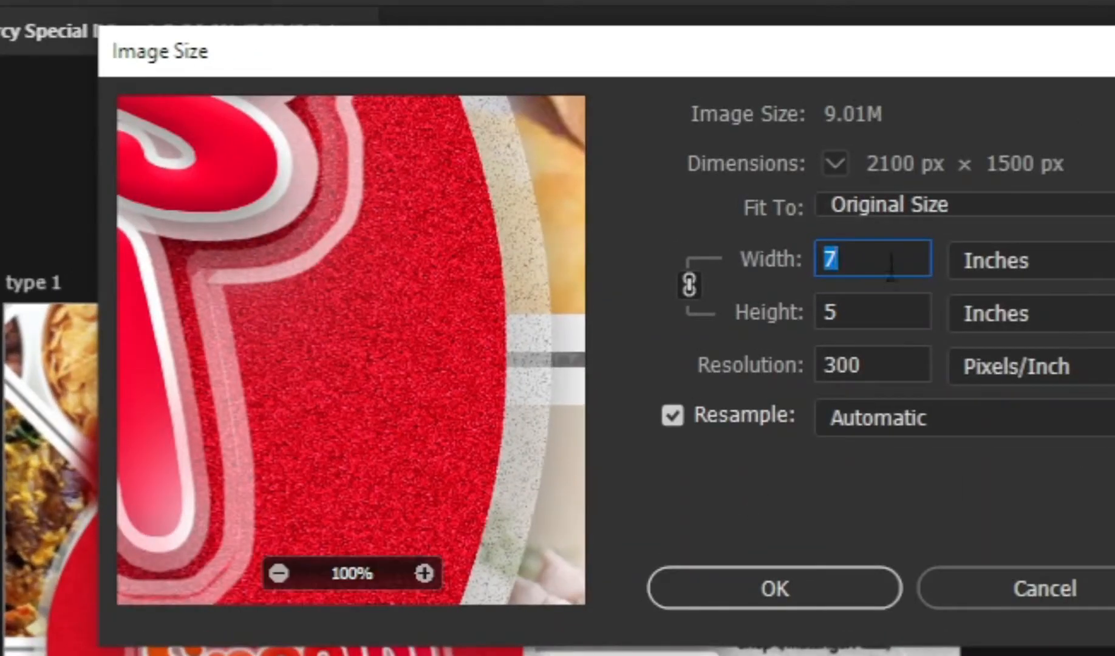
text(*1)
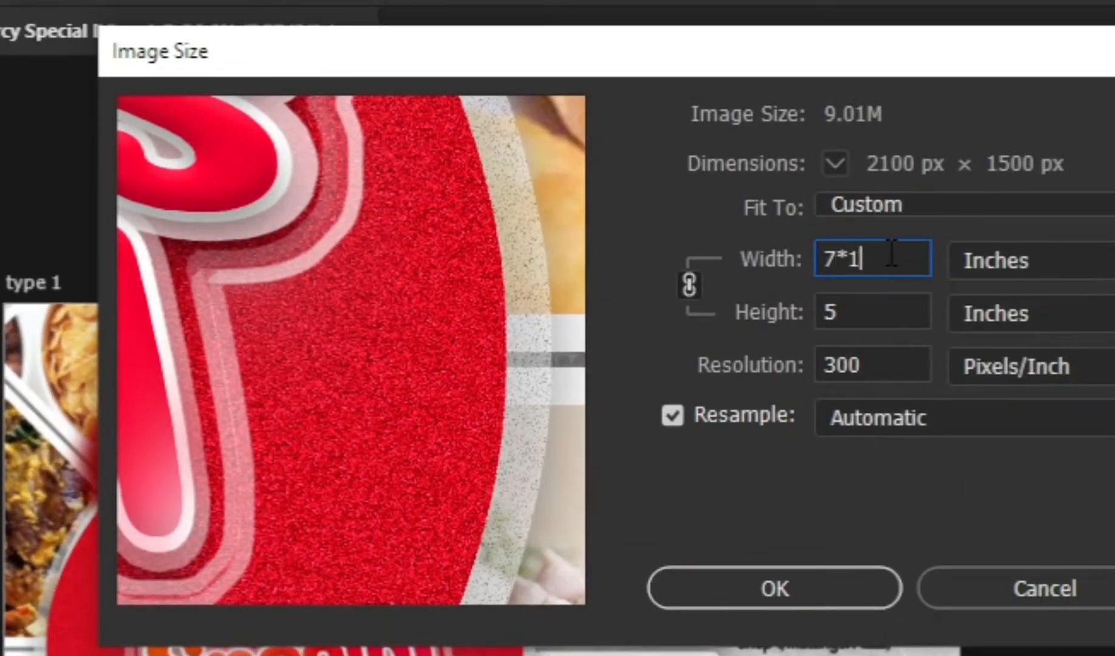
text(2)
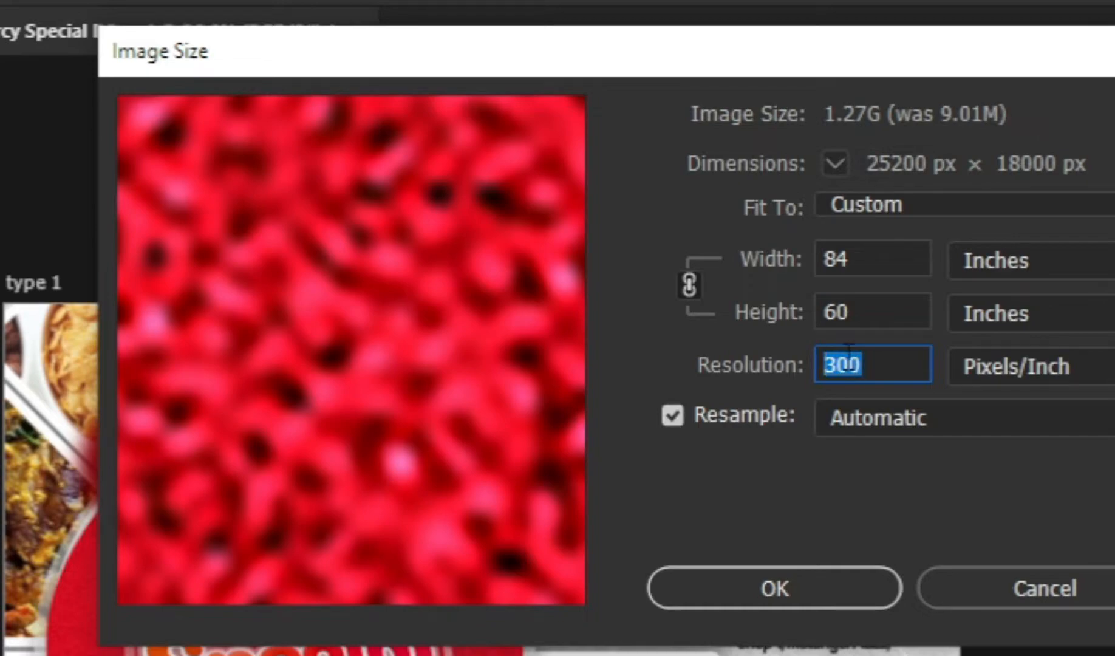
mouse_move(871, 364)
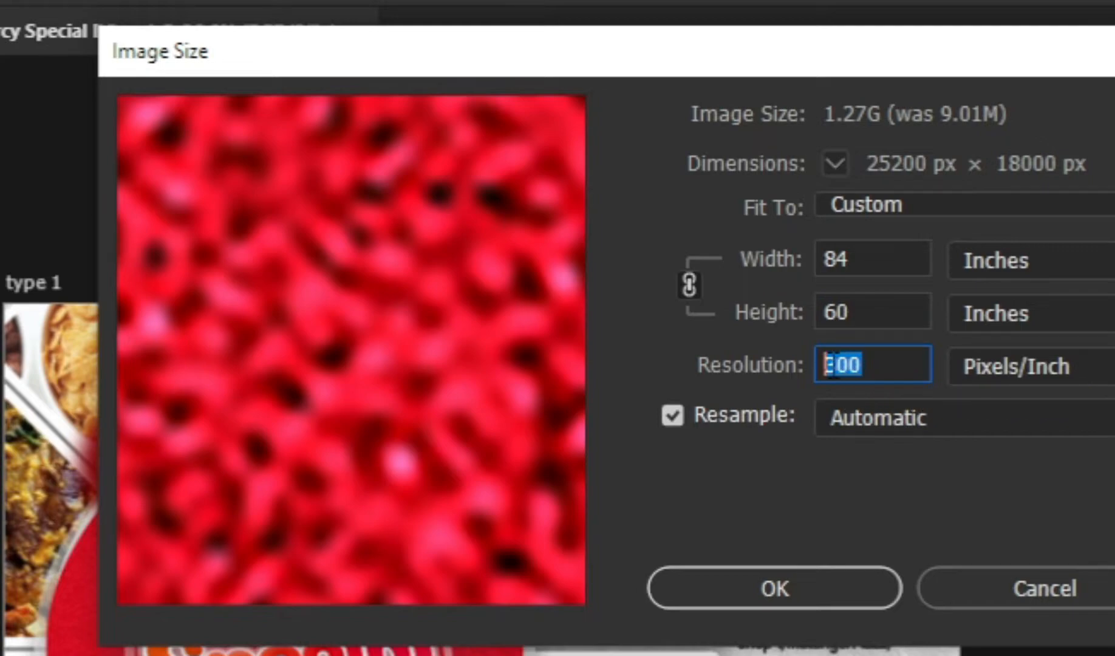
text(300)
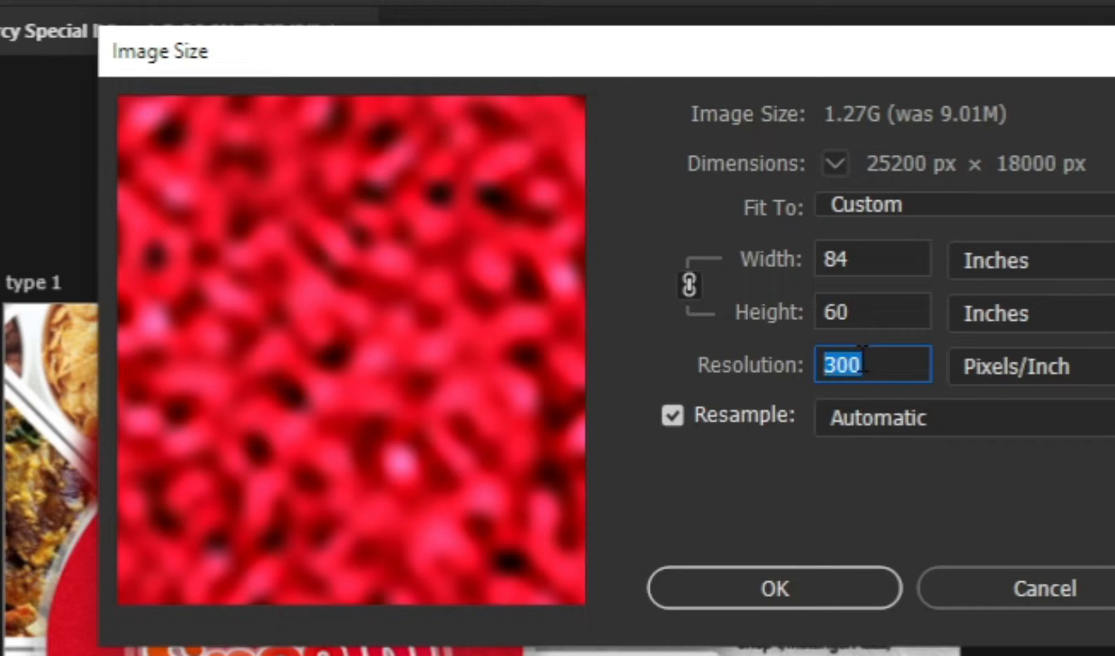
mouse_move(871, 365)
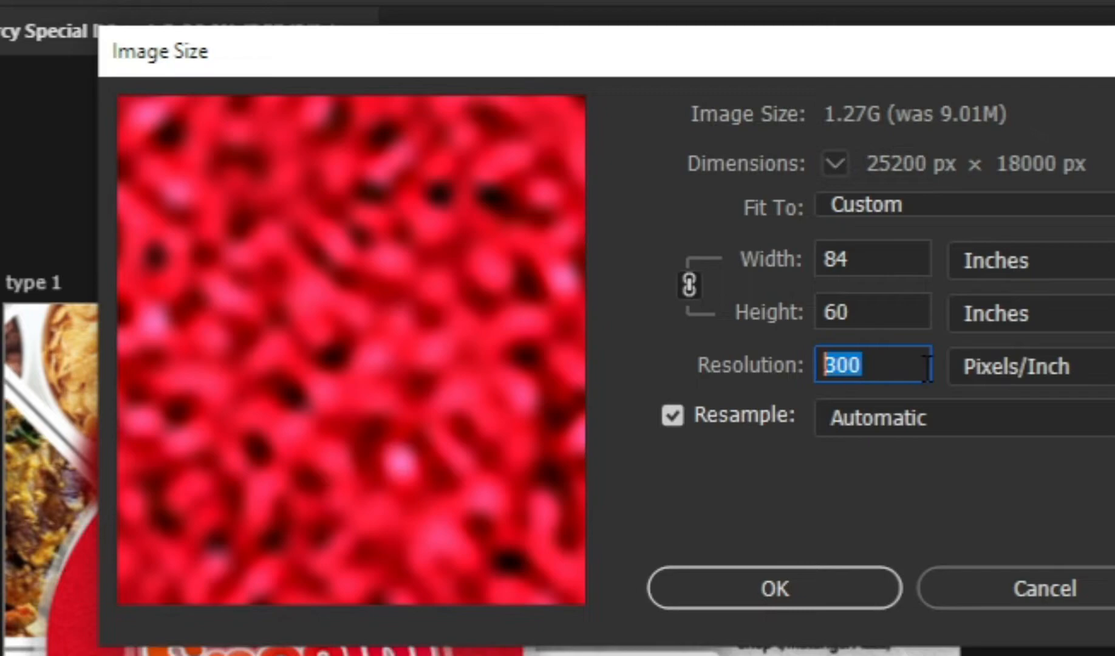
text(200)
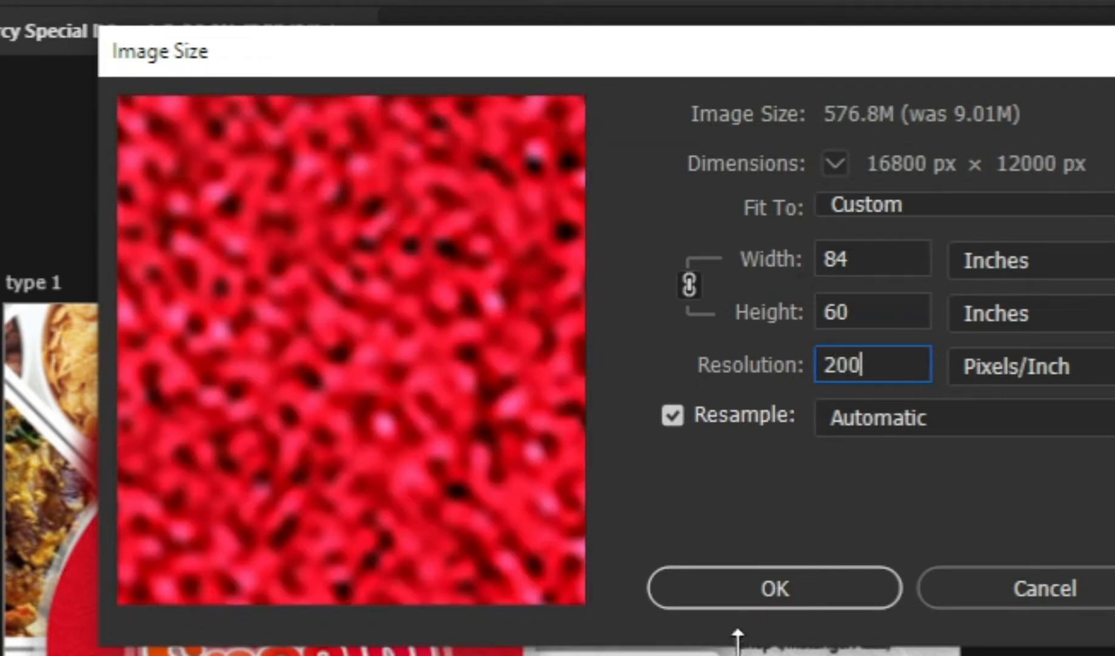
click(773, 588)
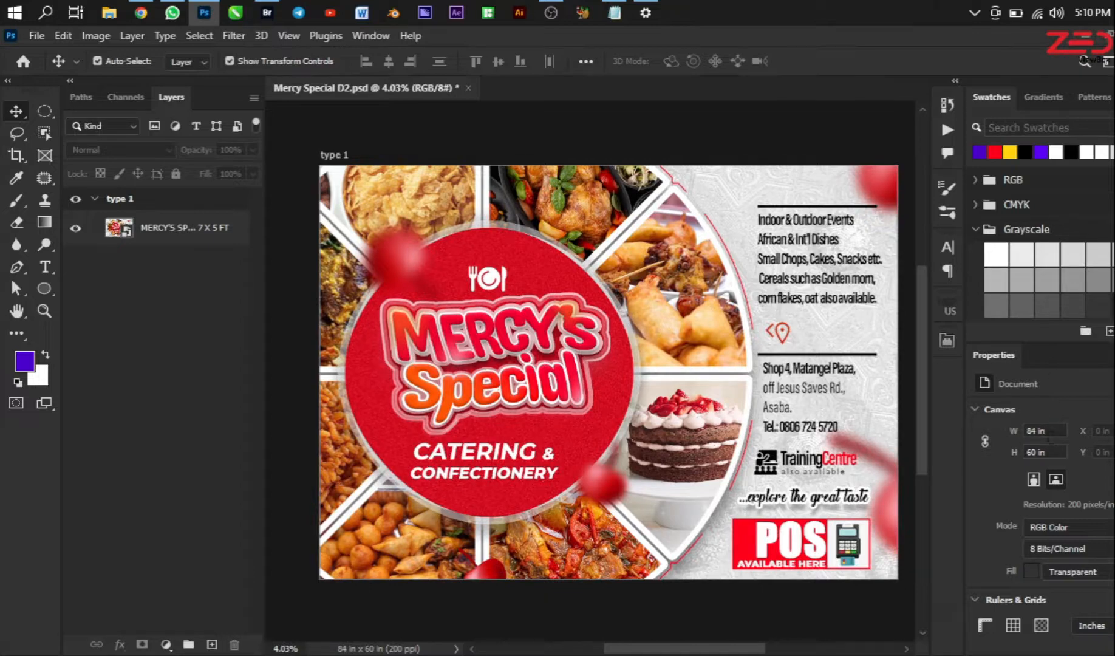
mouse_move(669, 340)
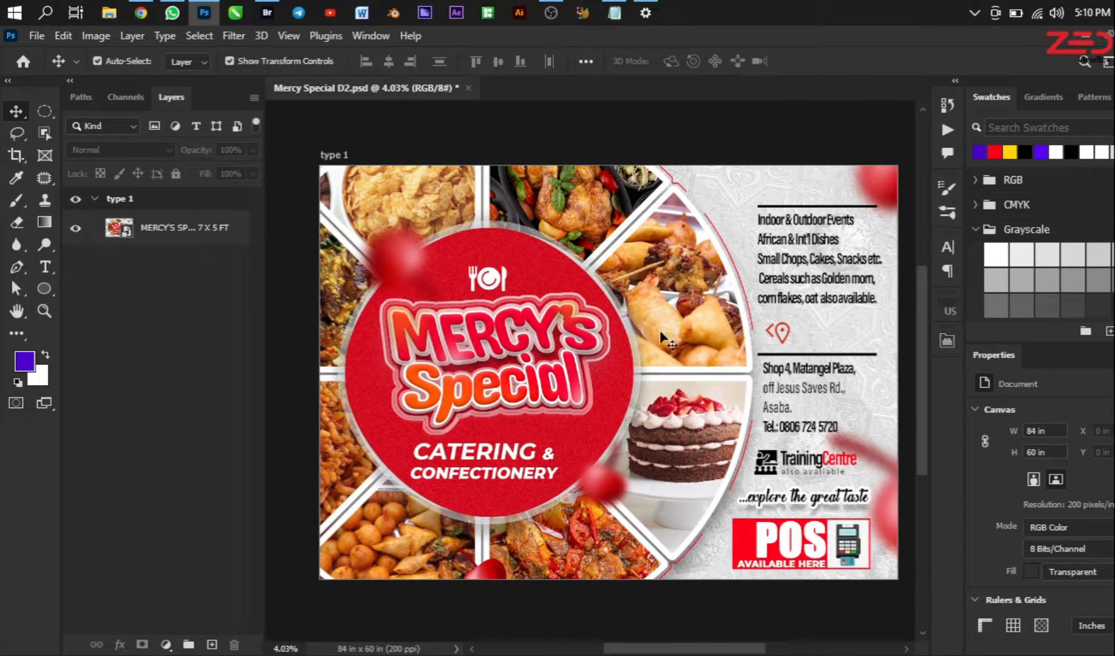
mouse_move(665, 318)
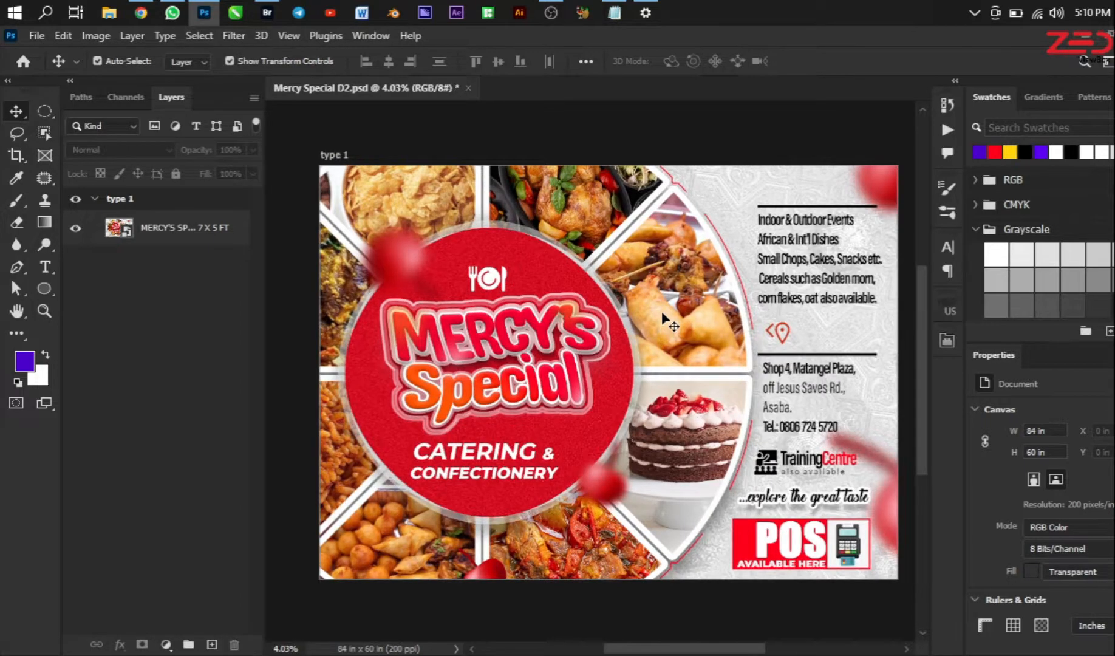
mouse_move(478, 149)
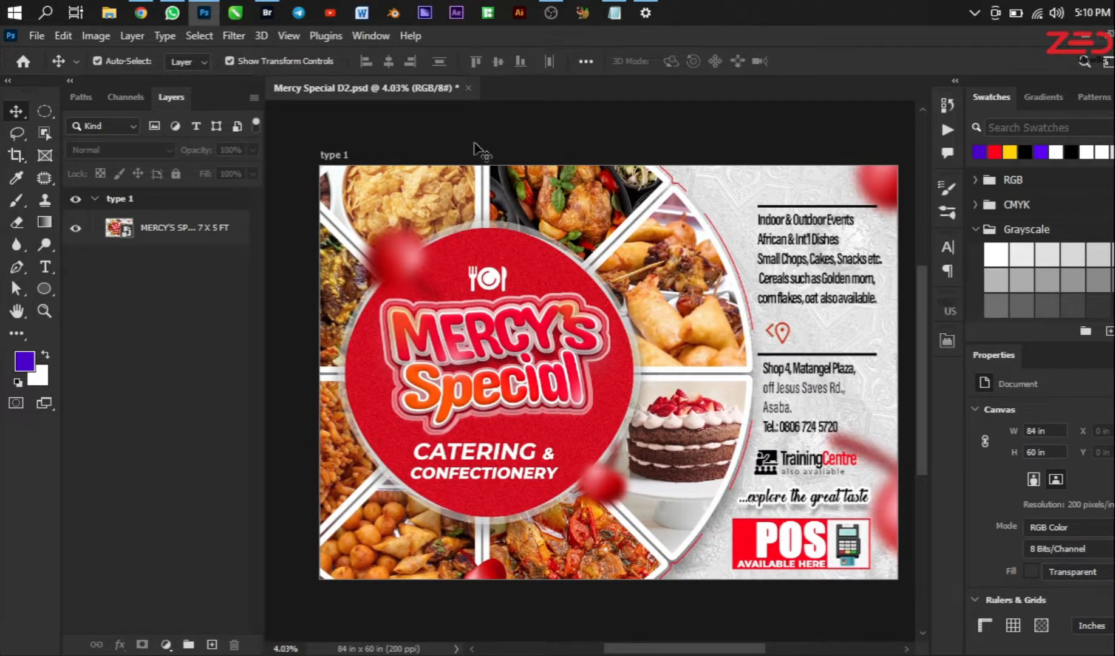
After the 84 x 60 in, 200 ppi resample finishes, open the File menu.
click(36, 36)
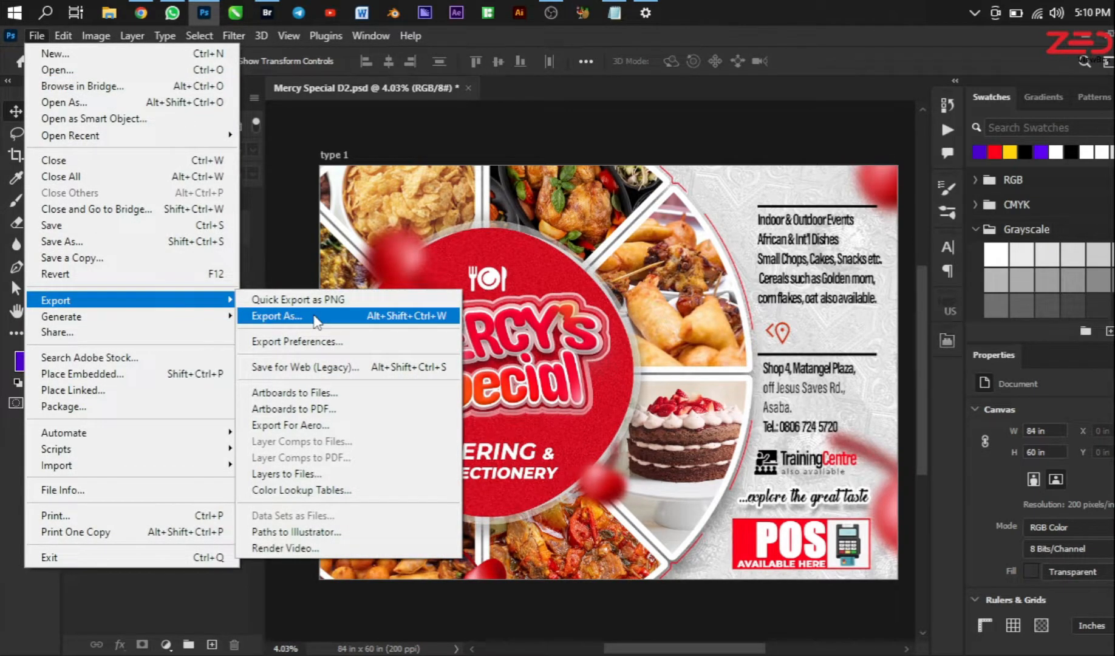
mouse_move(297, 321)
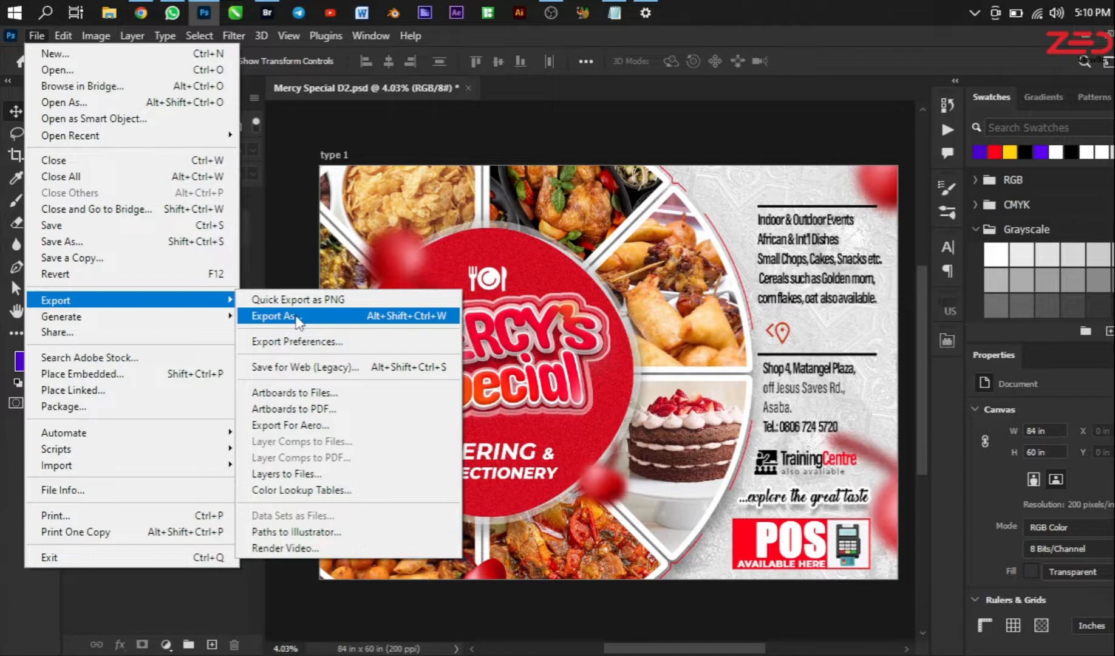
mouse_move(71, 257)
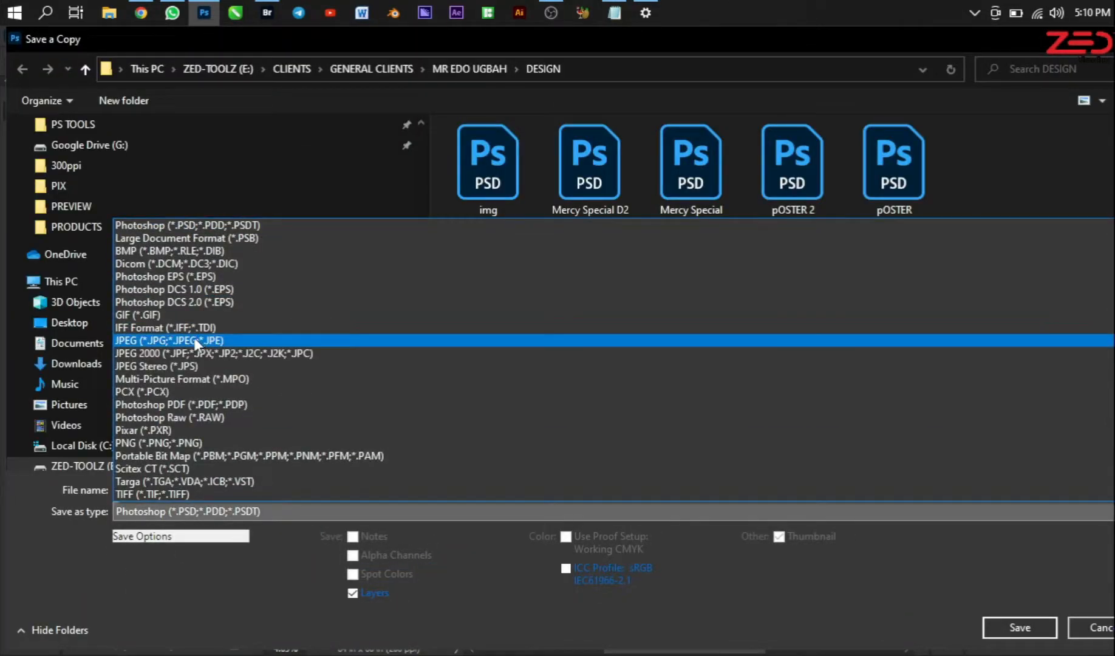
Save a JPEG copy named Mercy Special D2 copy into the DESIGN folder.
click(170, 340)
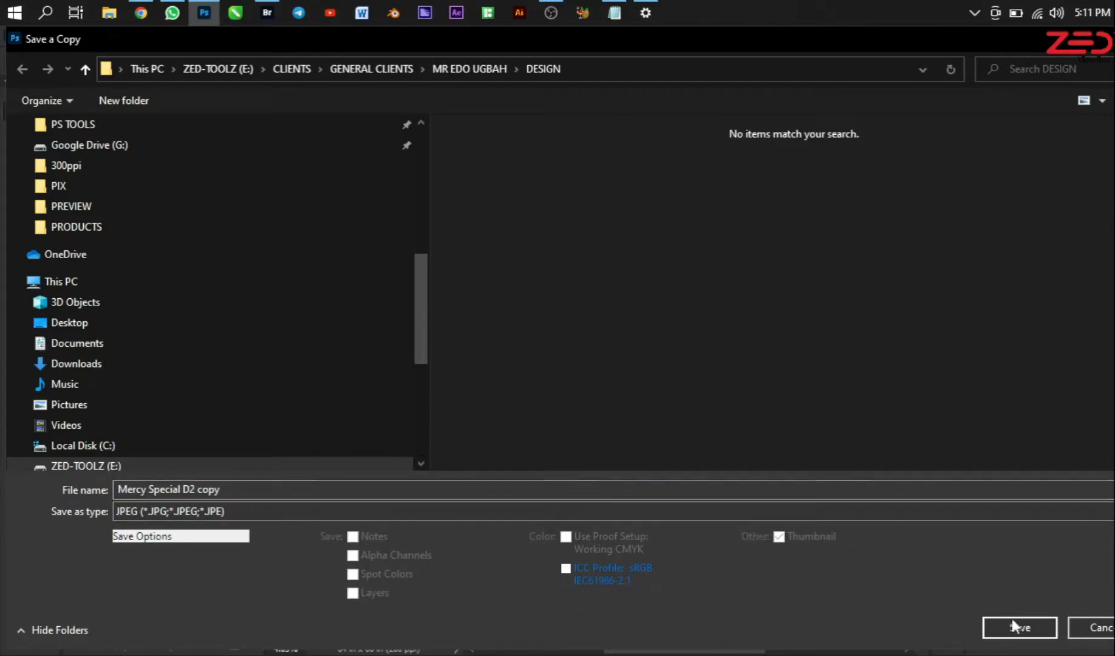
click(1018, 627)
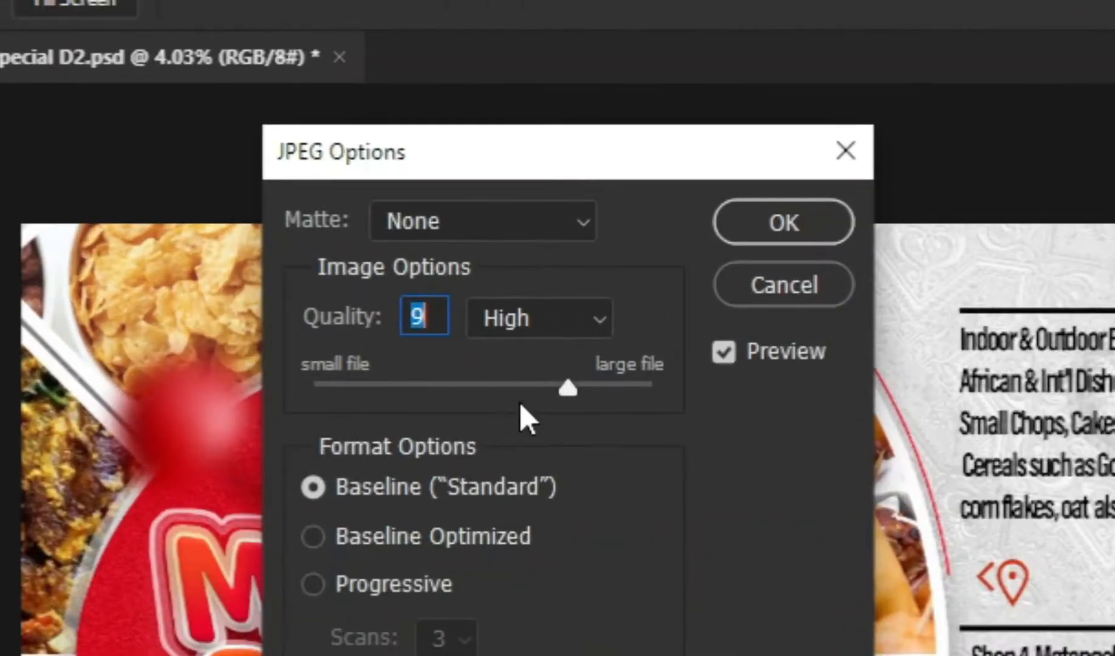
mouse_move(487, 355)
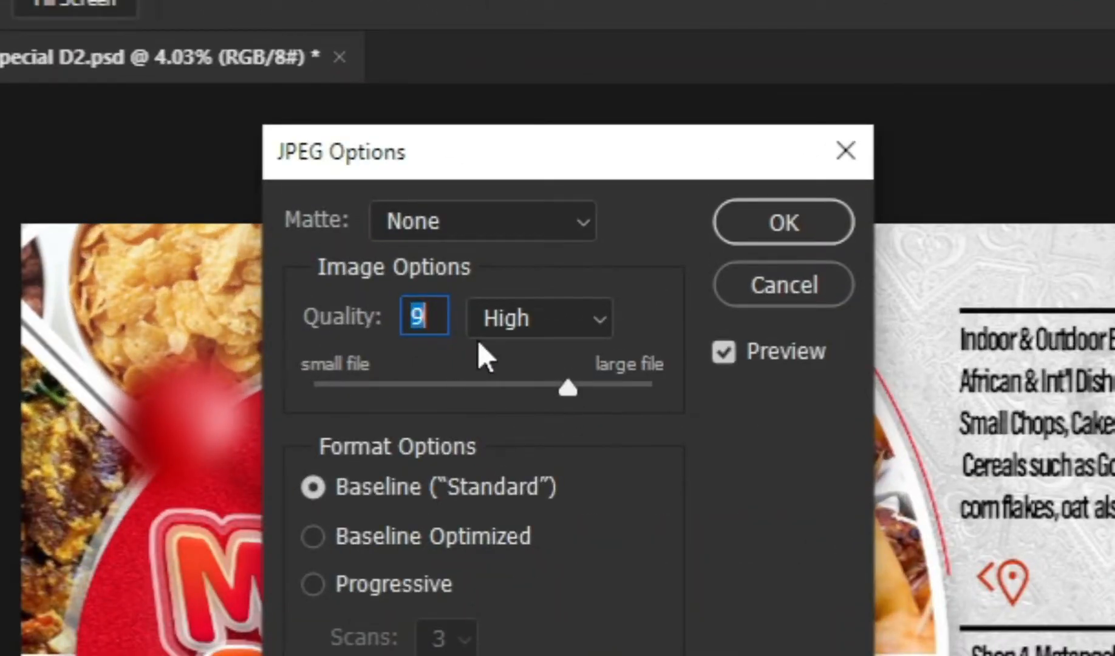
mouse_move(653, 565)
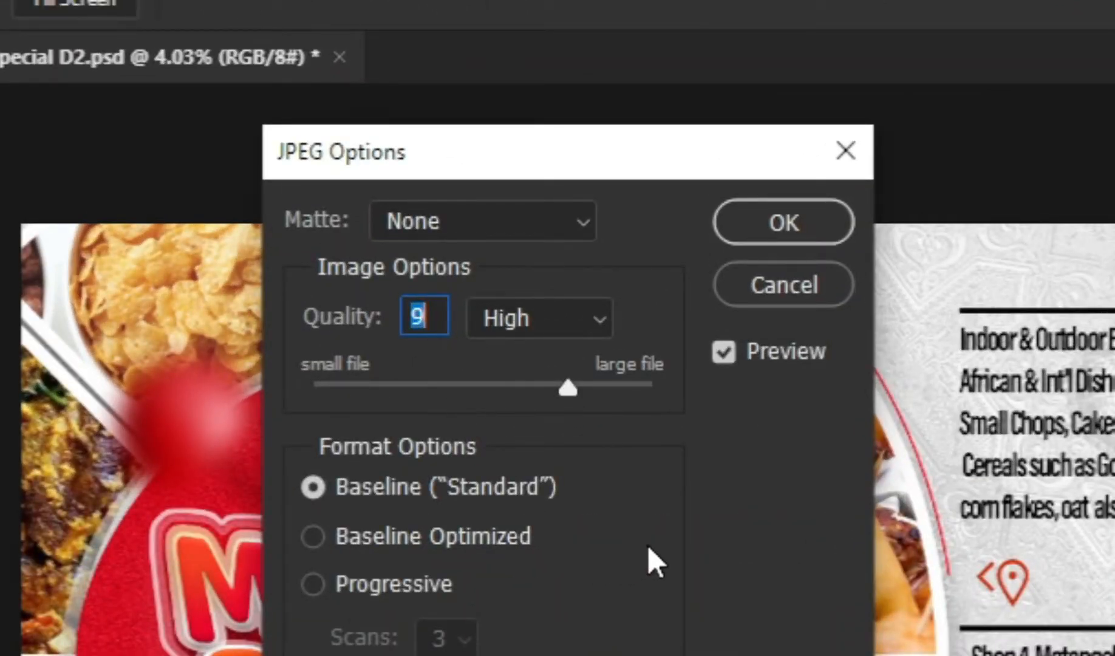
mouse_move(857, 416)
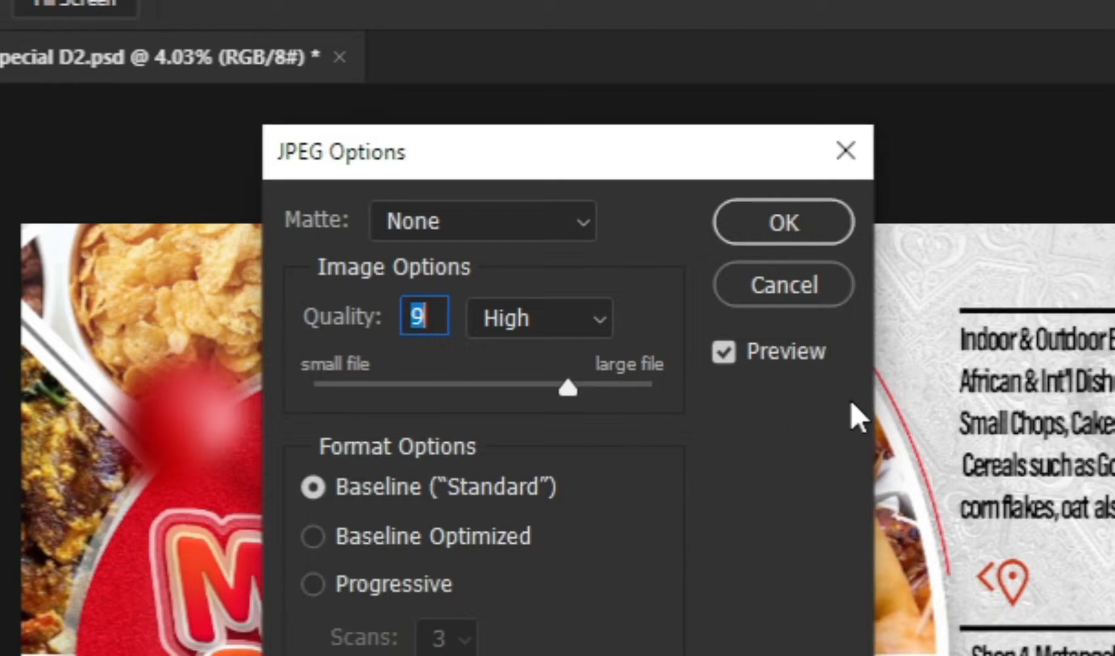
mouse_move(676, 434)
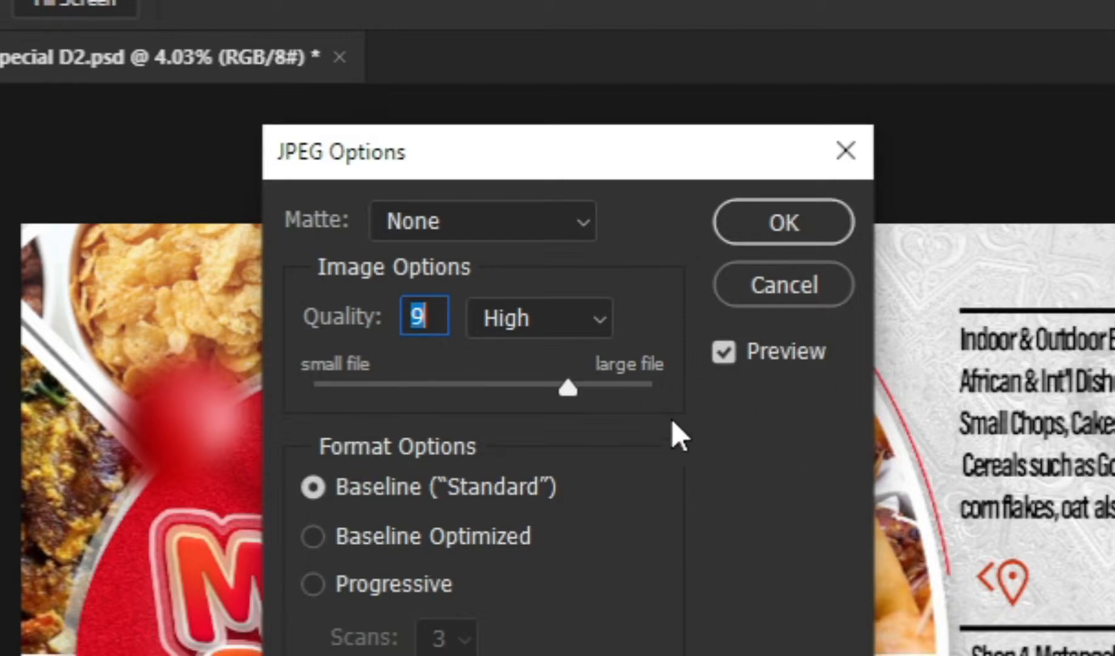
mouse_move(626, 456)
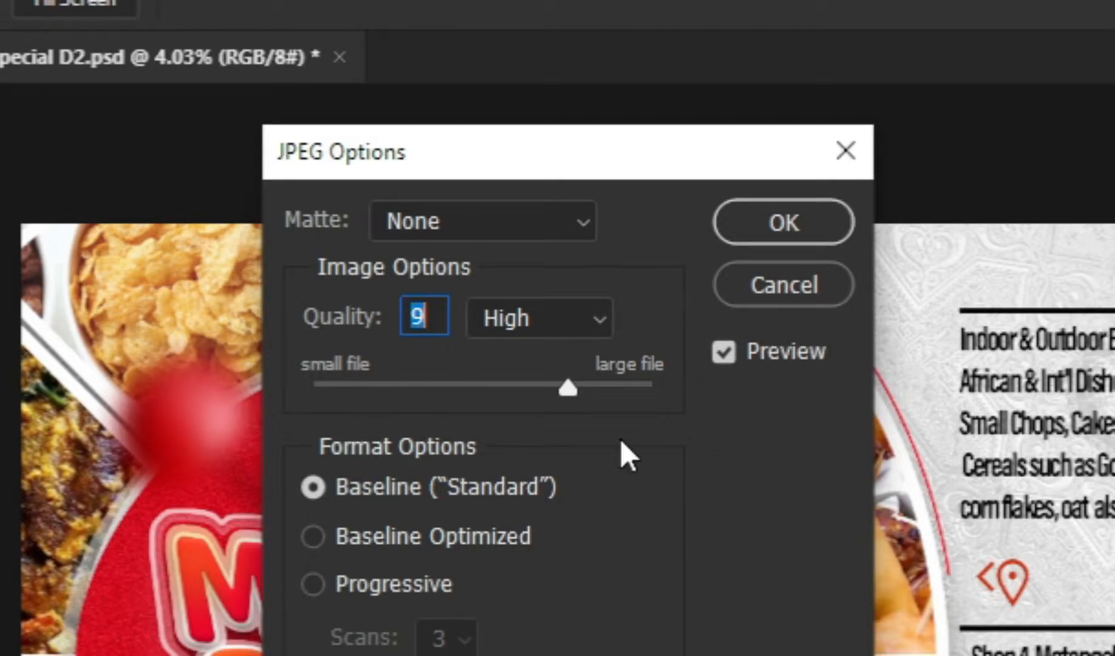
mouse_move(868, 420)
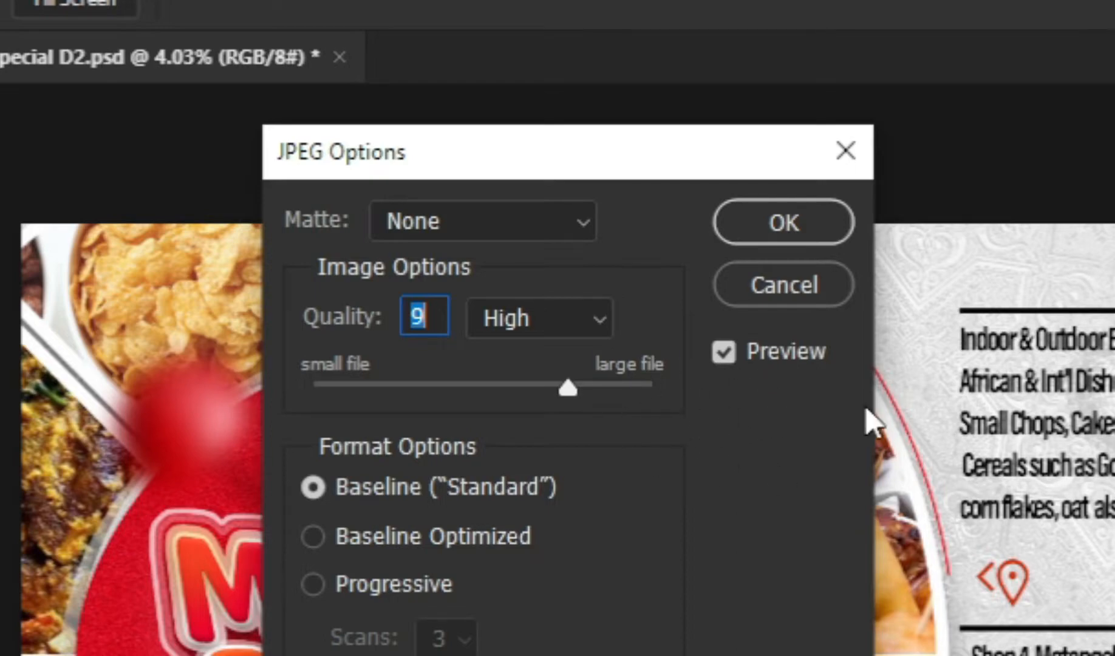
mouse_move(775, 395)
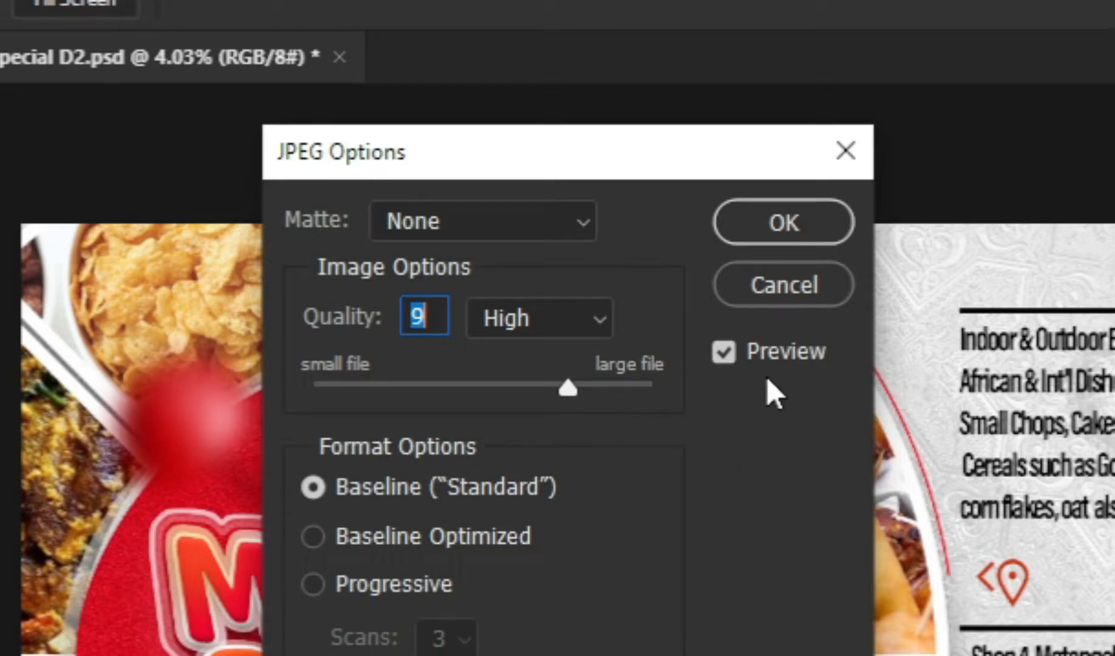
mouse_move(761, 459)
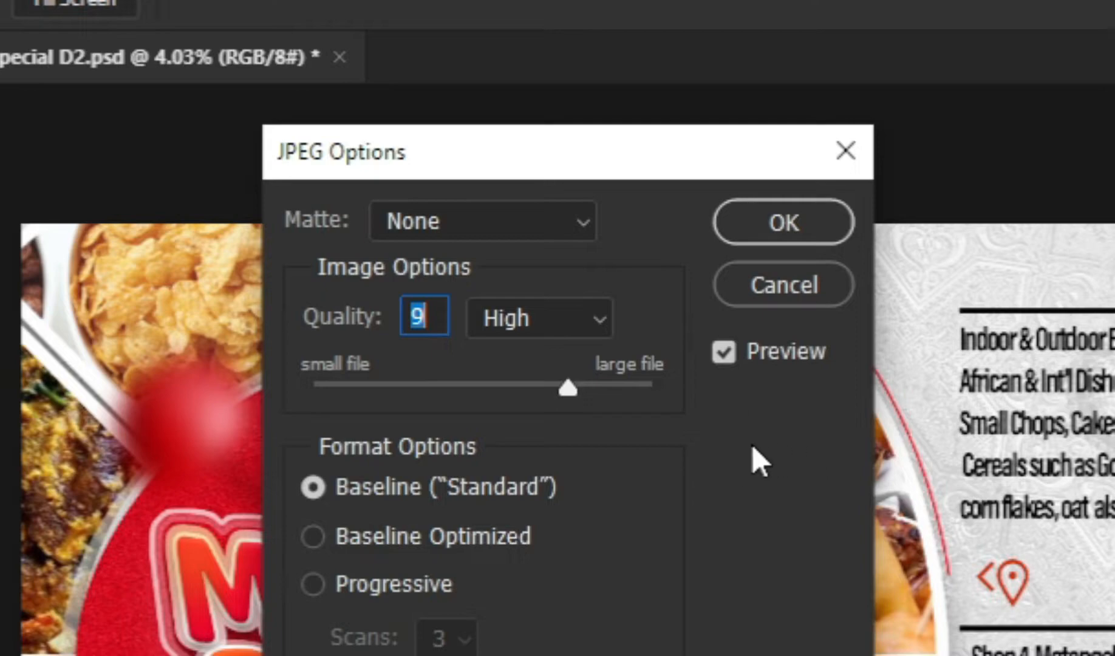
mouse_move(760, 459)
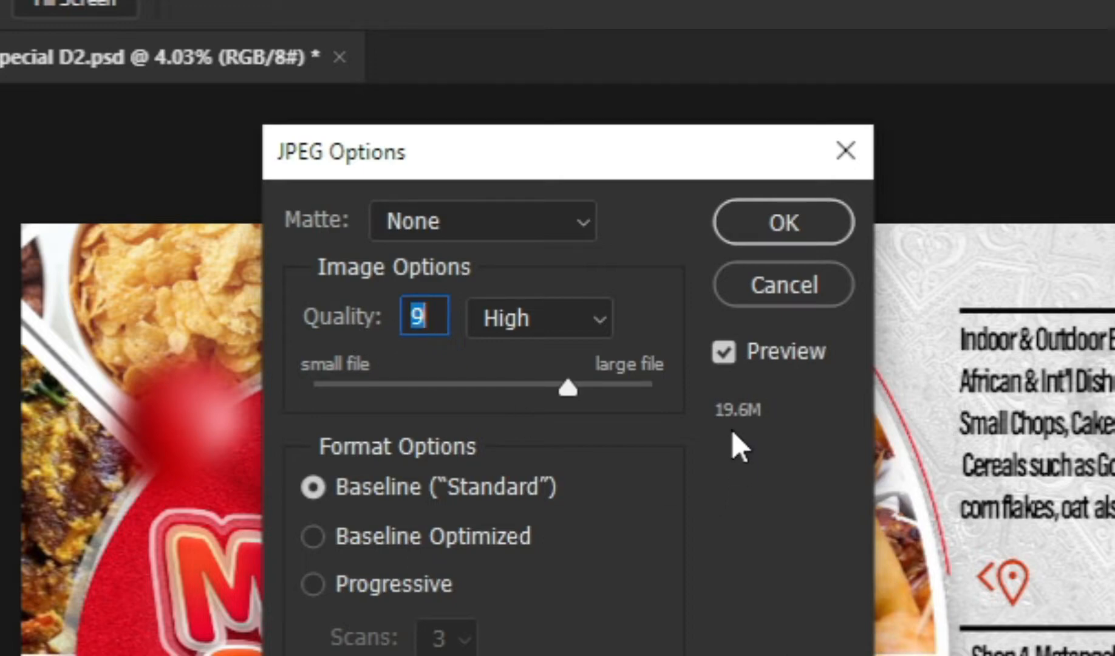
mouse_move(765, 438)
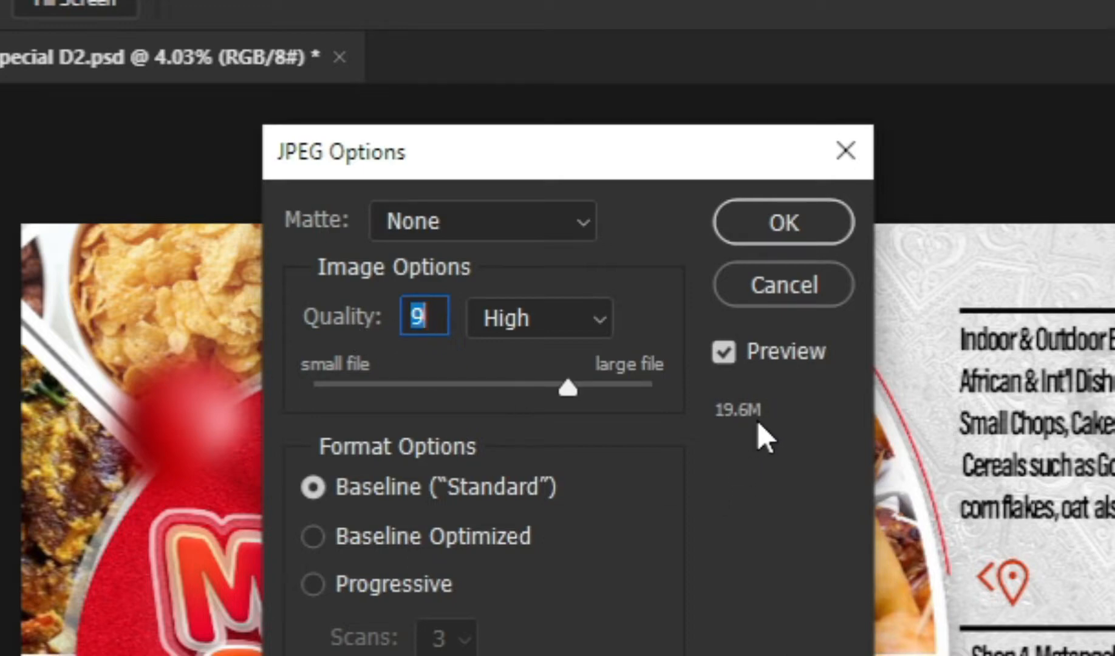
mouse_move(615, 437)
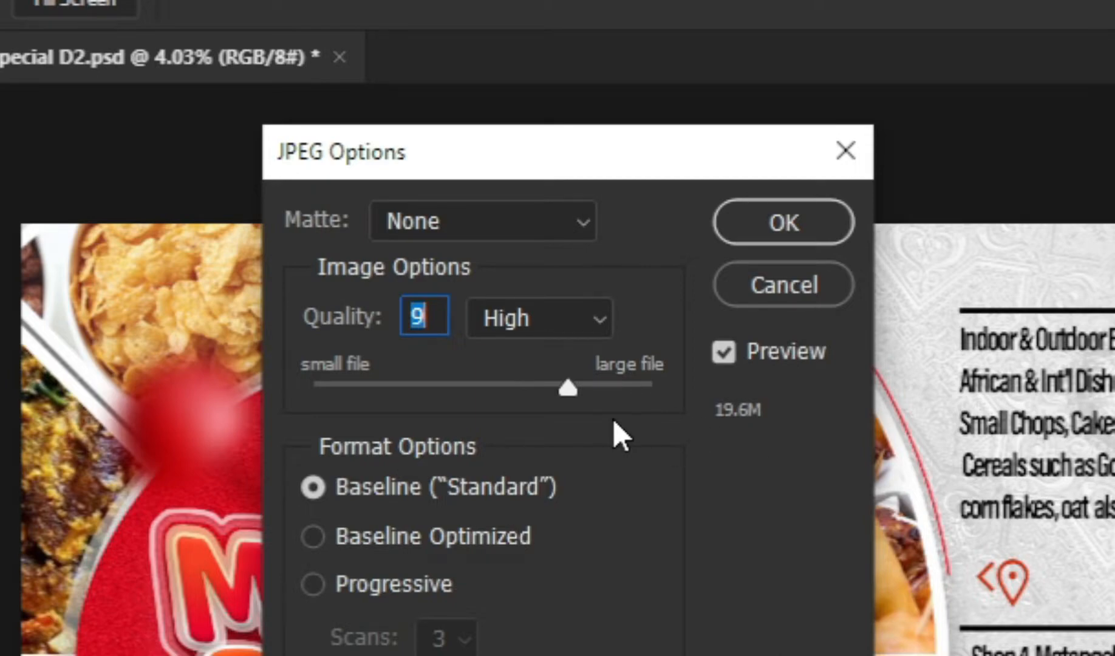
mouse_move(584, 413)
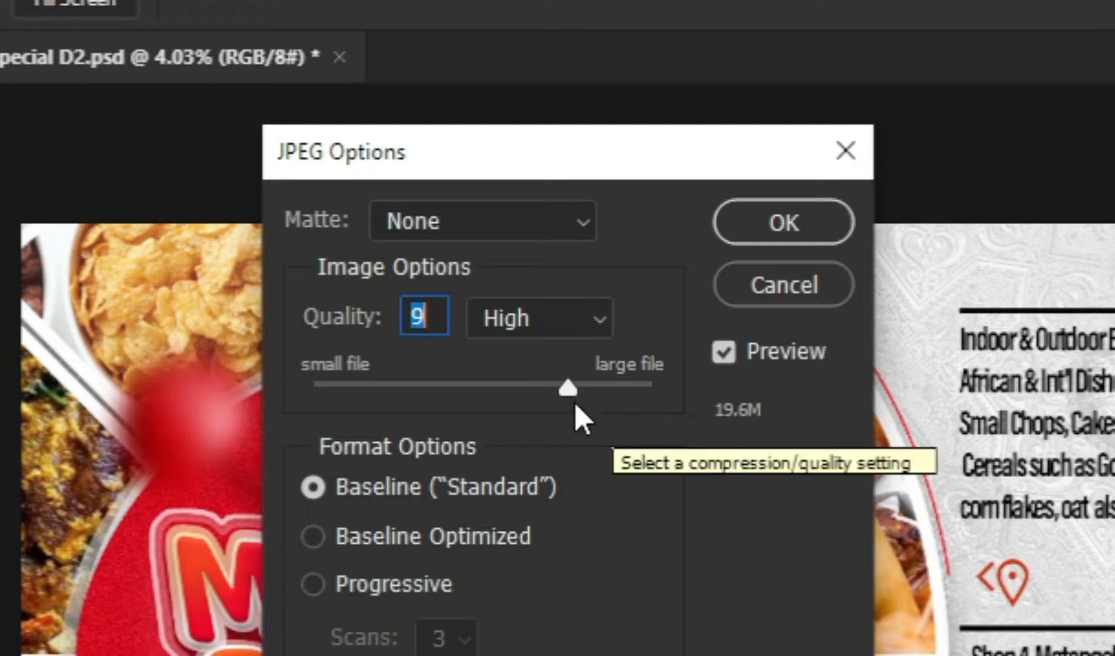
mouse_move(398, 317)
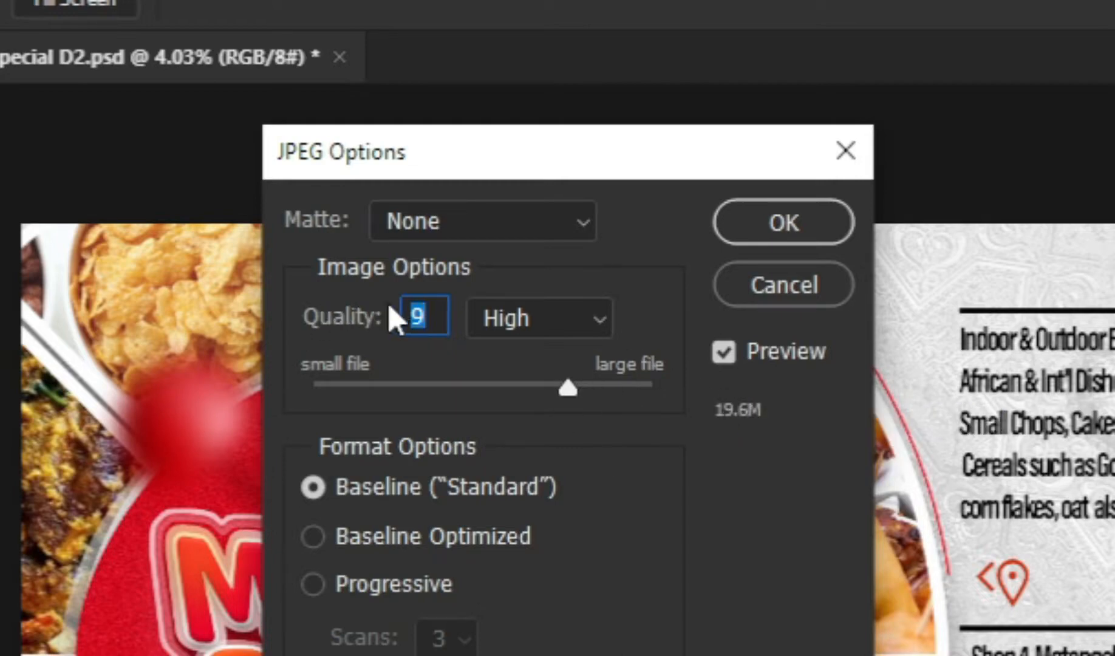
mouse_move(714, 427)
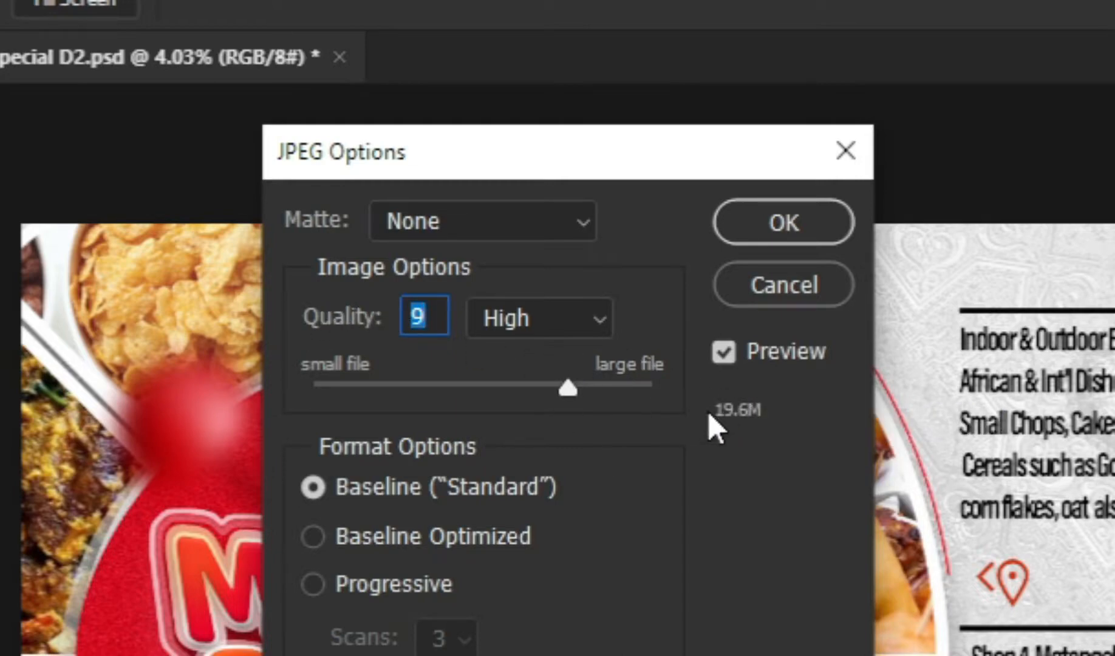
mouse_move(665, 462)
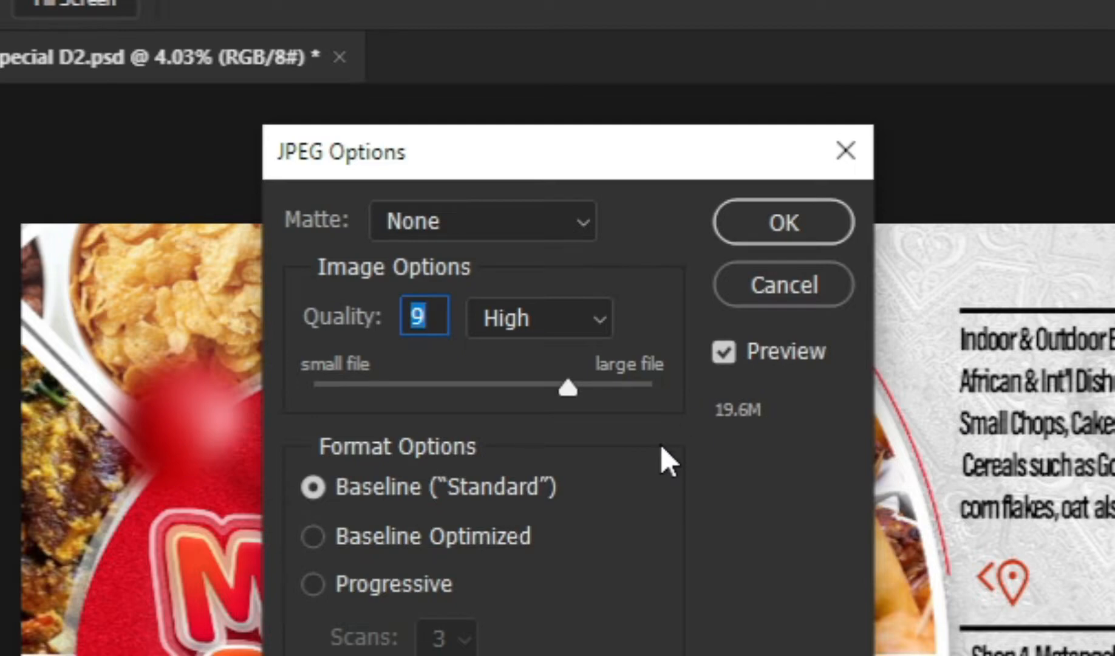
mouse_move(580, 419)
text(5)
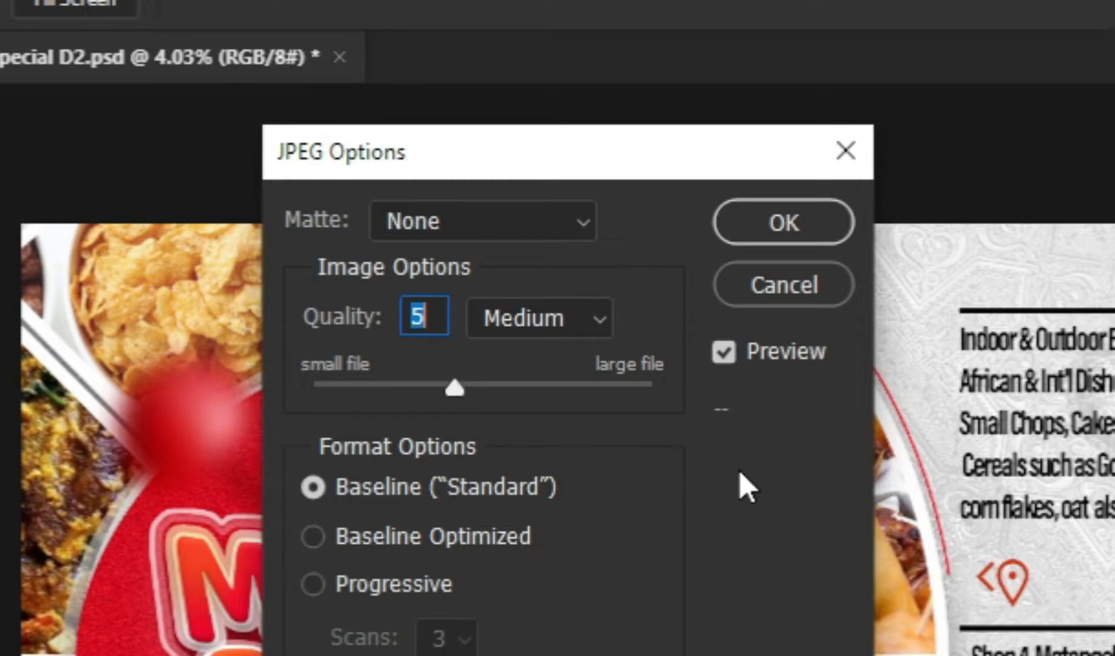
Set JPEG quality to 5 (Medium) and confirm saving the copy.
click(538, 317)
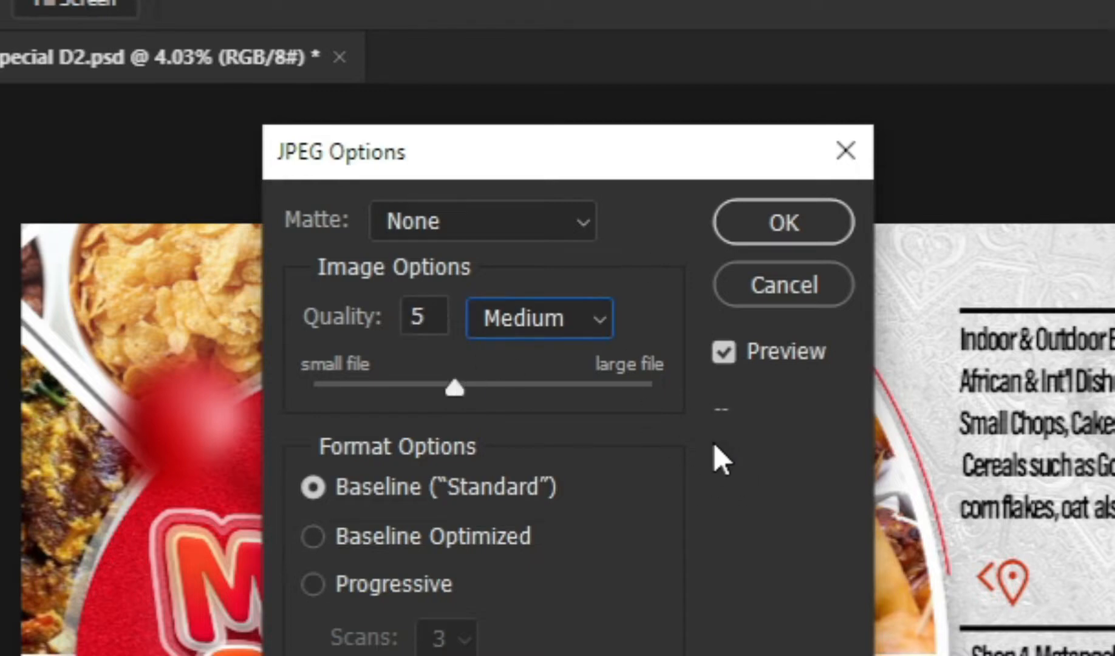
mouse_move(640, 498)
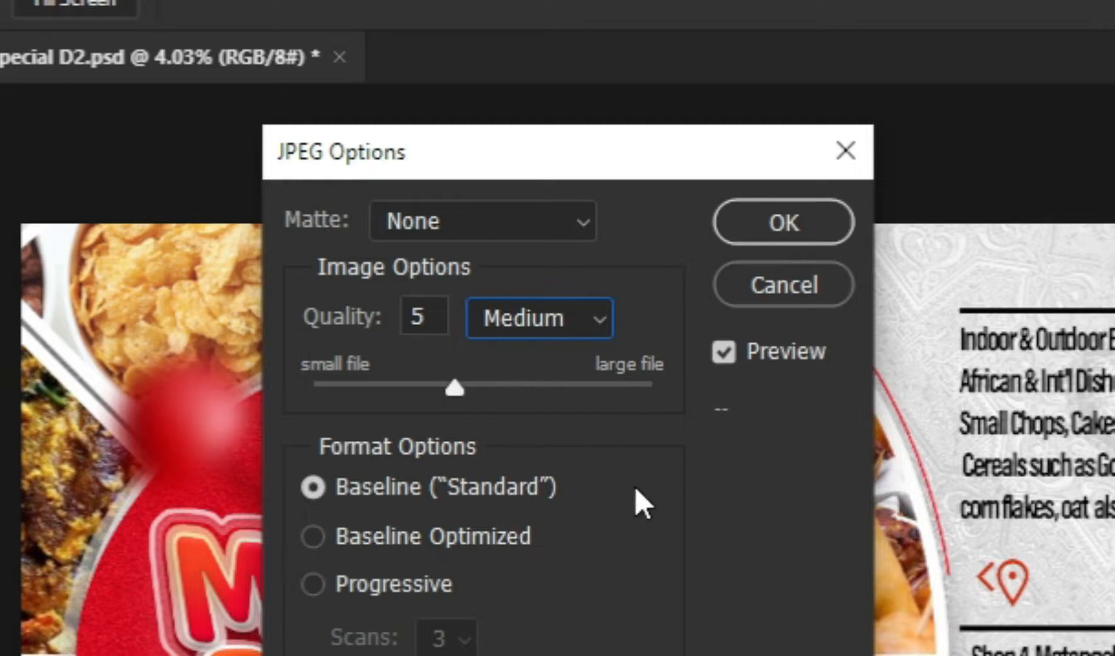
mouse_move(795, 452)
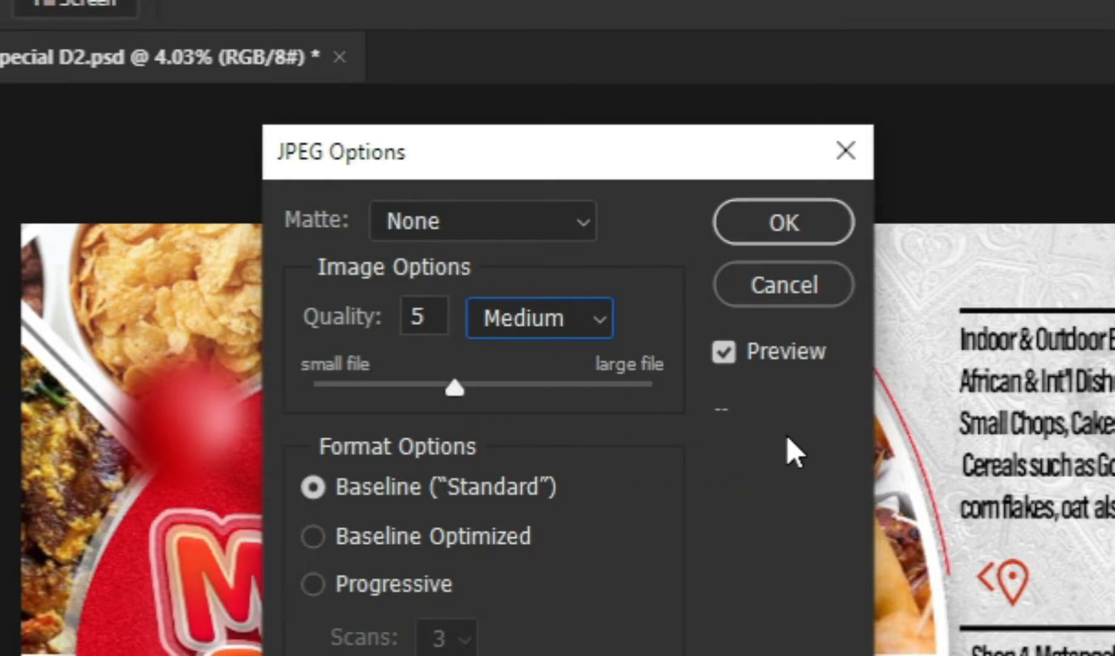
mouse_move(748, 431)
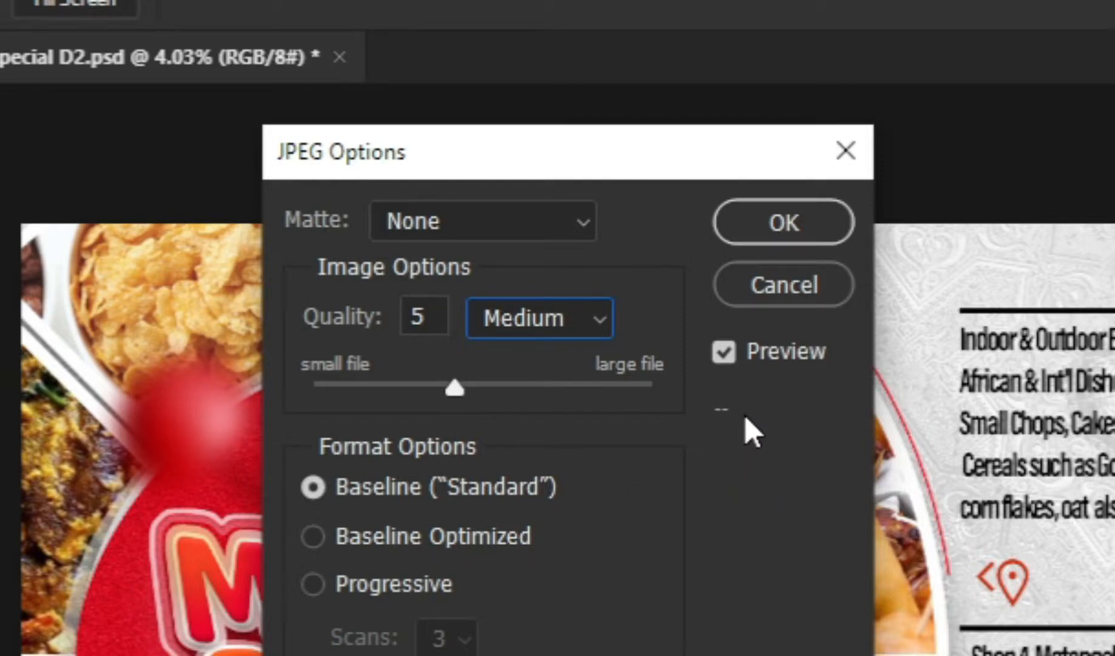
mouse_move(704, 448)
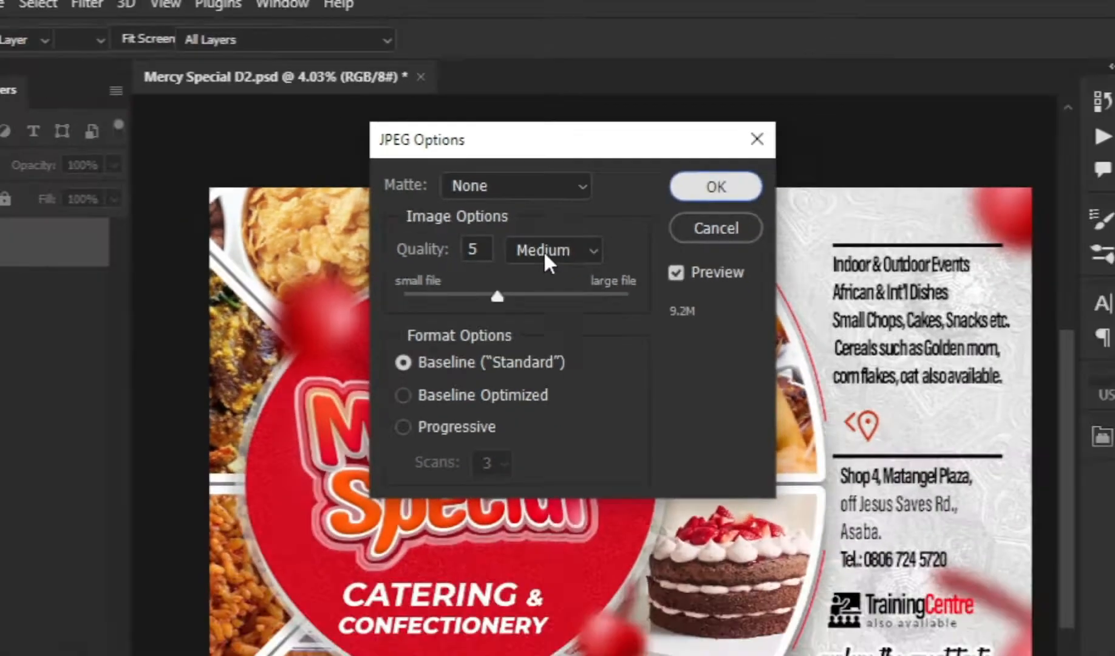
click(715, 187)
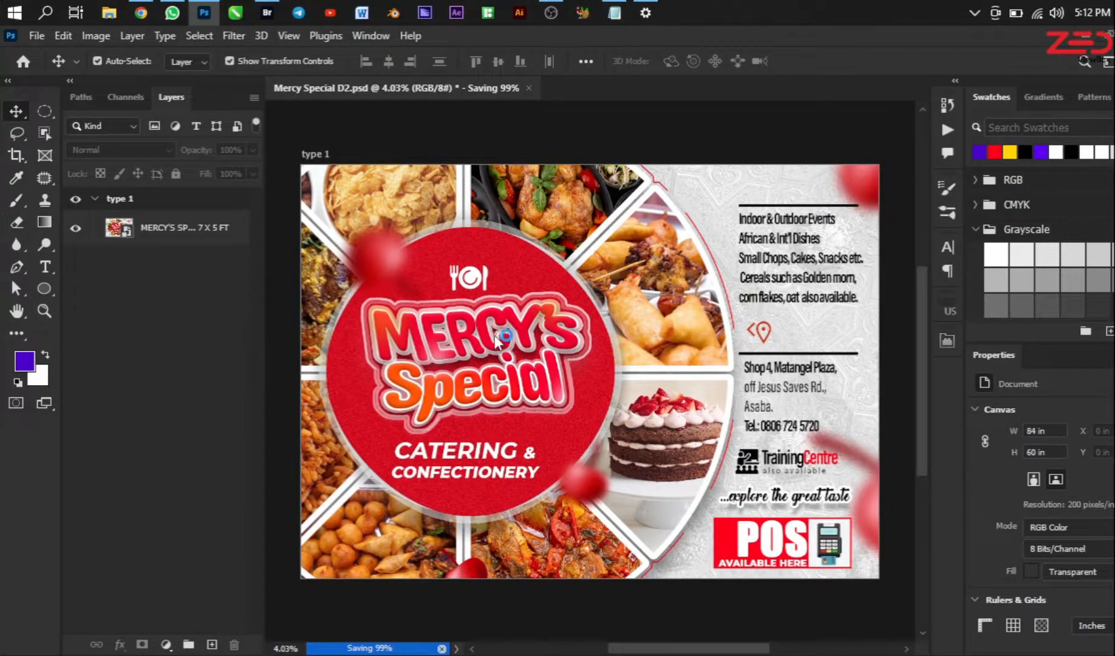
mouse_move(498, 340)
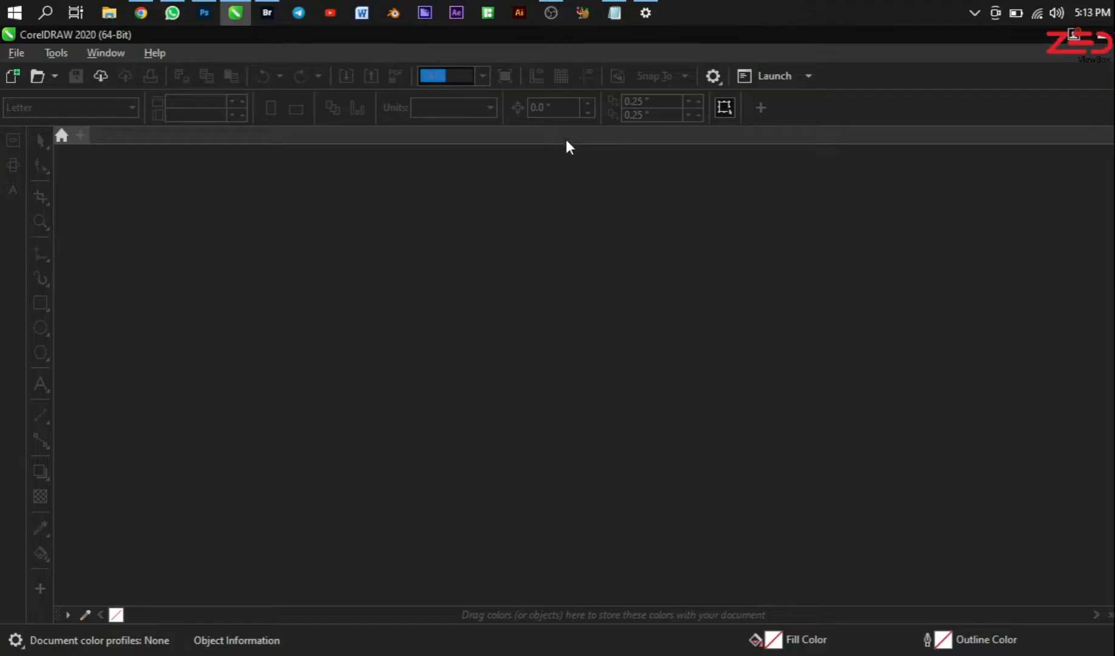
mouse_move(295, 312)
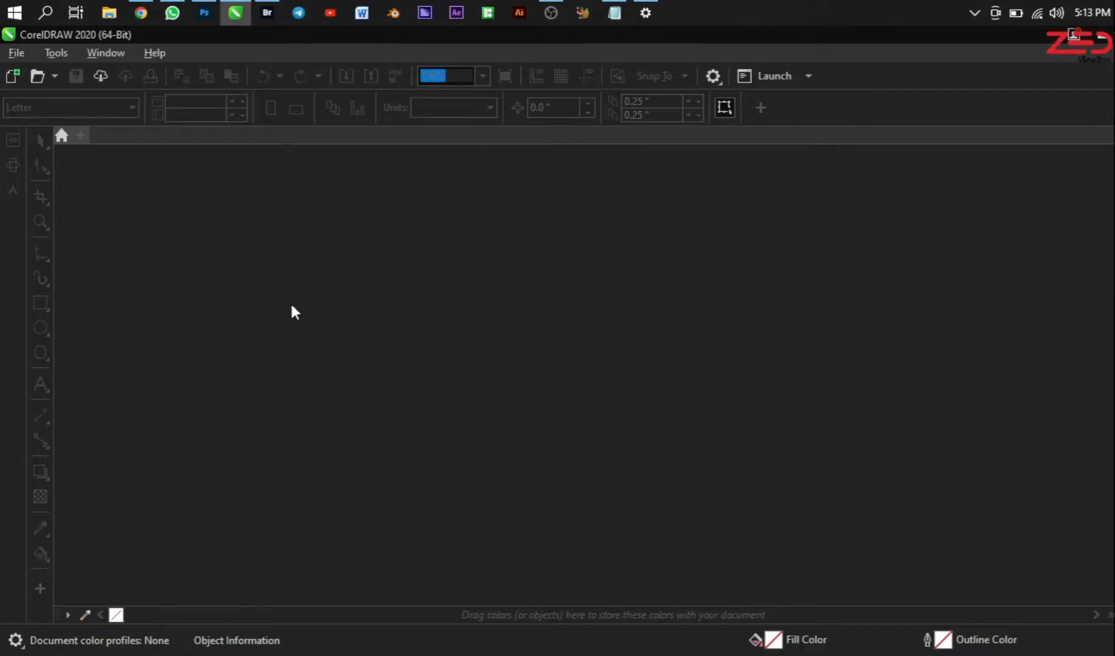
Launch CorelDRAW 2020 and let its Welcome Screen load.
click(62, 136)
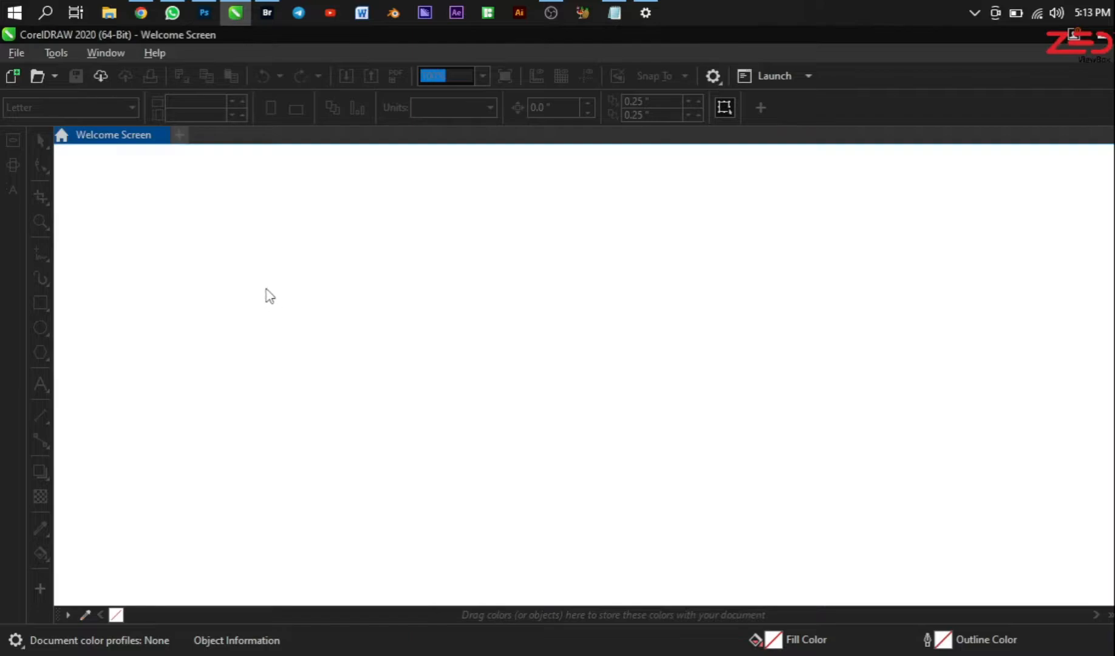
click(12, 76)
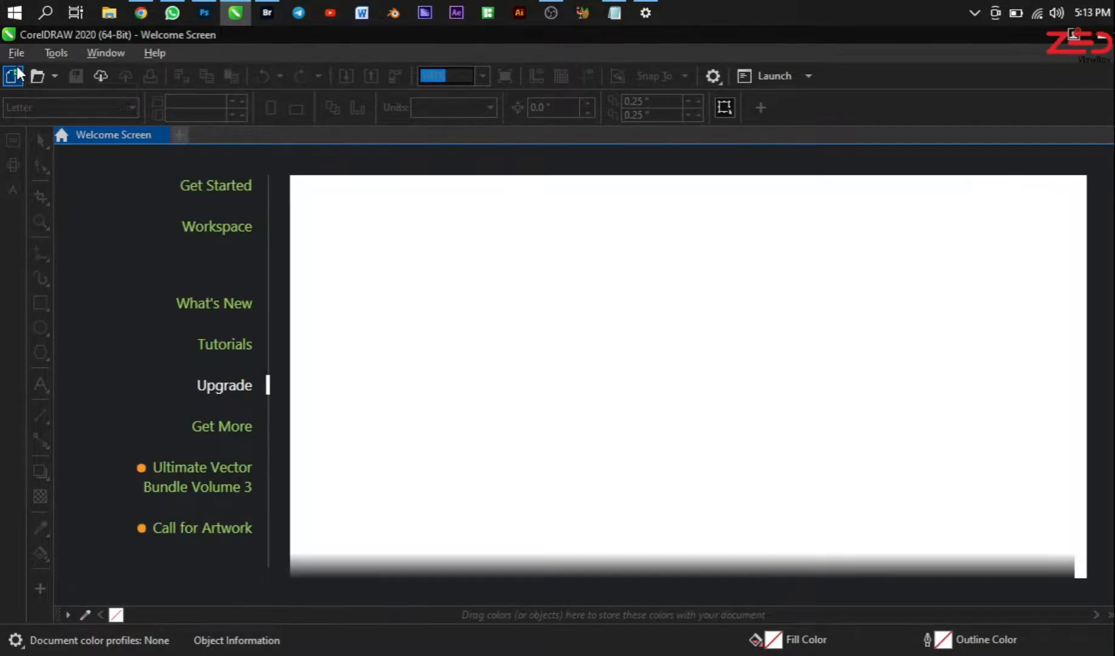
Start a new CorelDRAW document measured in feet with a 7 ft width.
click(12, 75)
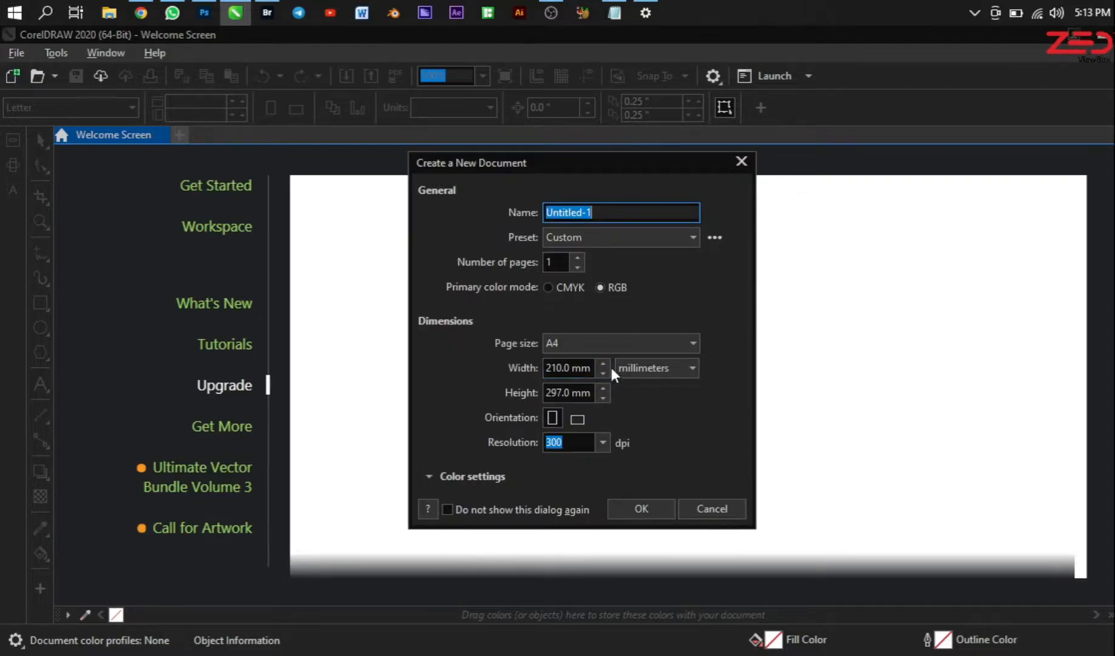
click(689, 368)
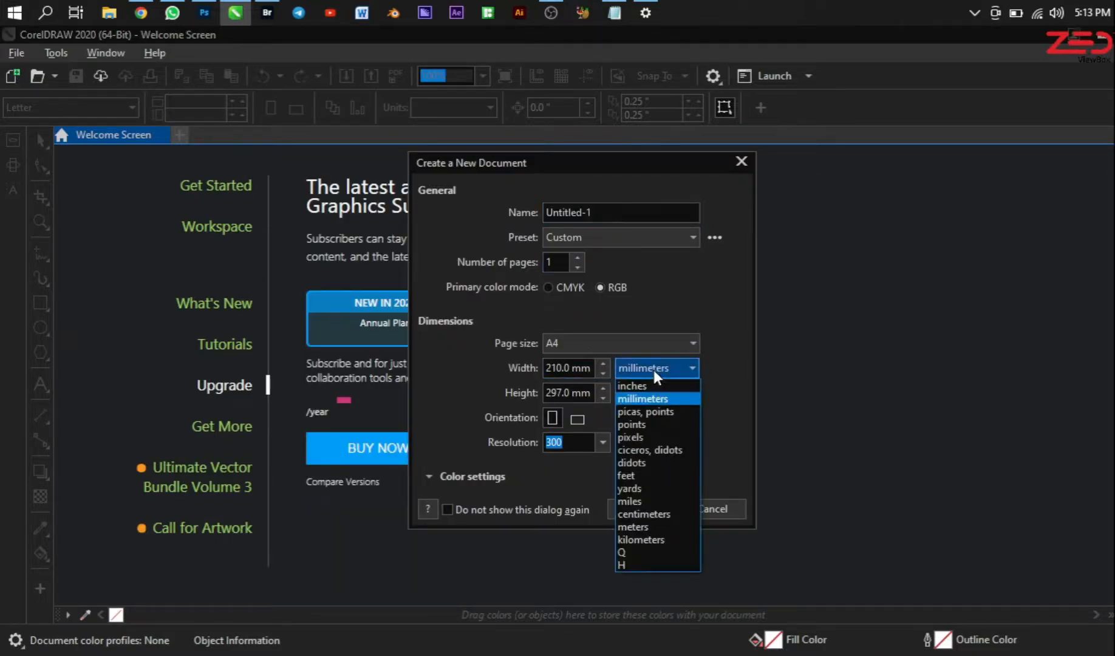
click(627, 475)
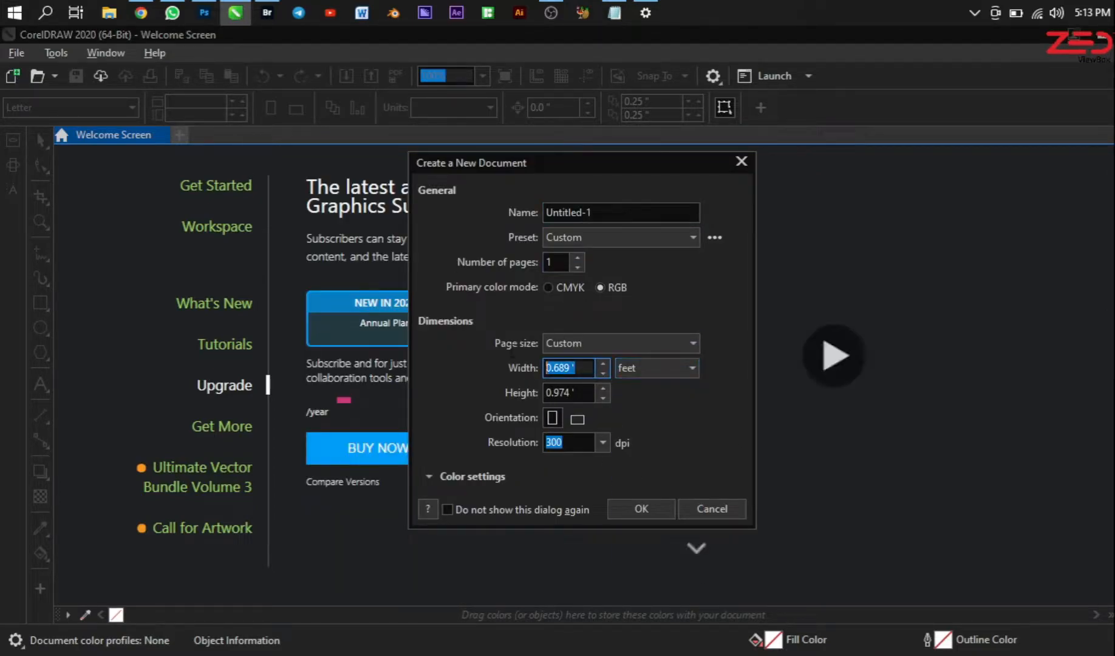
text(7.0 ')
click(577, 393)
text(5)
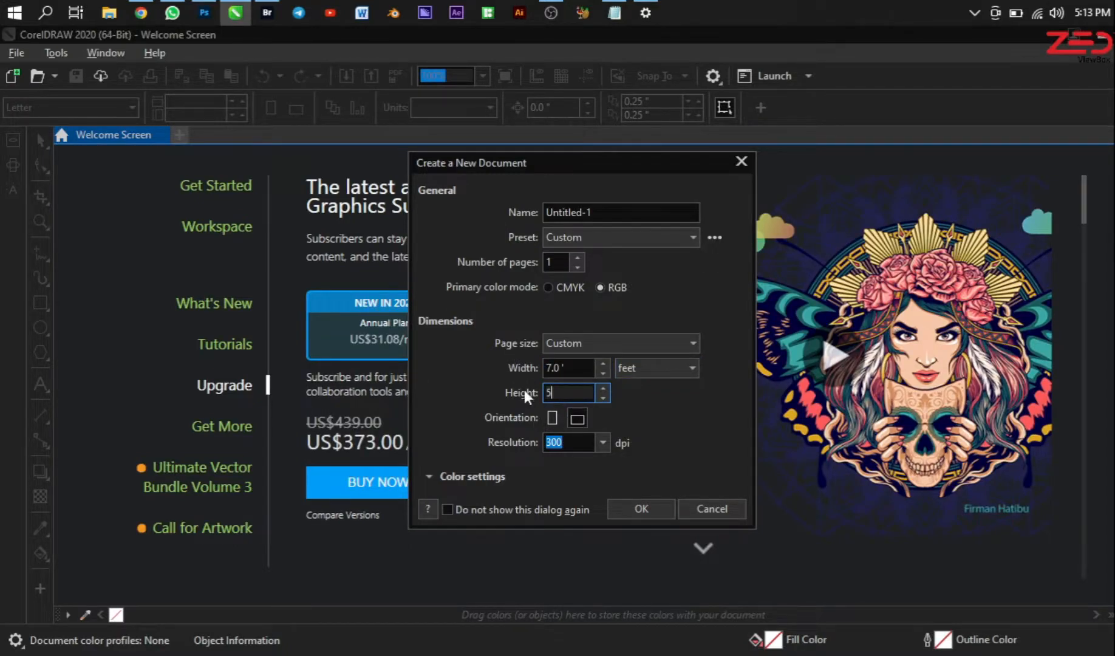
mouse_move(640, 509)
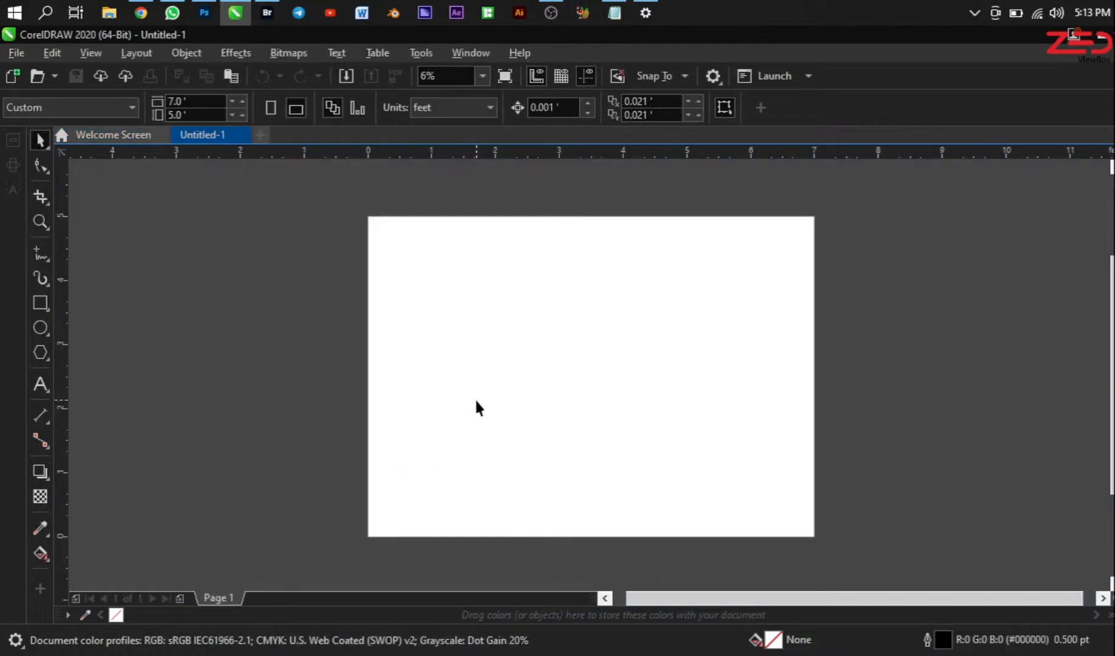
mouse_move(475, 434)
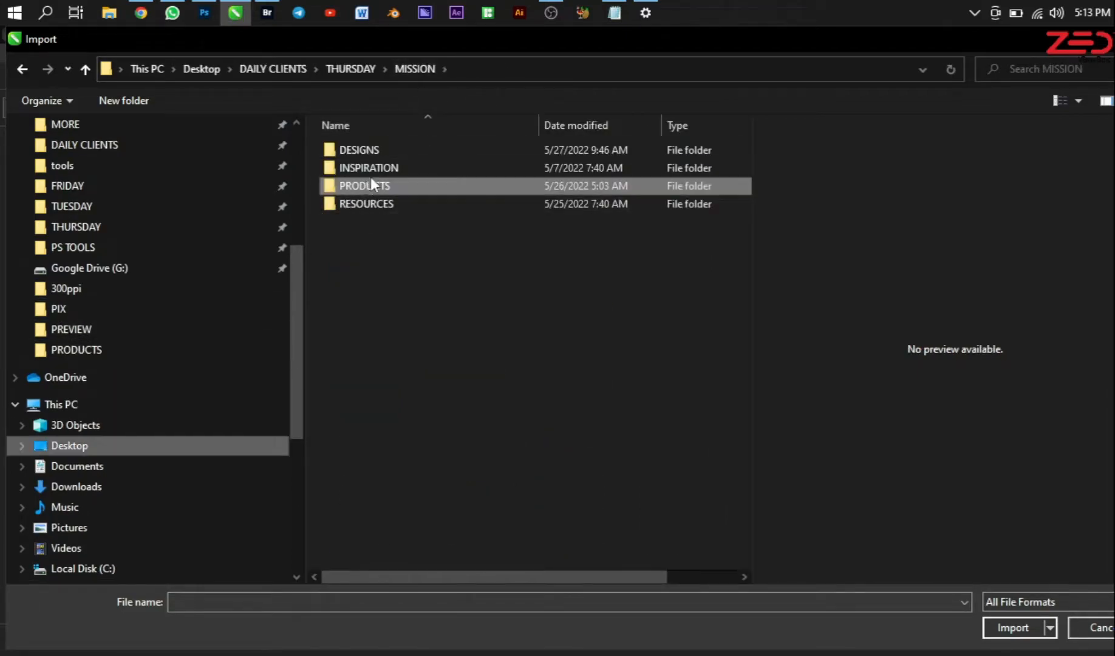
double_click(359, 149)
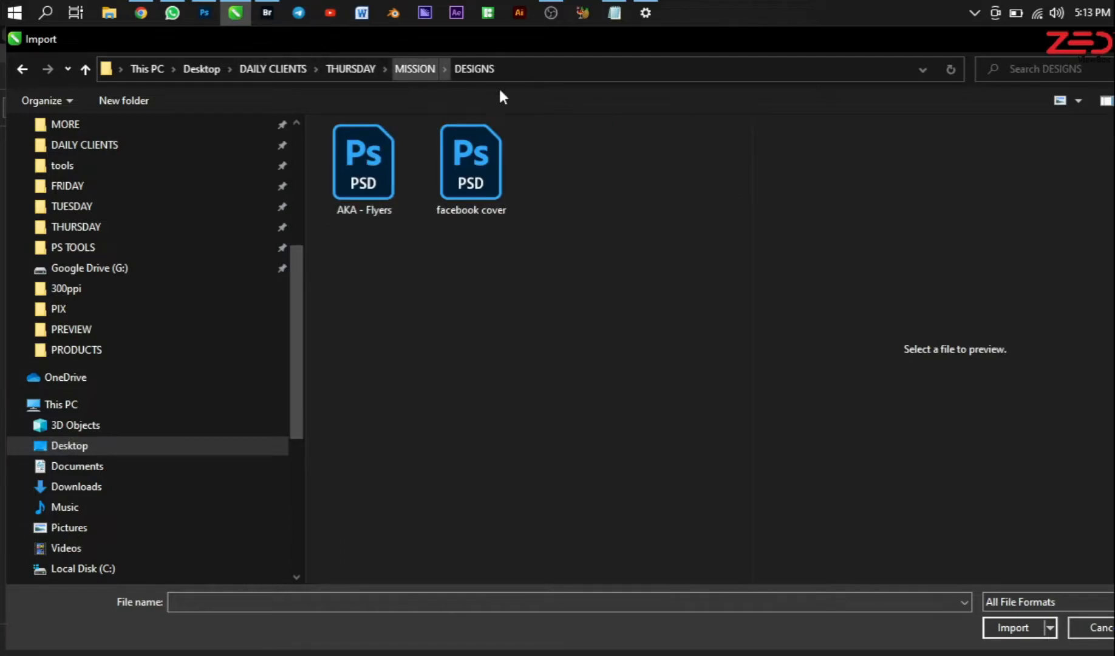
double_click(363, 160)
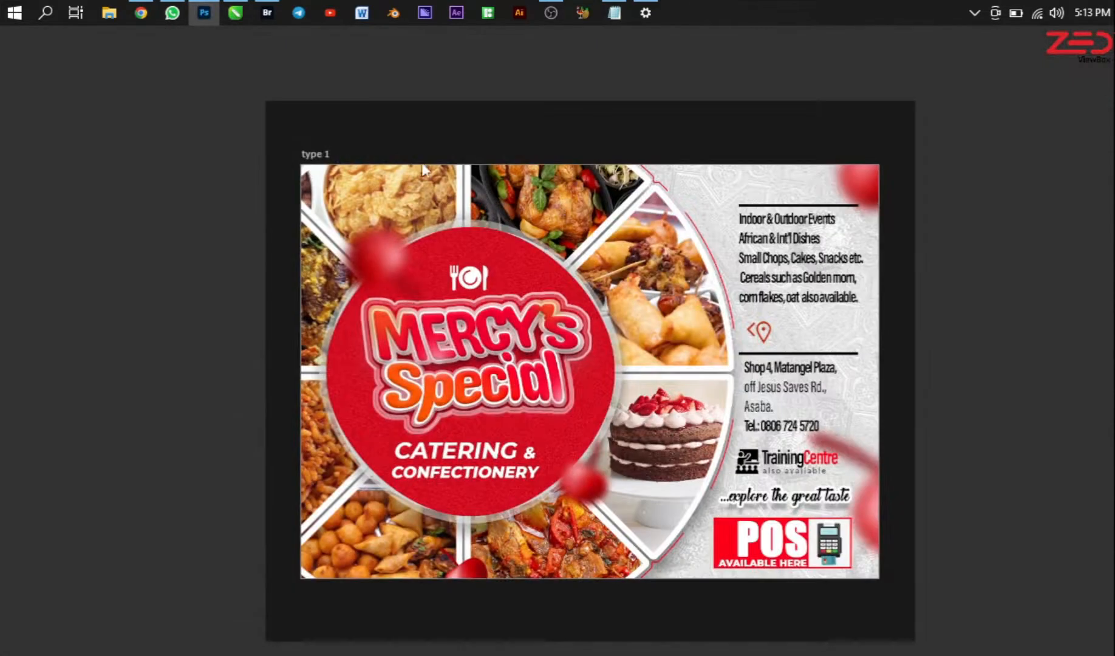
click(35, 36)
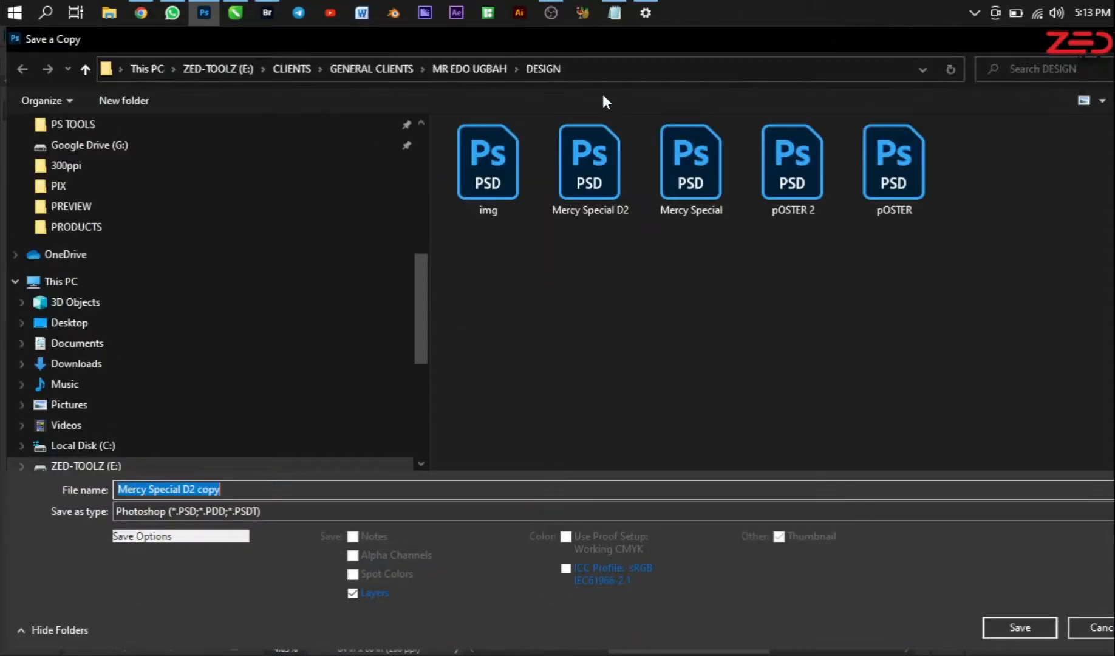
mouse_move(560, 228)
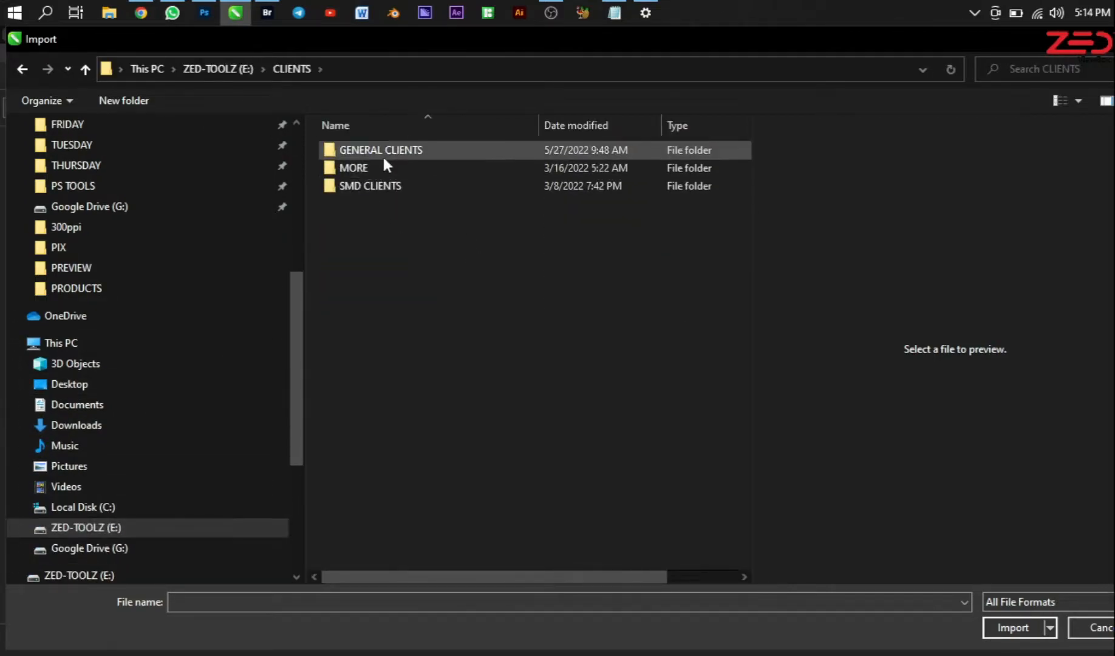
double_click(380, 149)
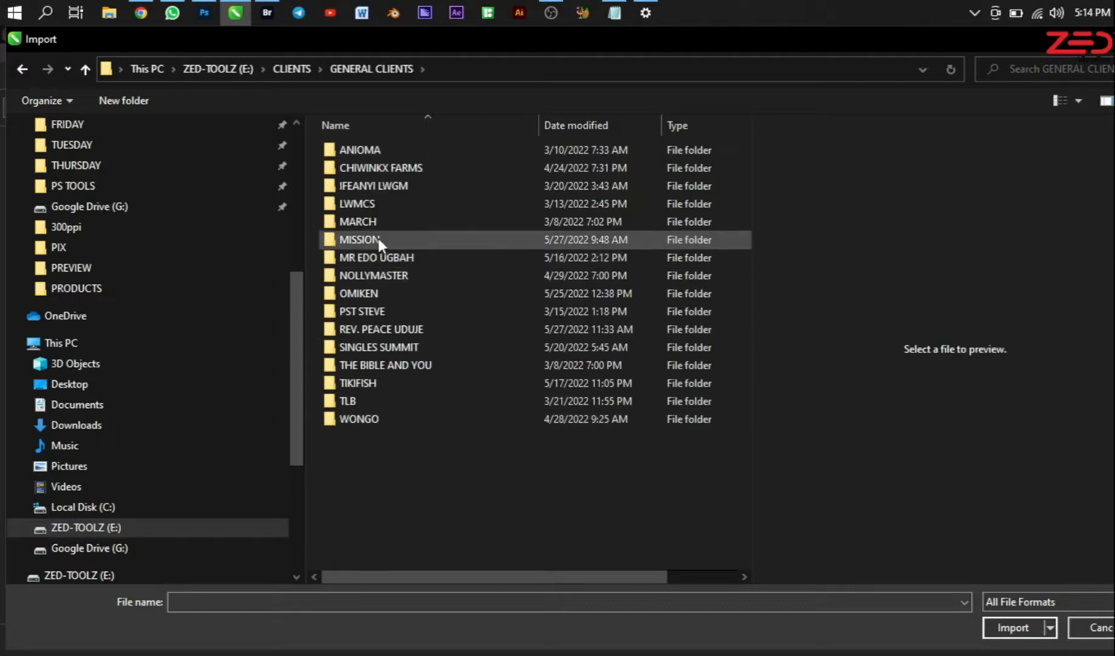
double_click(375, 258)
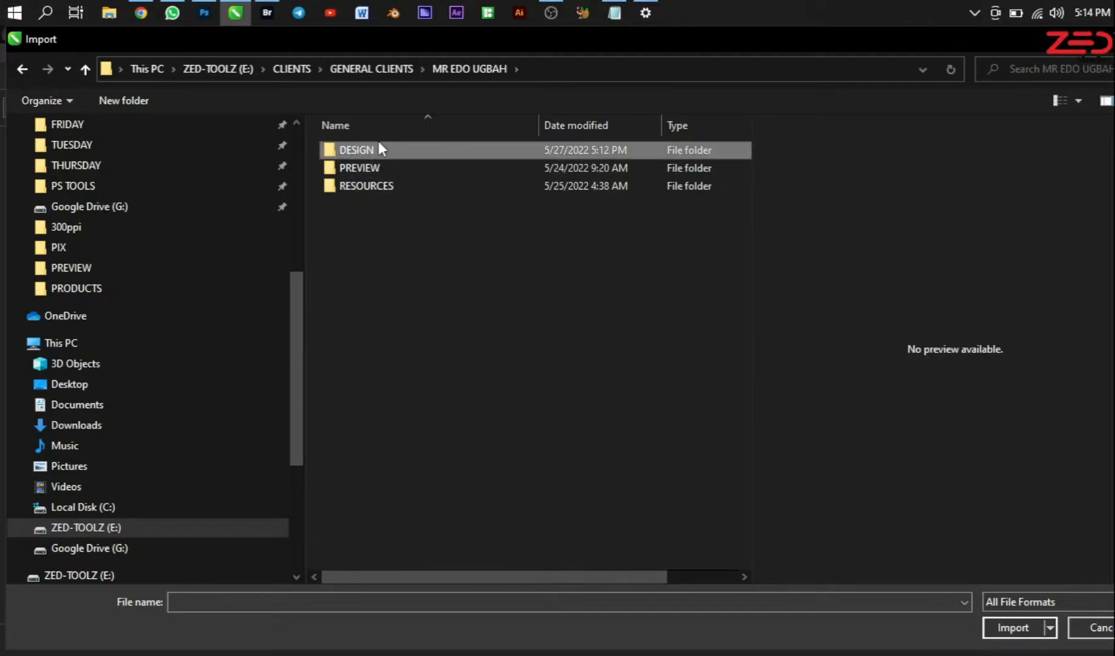
double_click(355, 149)
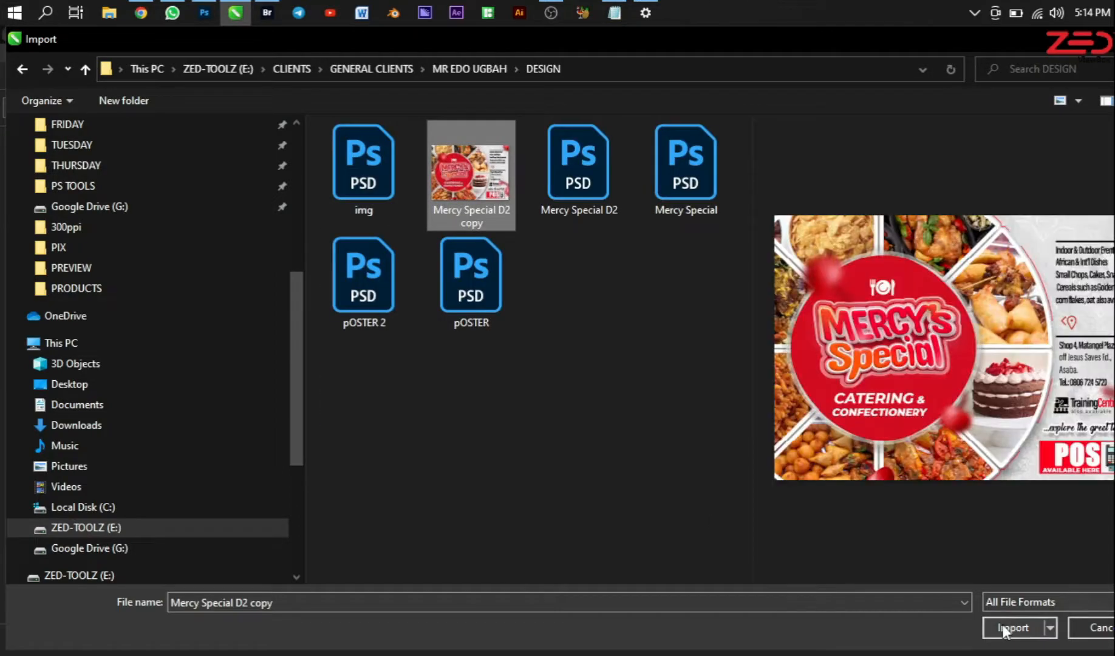
click(1012, 627)
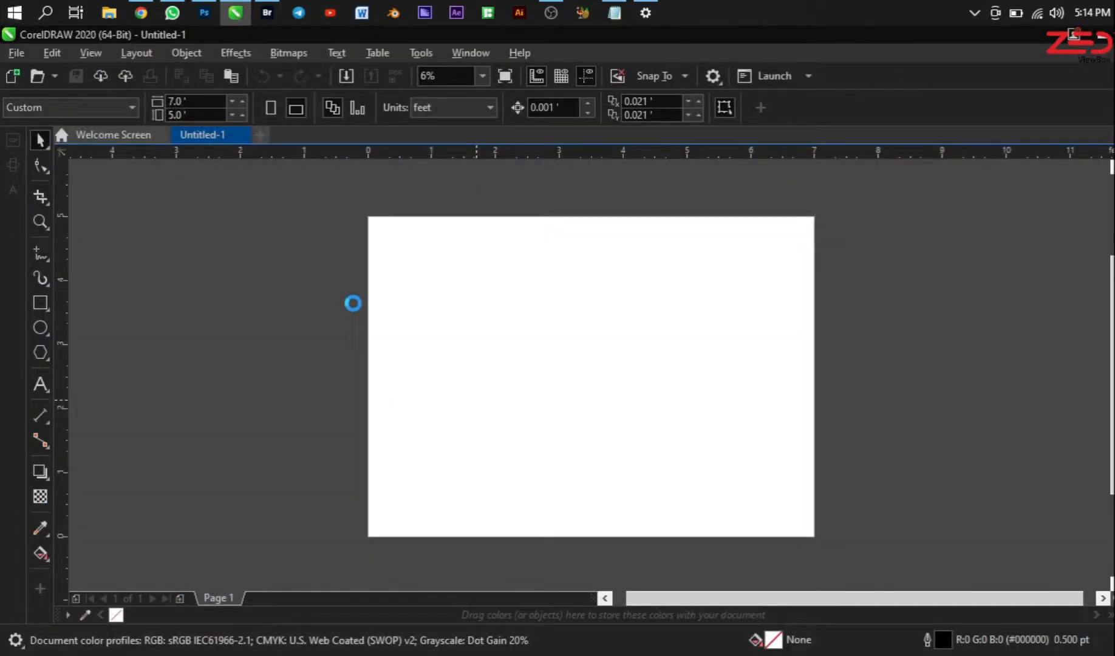
mouse_move(354, 295)
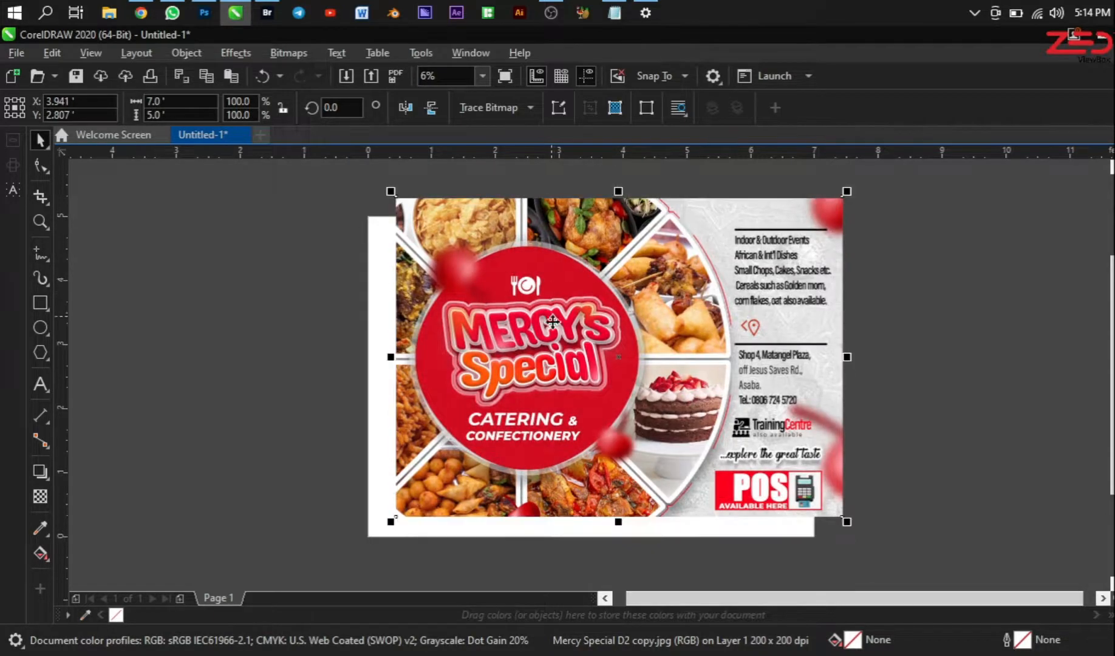
mouse_move(724, 473)
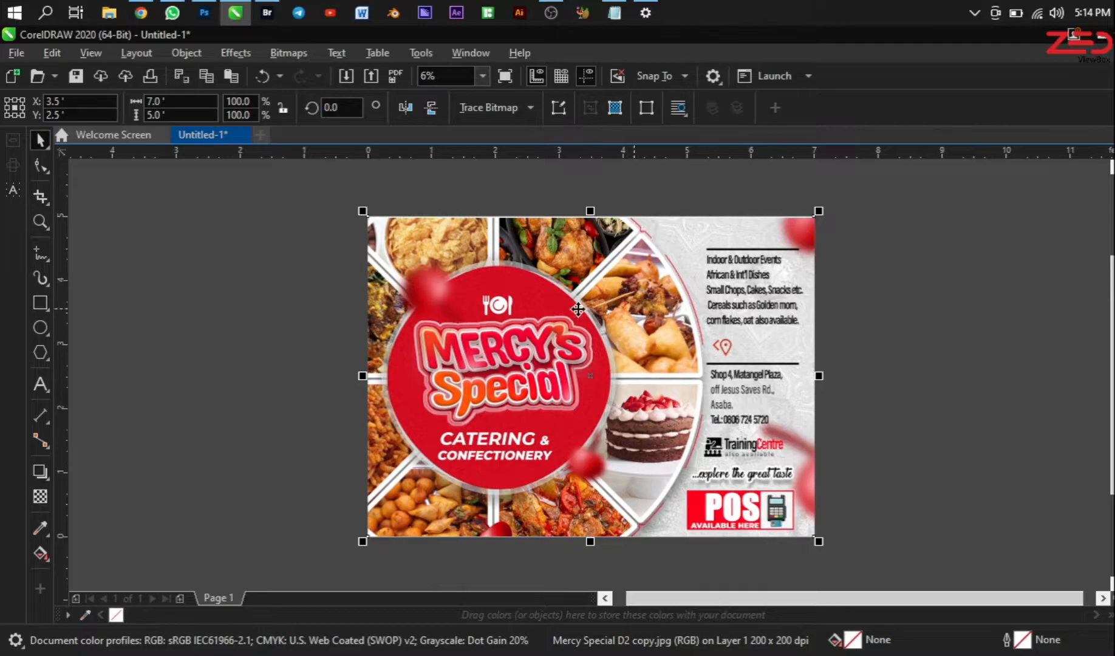
Switch back to the enlarged flyer document in Photoshop.
click(203, 13)
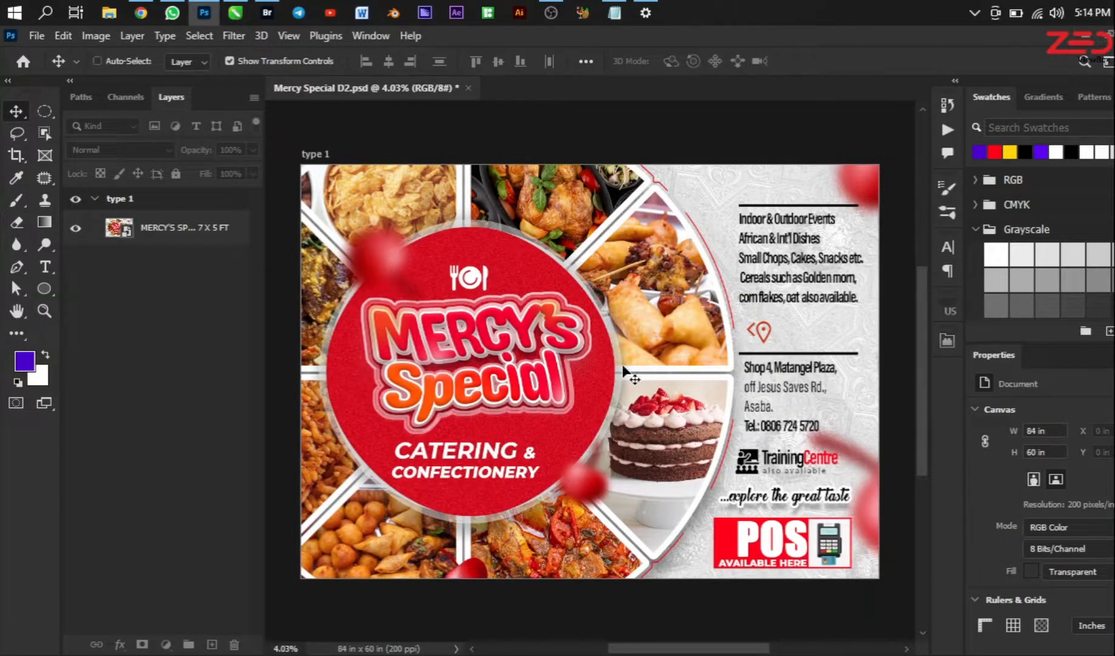
Set the image size to 7 by 5 inches at 200 ppi.
click(96, 35)
text(7)
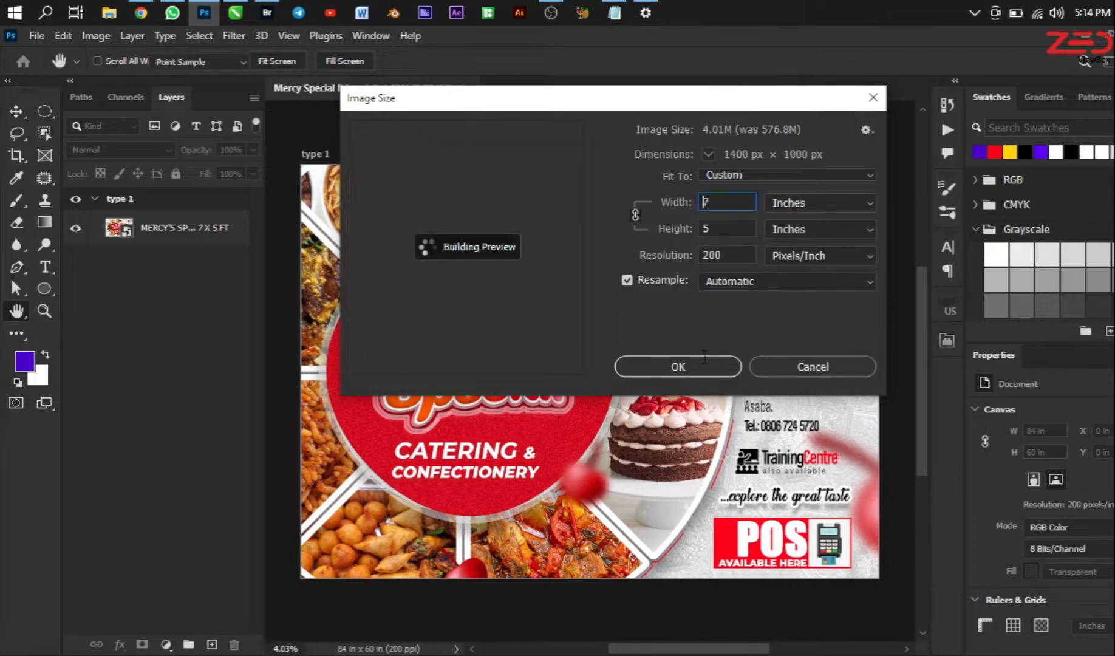
click(676, 367)
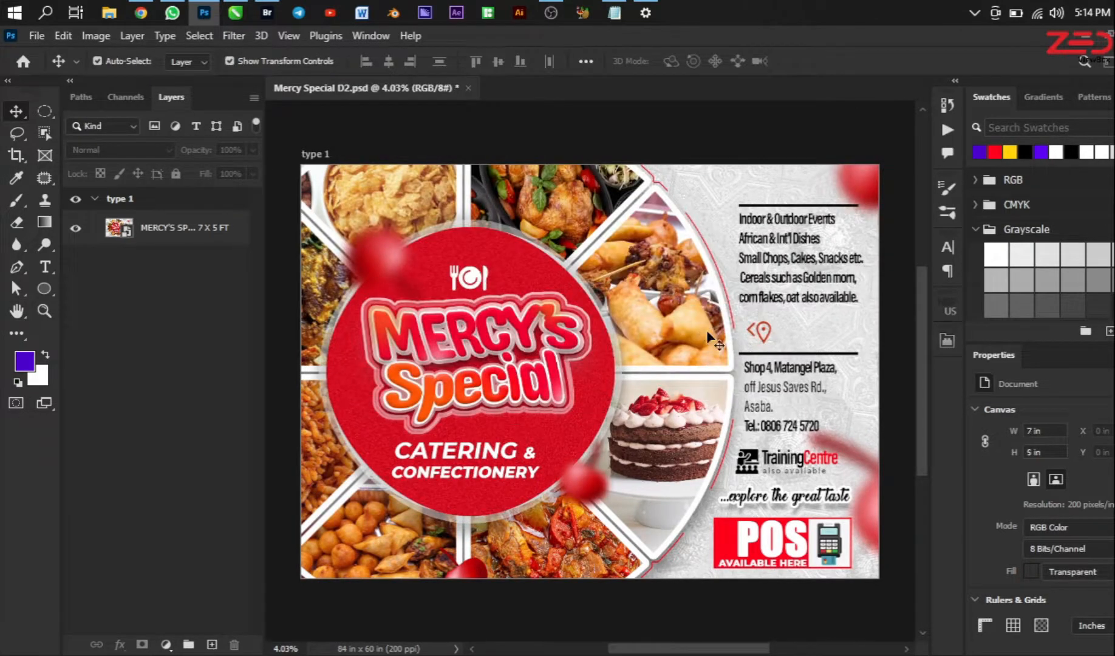
scroll(up, 3)
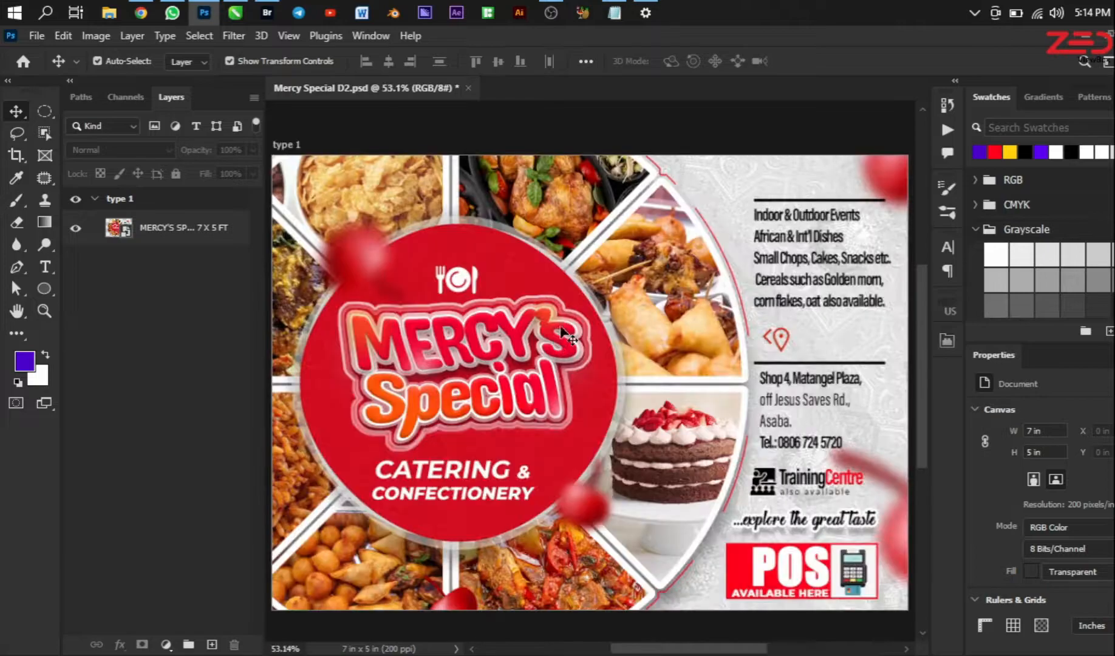
mouse_move(57, 46)
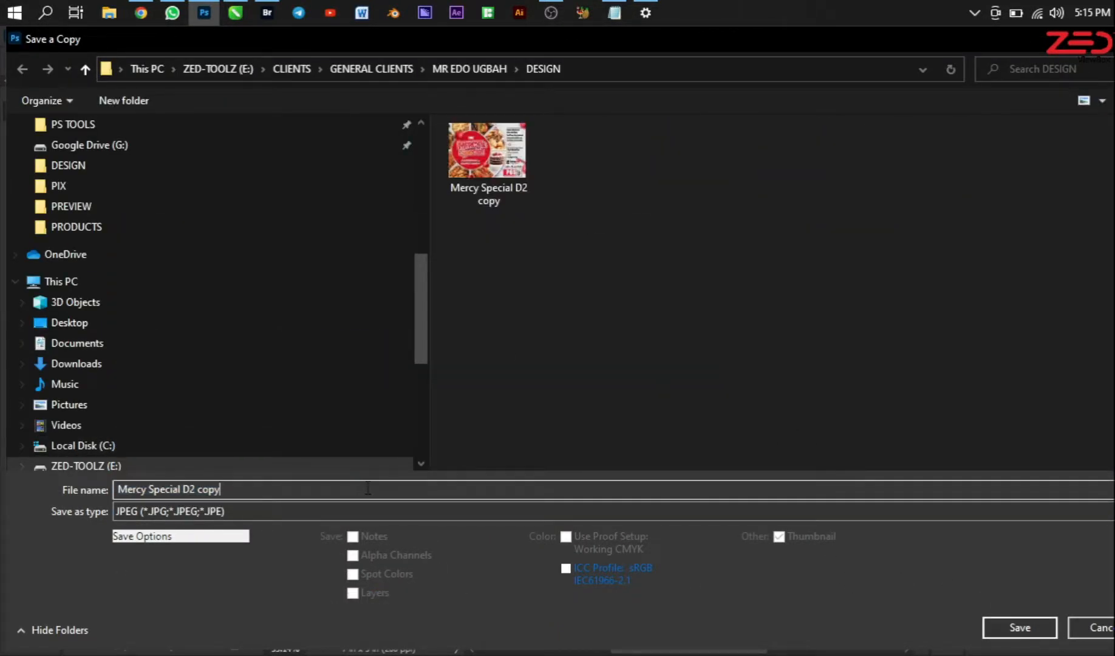
Save 'Mercy Special D2 copy 2' as a Quality 12 JPEG in DESIGN.
click(1019, 628)
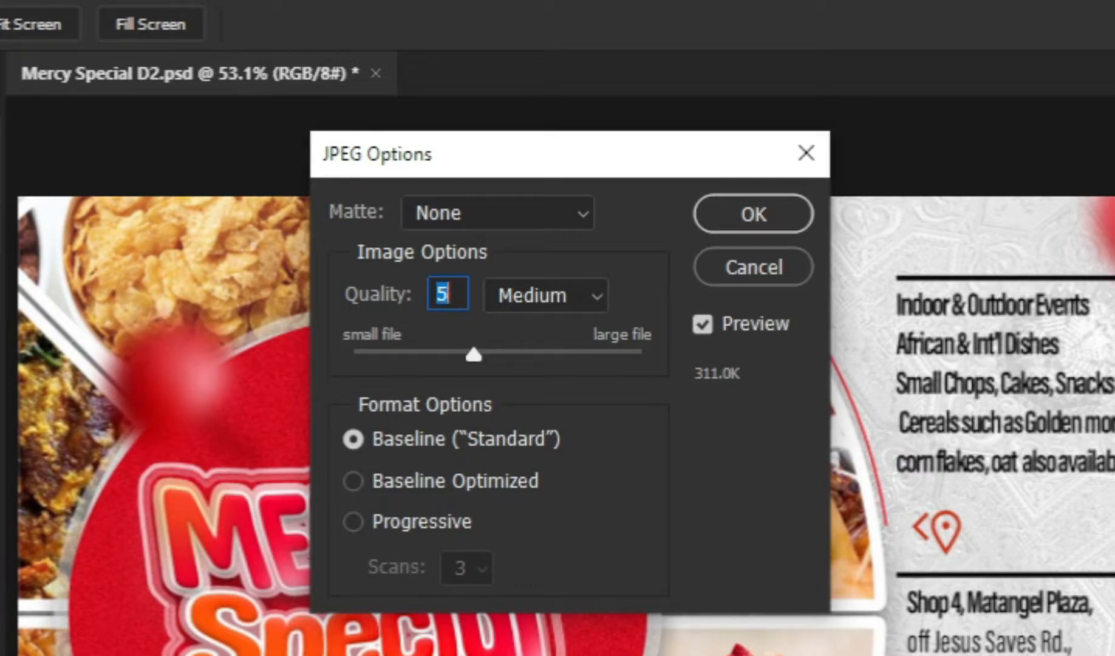
mouse_move(741, 399)
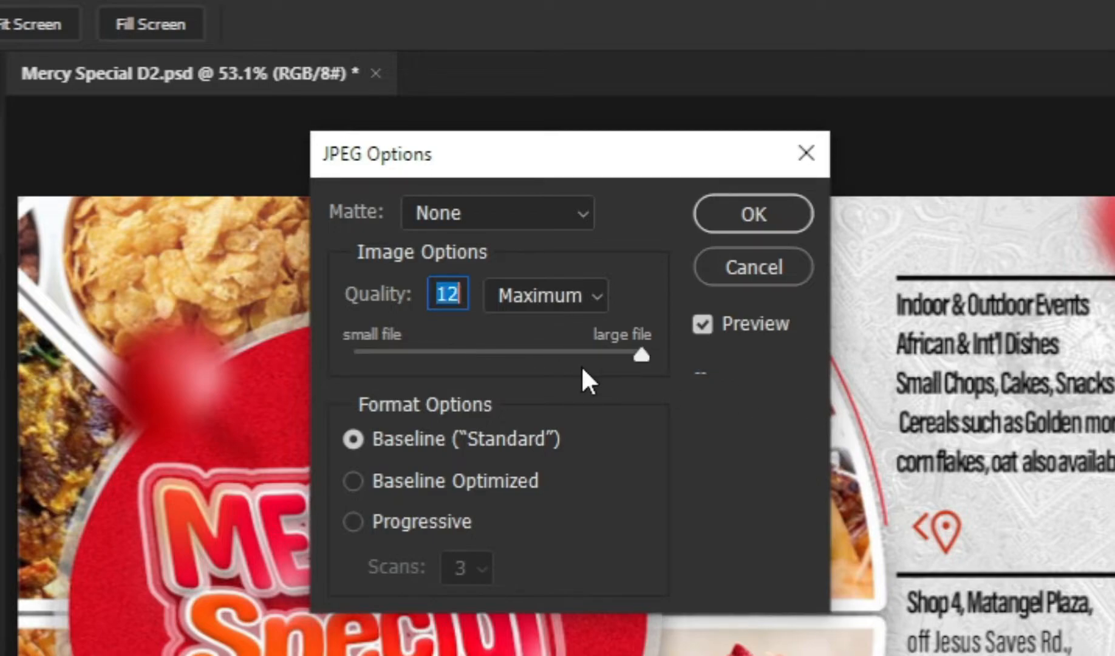
mouse_move(752, 214)
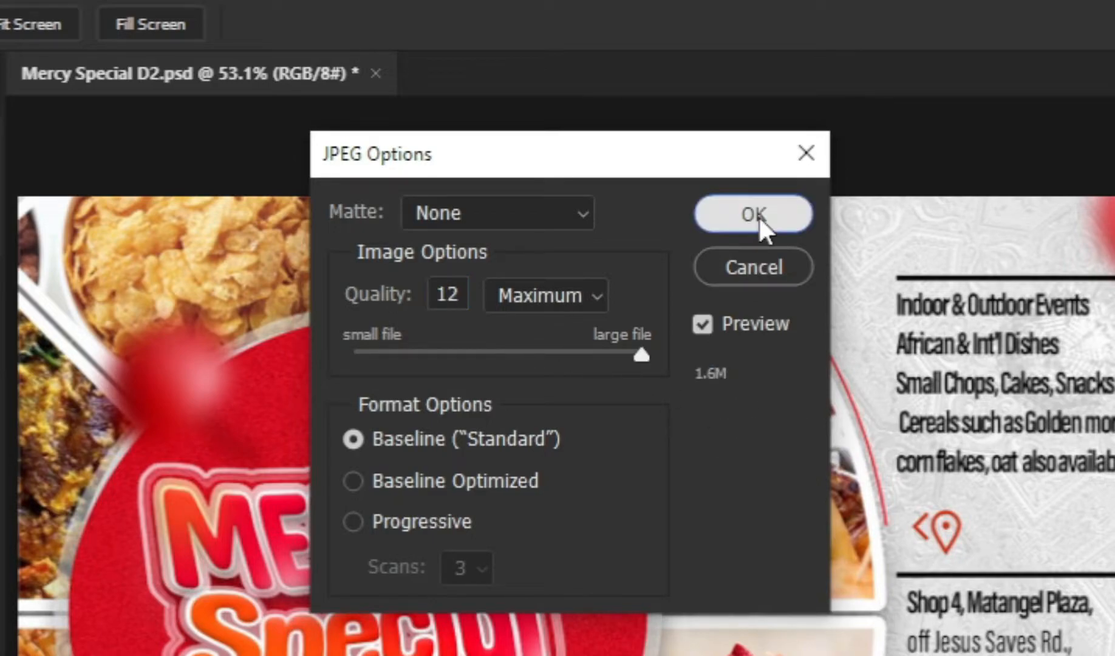
click(752, 213)
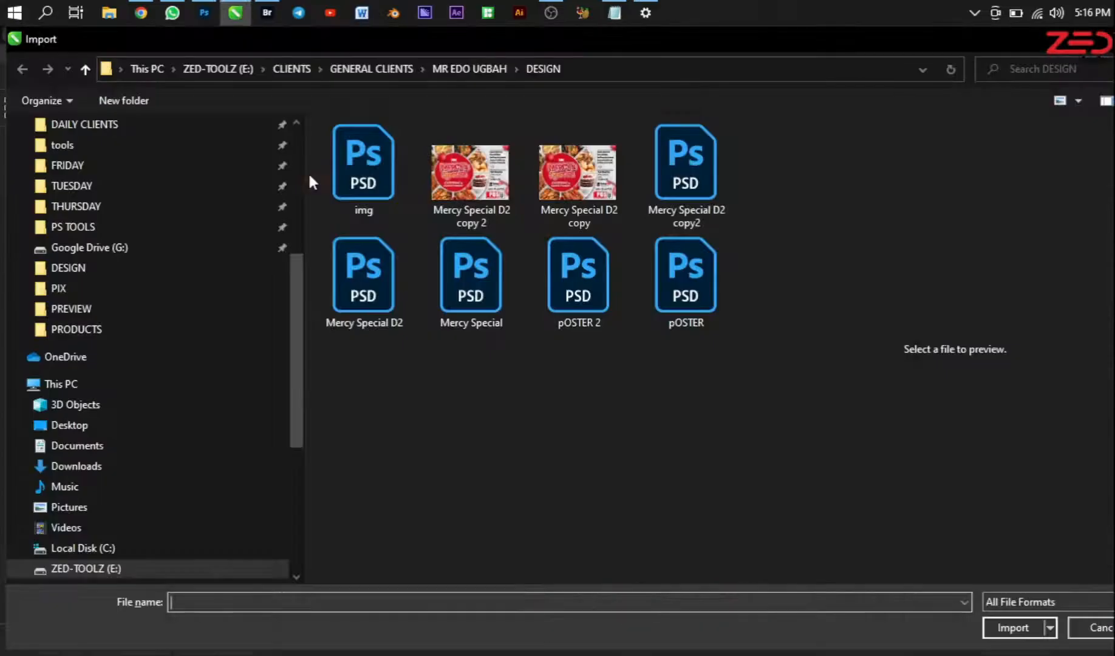
Import and place 'Mercy Special D2 copy 2', switch units to inches, and select the large flyer.
click(471, 170)
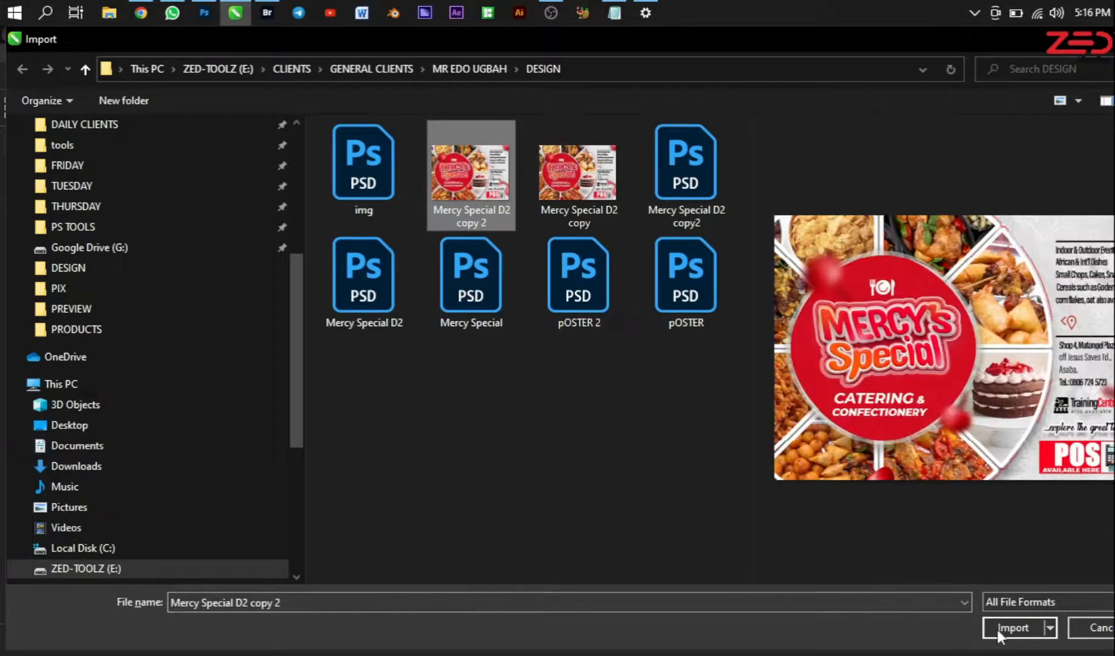
click(1013, 627)
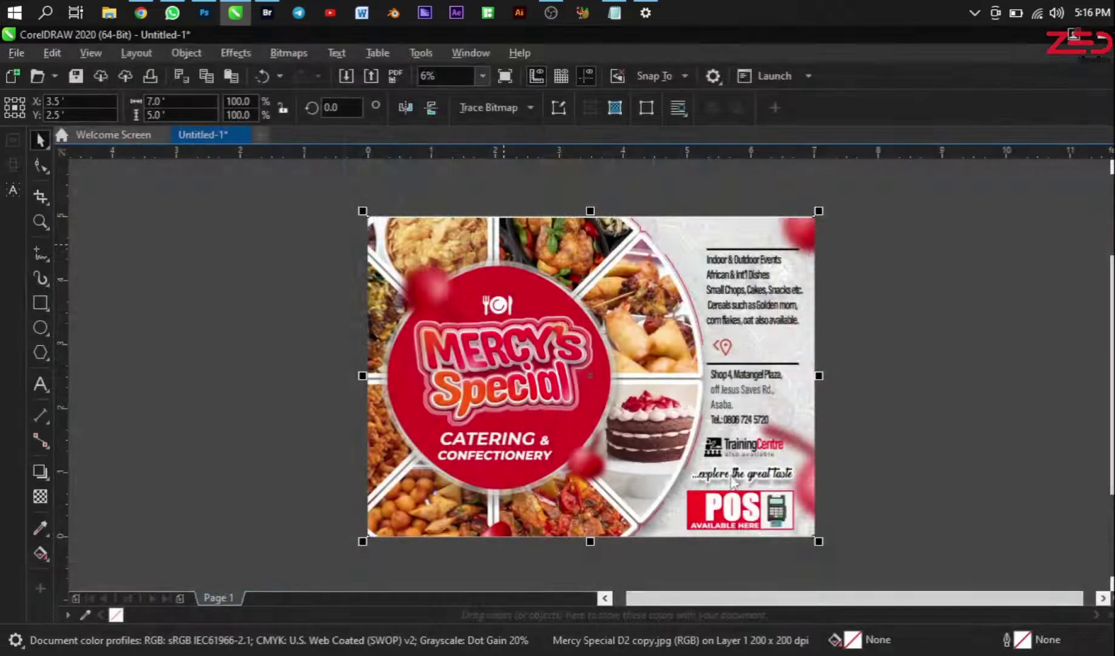
click(589, 375)
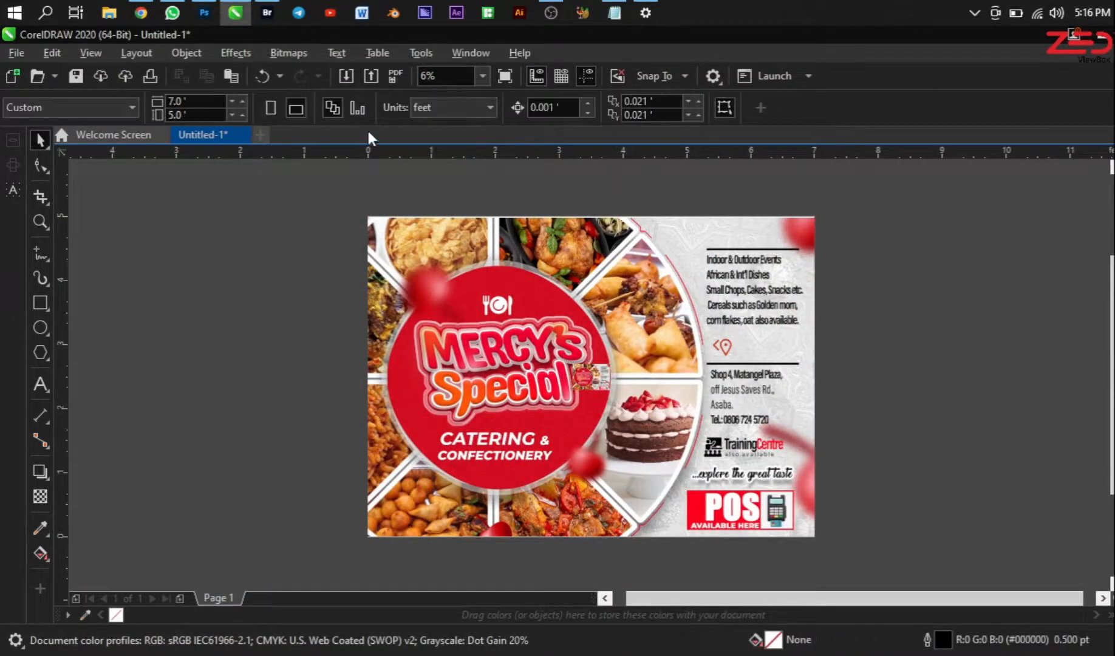
click(453, 107)
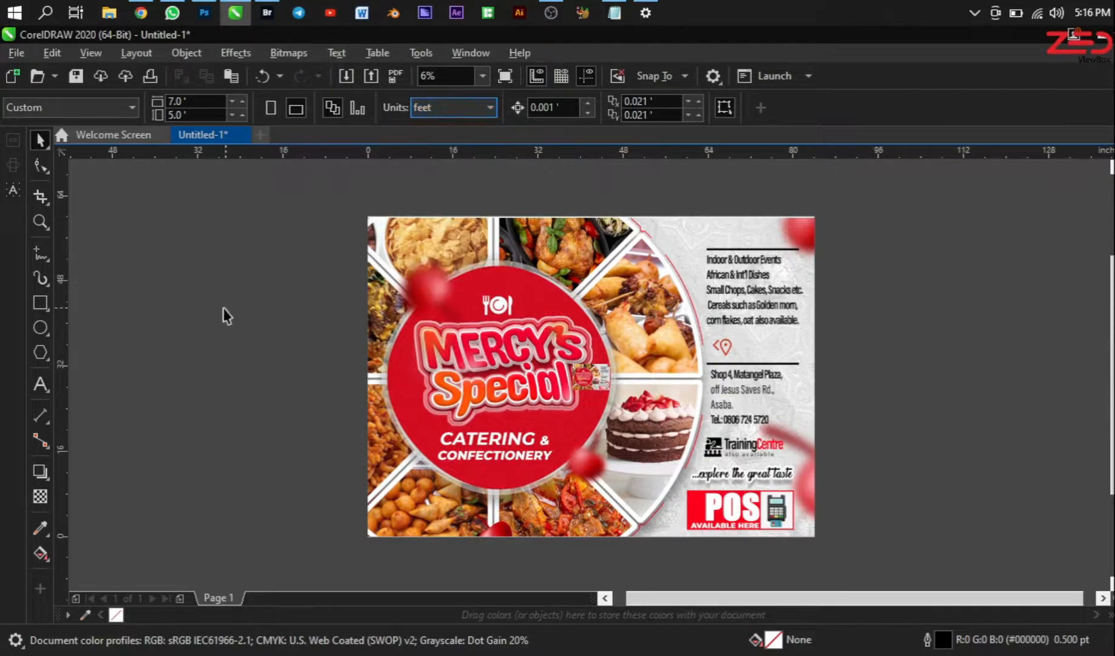
click(589, 375)
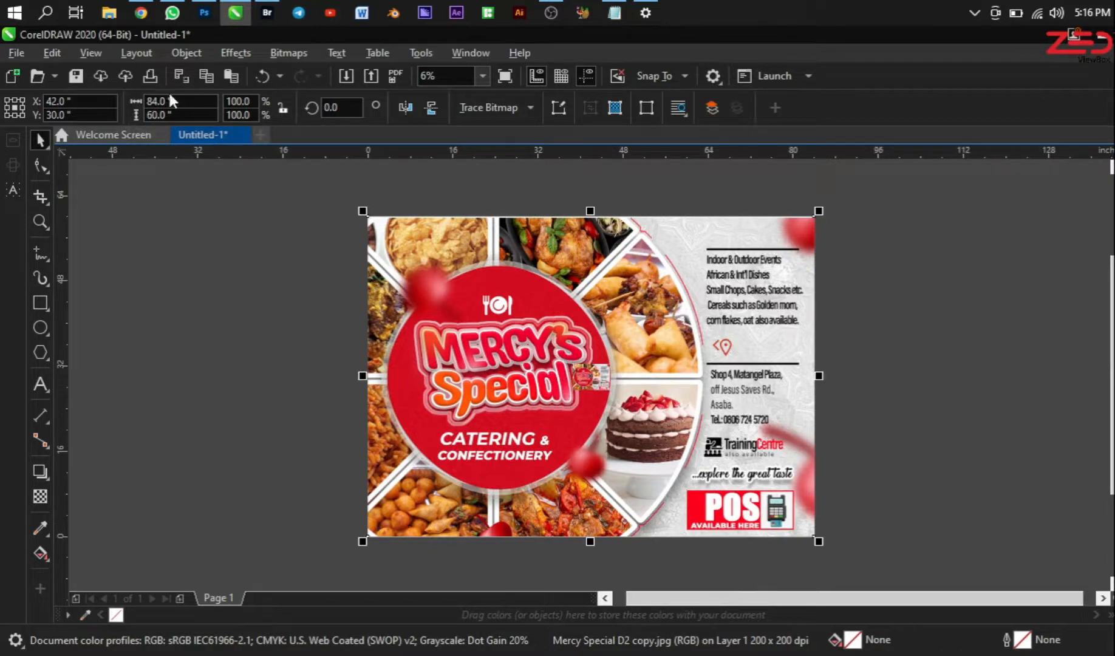
click(589, 375)
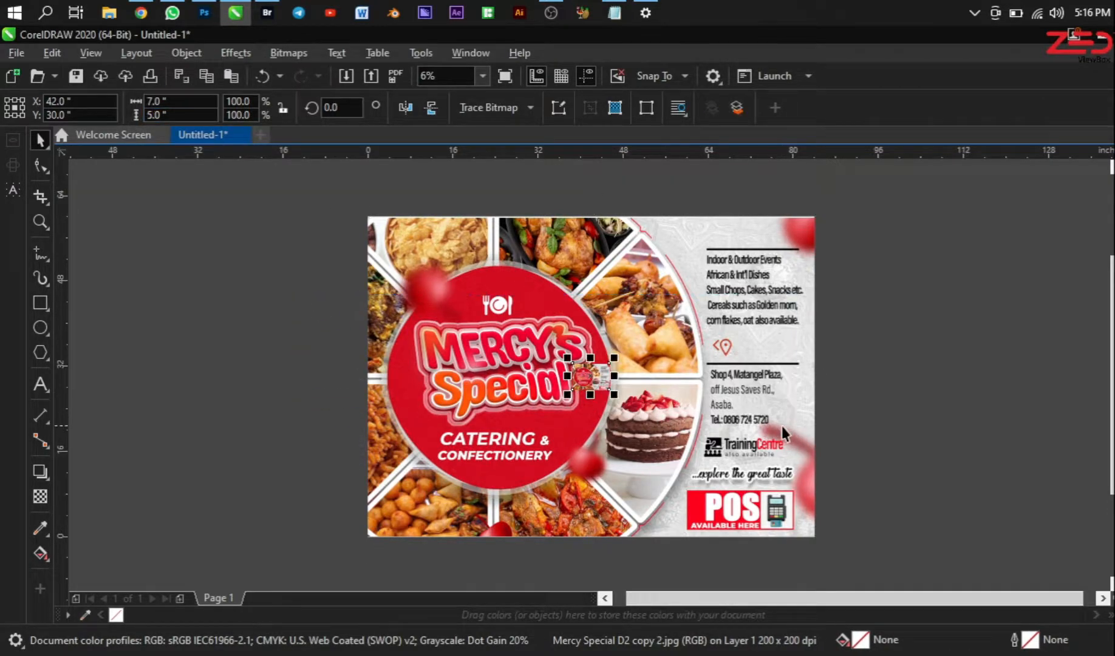
mouse_move(779, 416)
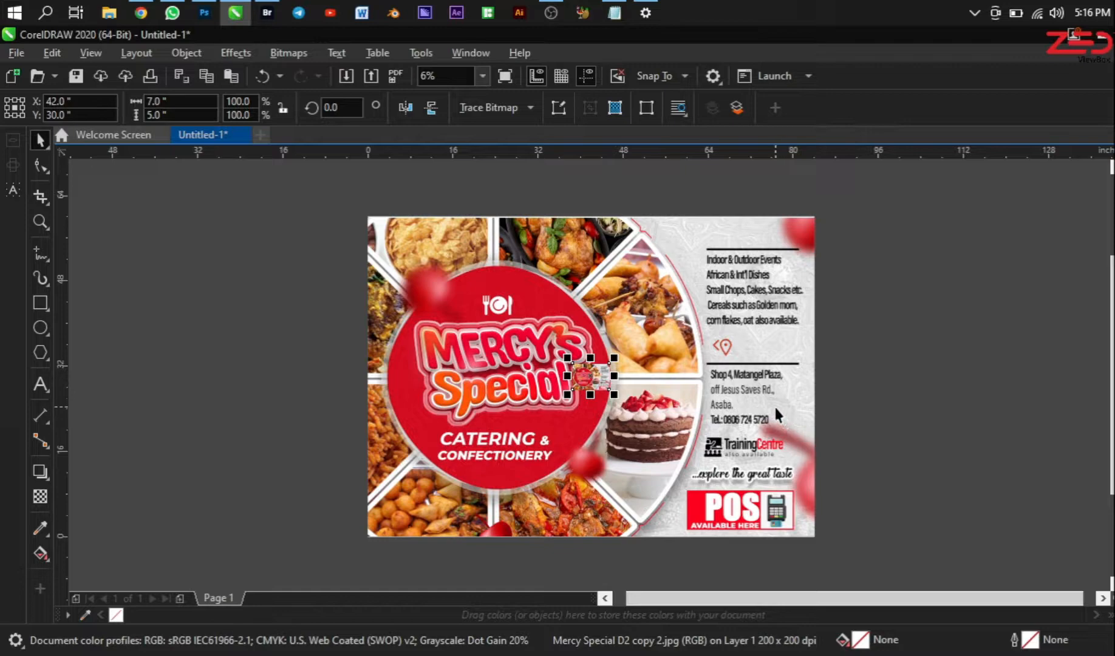
mouse_move(773, 382)
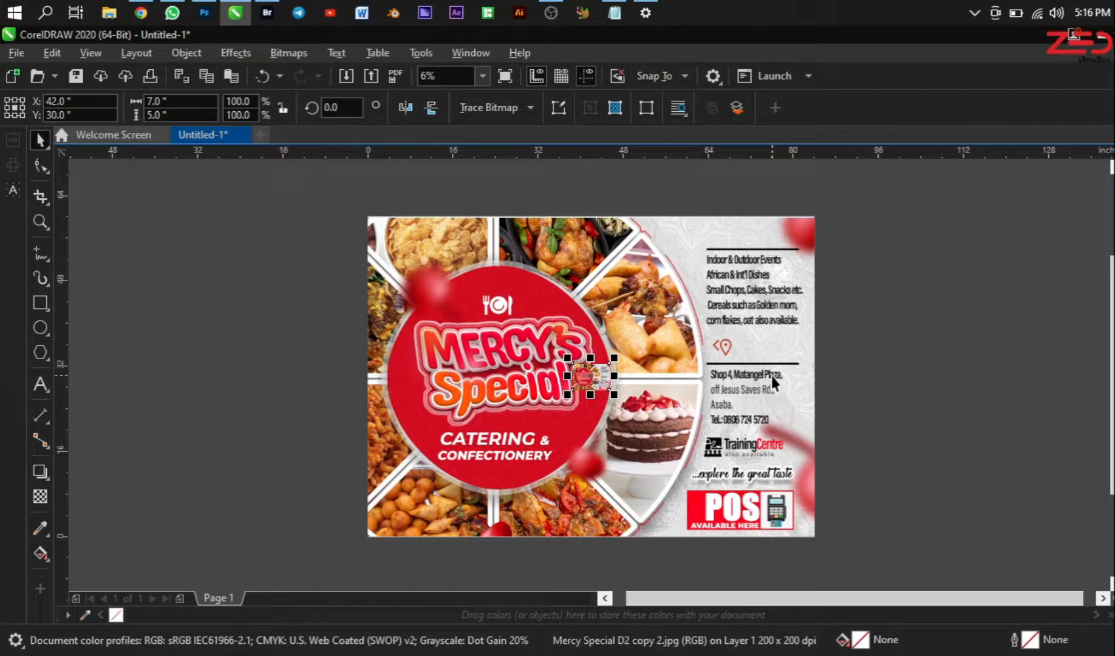
mouse_move(770, 370)
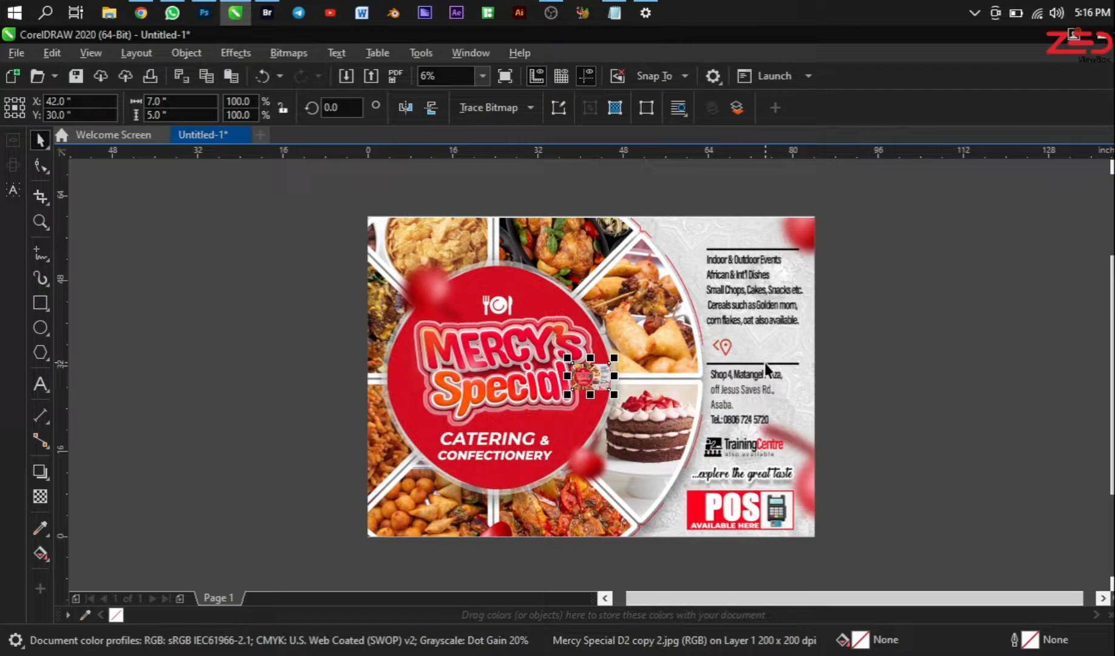
mouse_move(1036, 350)
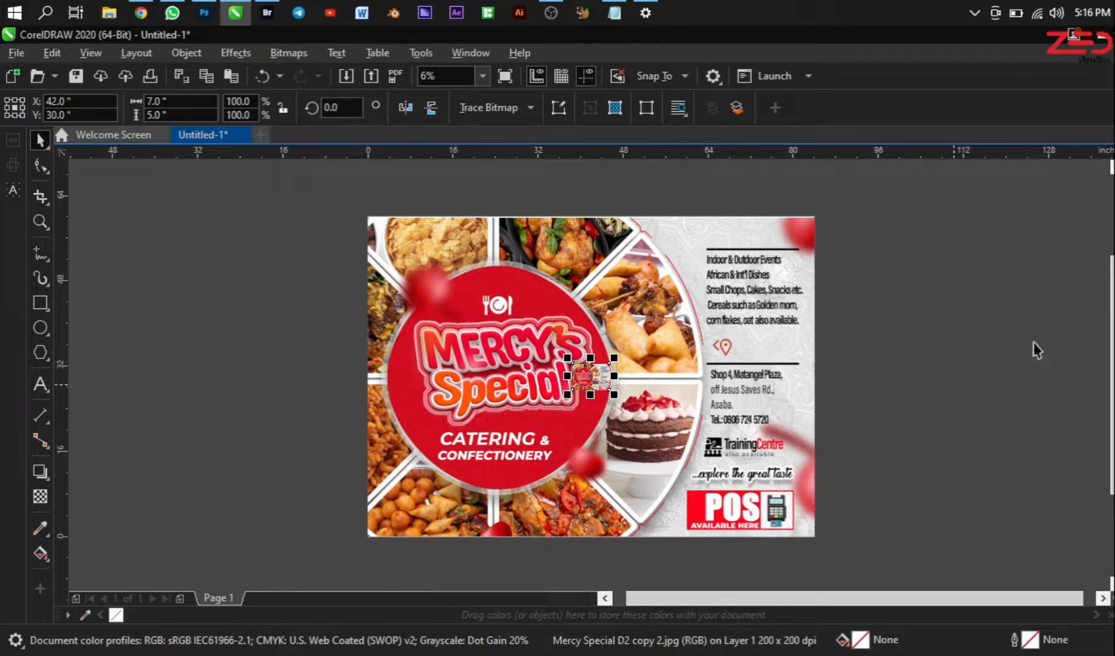